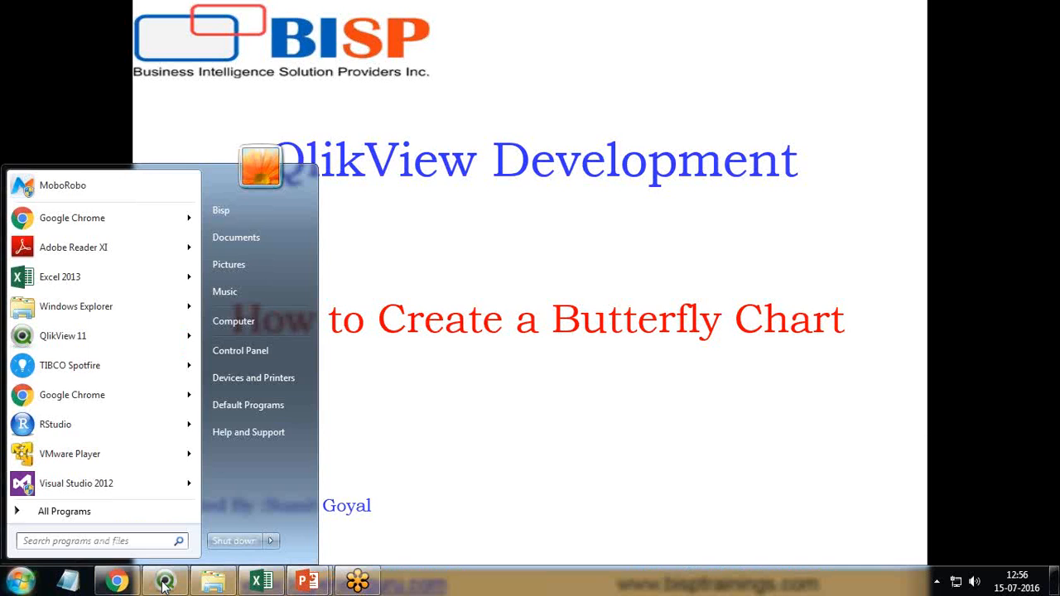
- Switch to QlikView to view the finished Population Growth butterfly chart on Sheet6
left_click(164, 580)
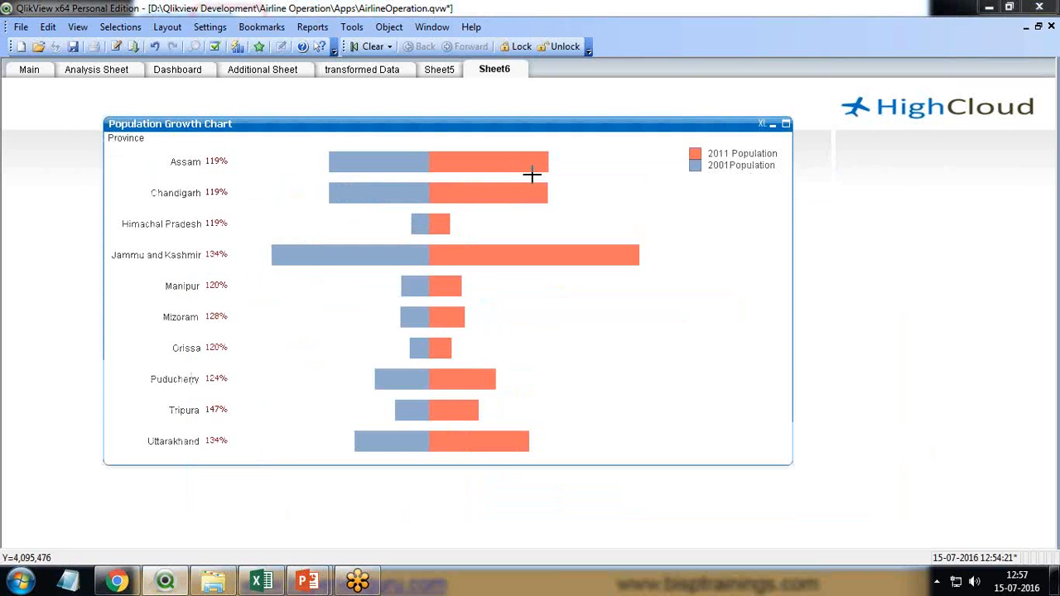
mouse_move(534, 181)
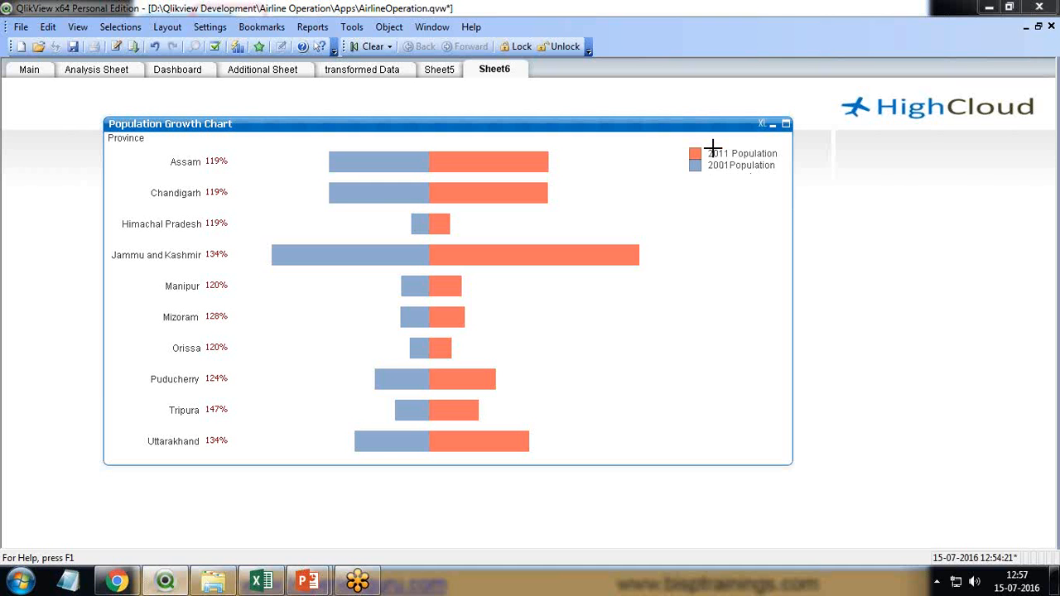
mouse_move(325, 153)
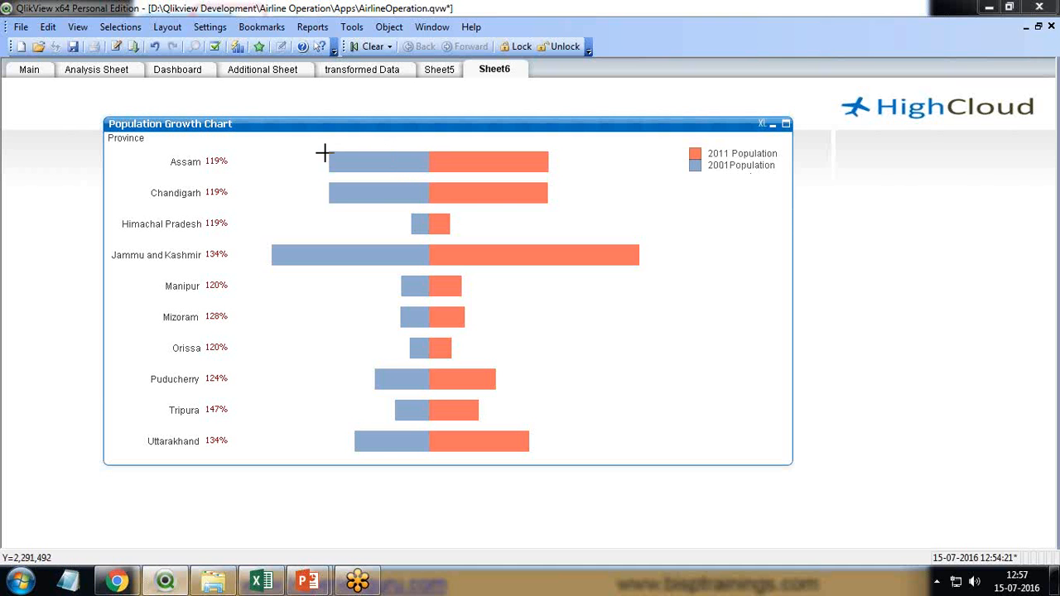
mouse_move(419, 251)
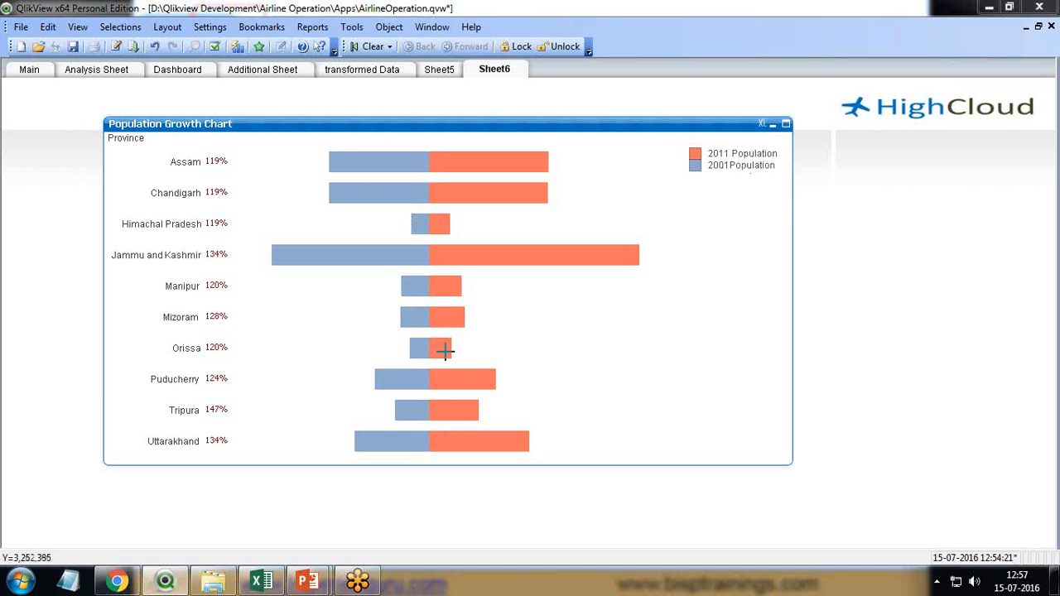
mouse_move(207, 154)
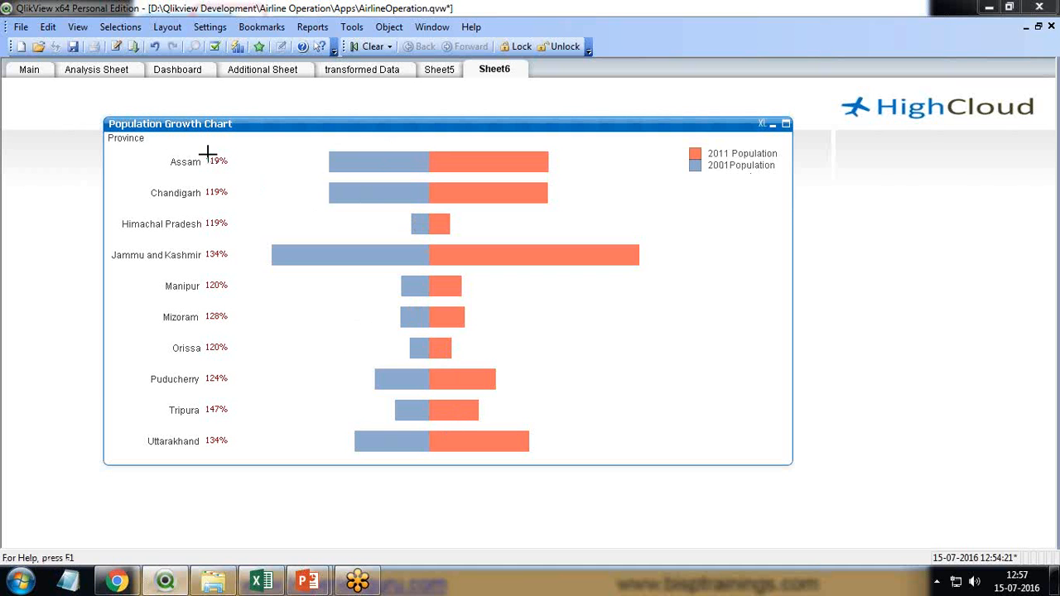
mouse_move(200, 153)
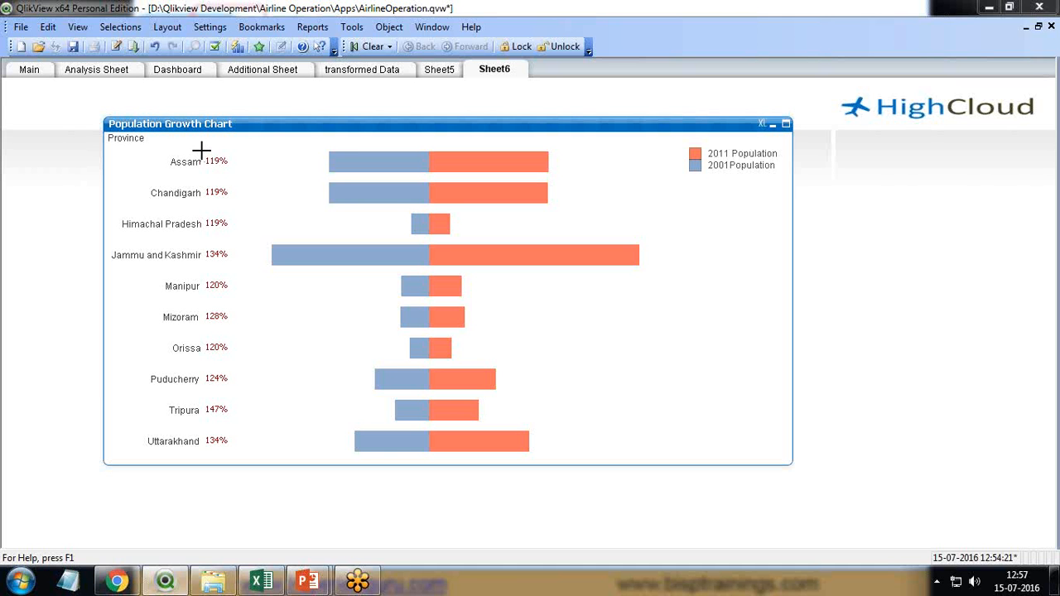
mouse_move(204, 172)
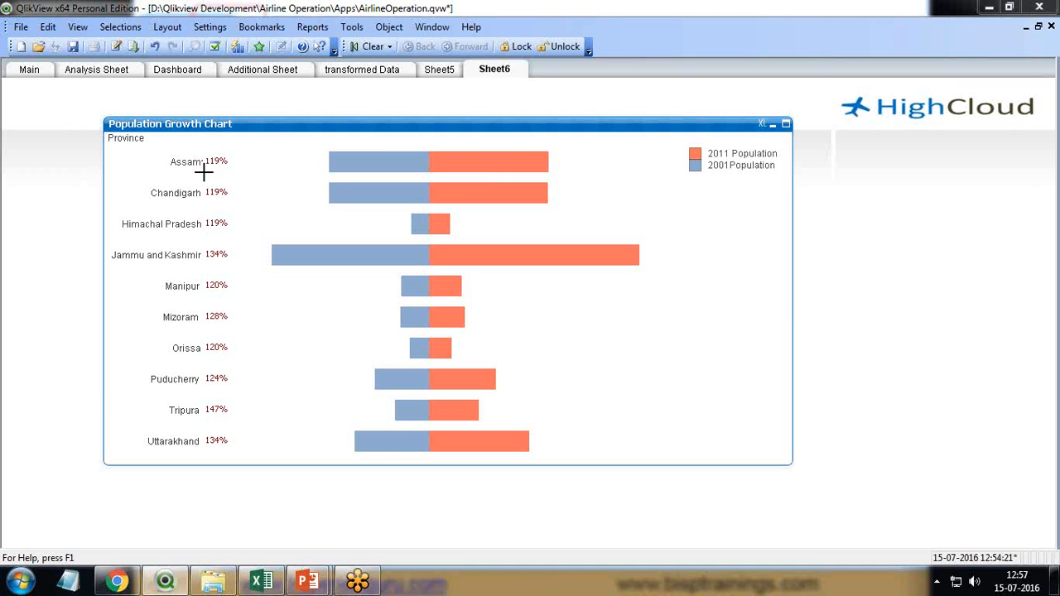
mouse_move(216, 173)
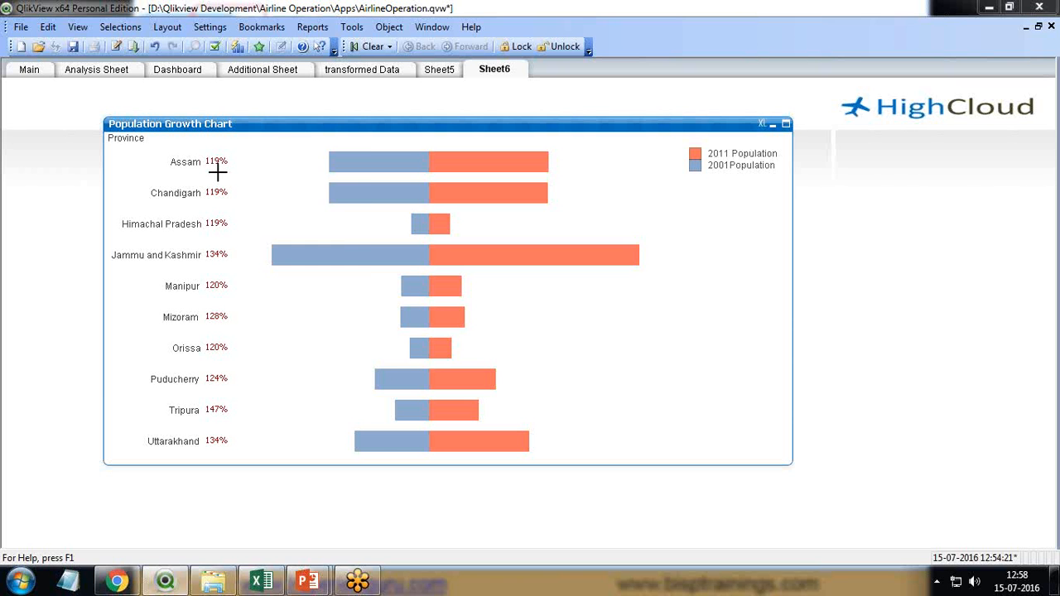
right_click(217, 173)
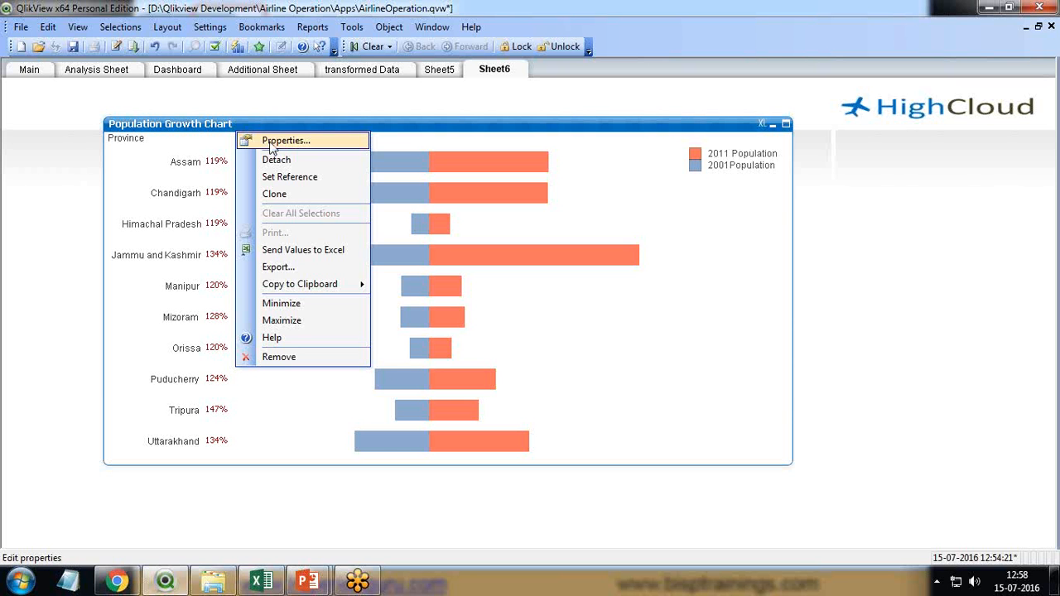
mouse_move(46, 216)
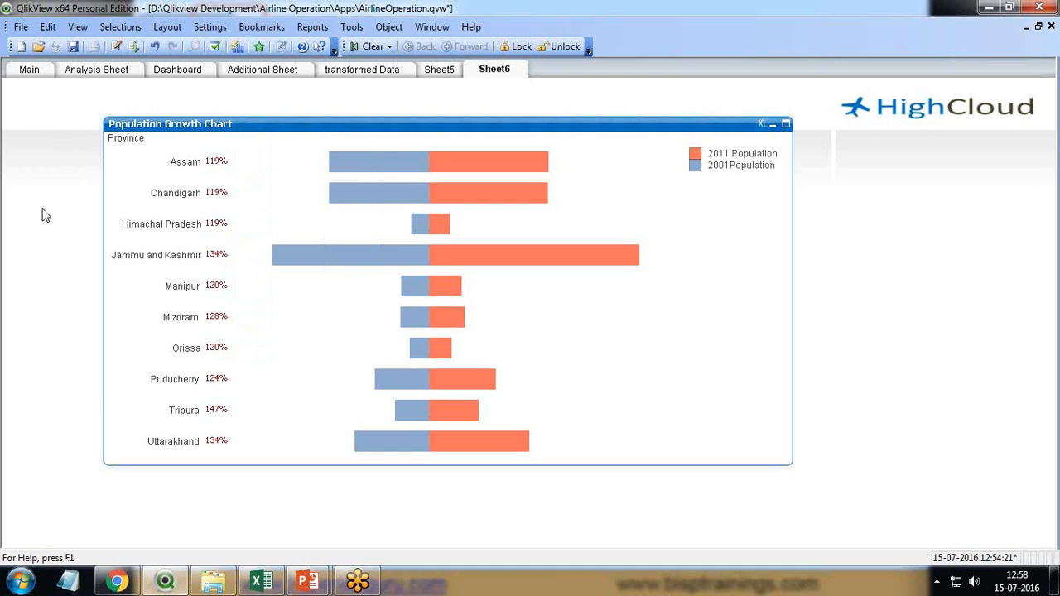
mouse_move(292, 239)
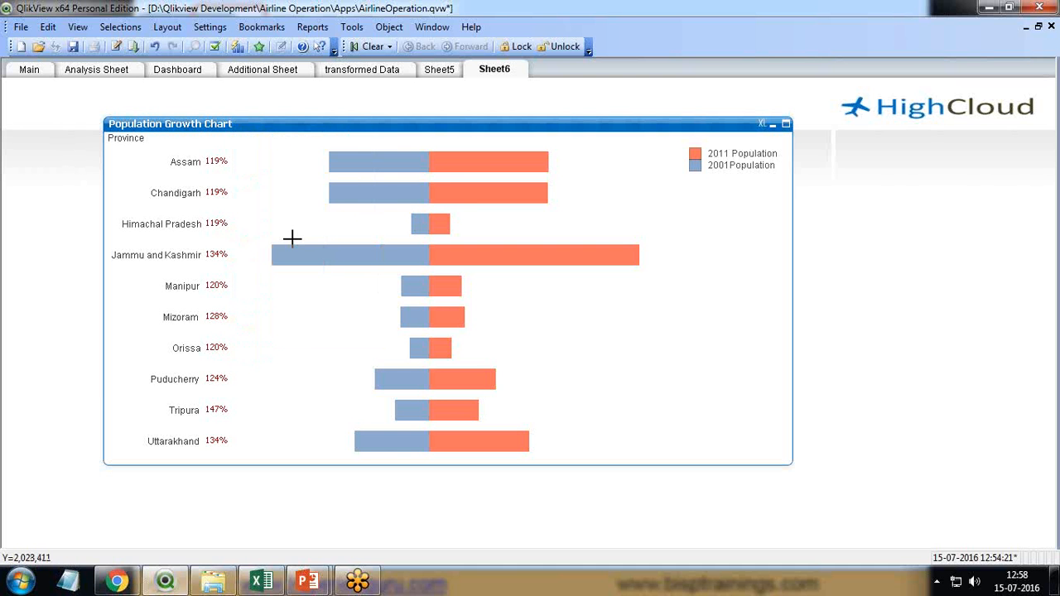
mouse_move(301, 228)
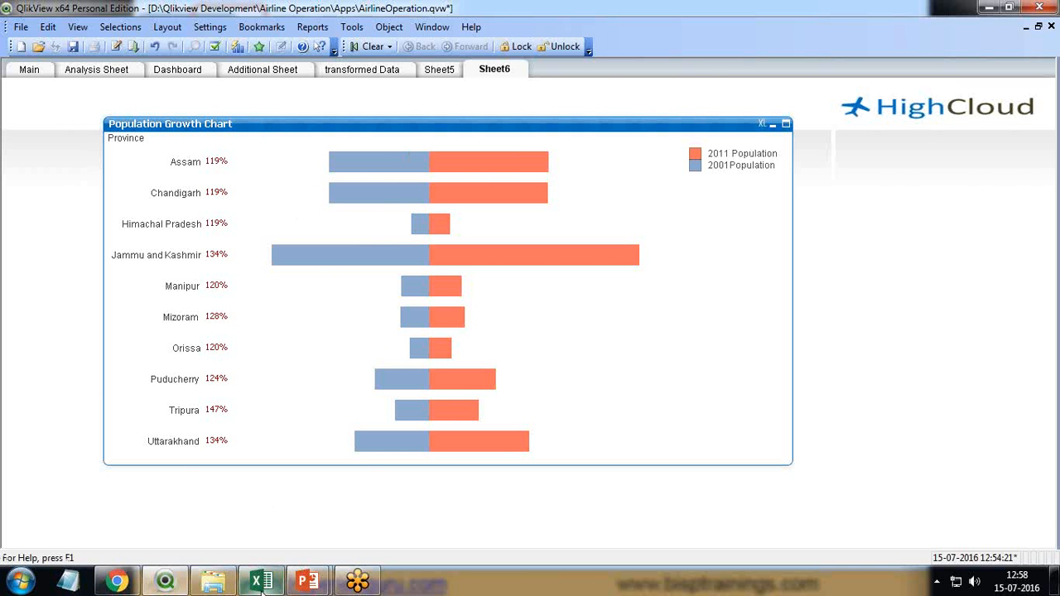
- Switch to the Excel IndianCitiesPopulation workbook with 2011, 2001 populations and provinces
left_click(261, 578)
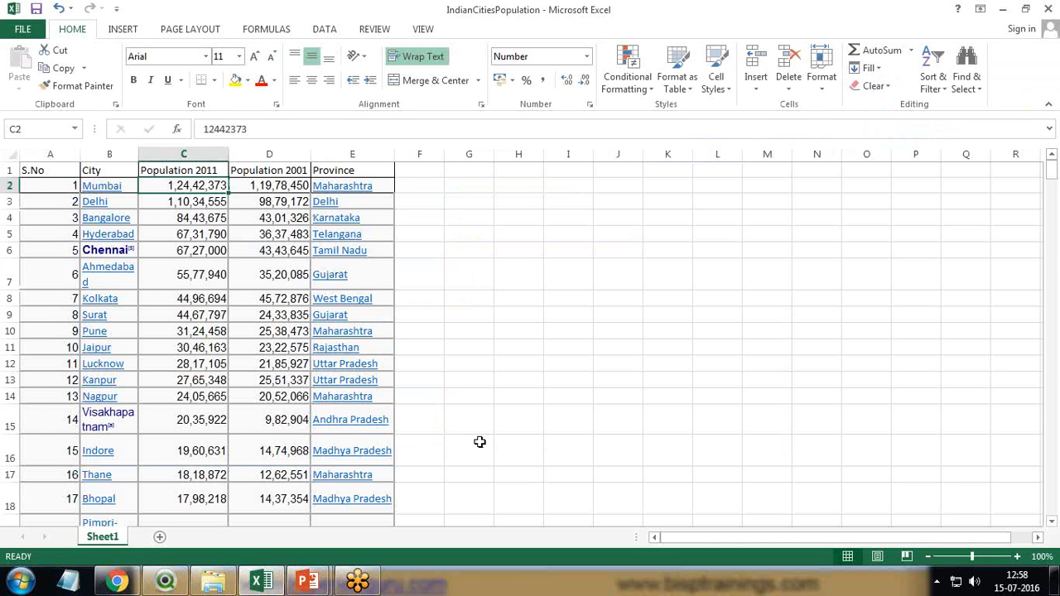
mouse_move(352, 186)
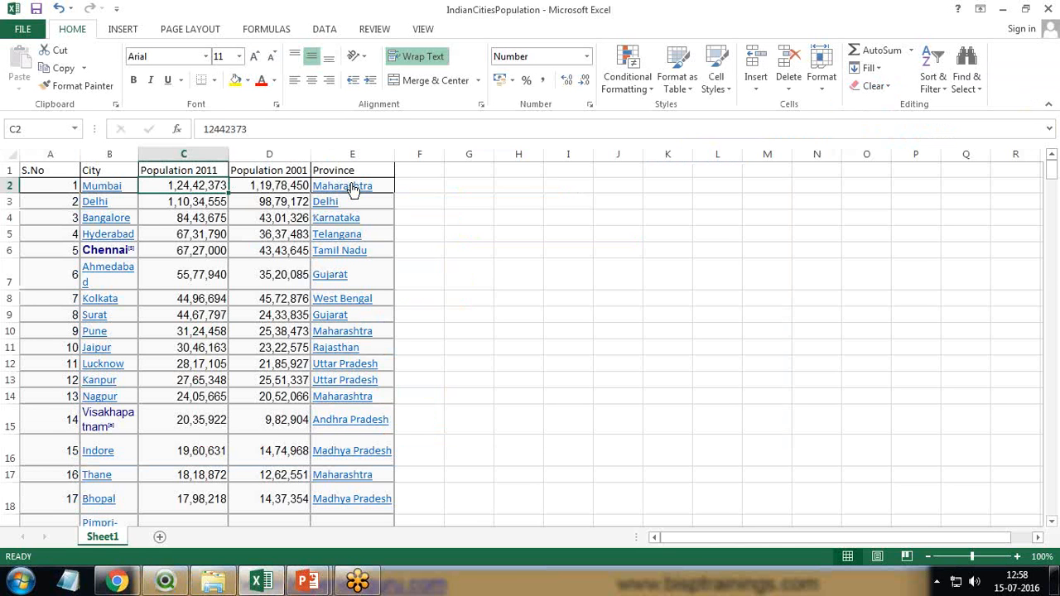
mouse_move(162, 218)
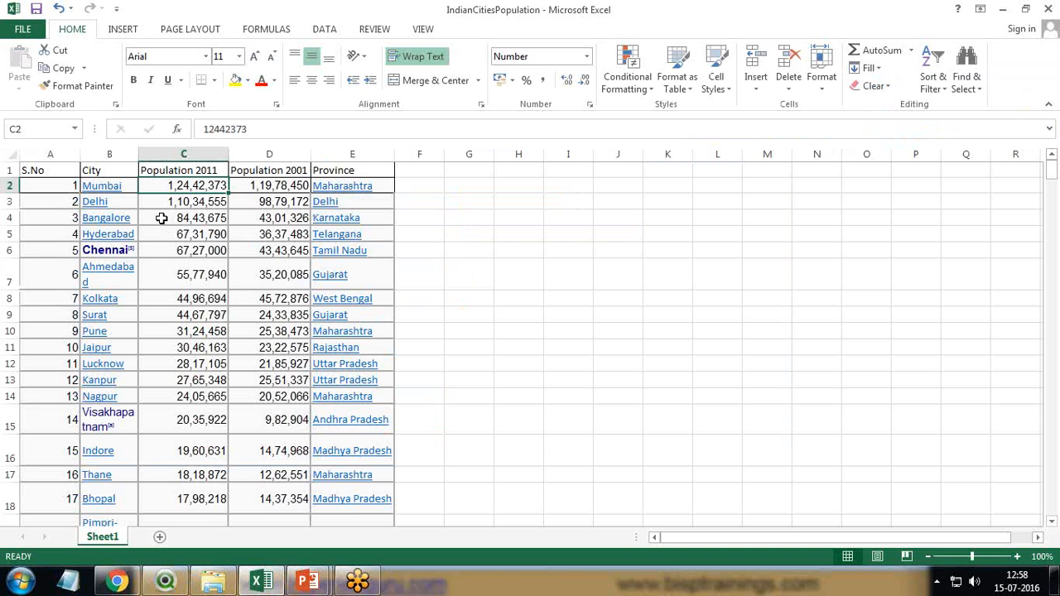
mouse_move(103, 197)
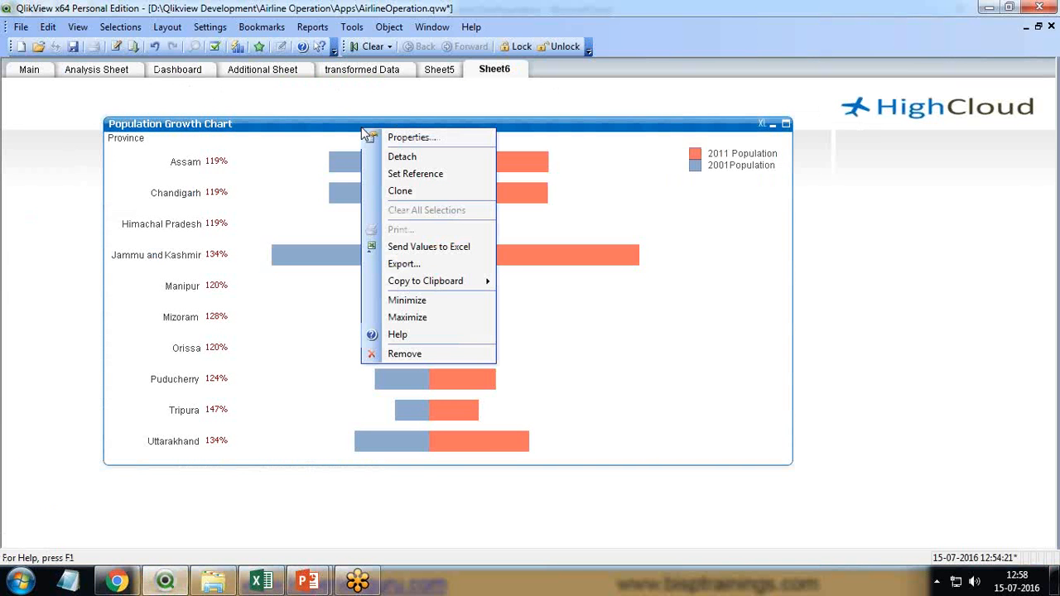
mouse_move(404, 353)
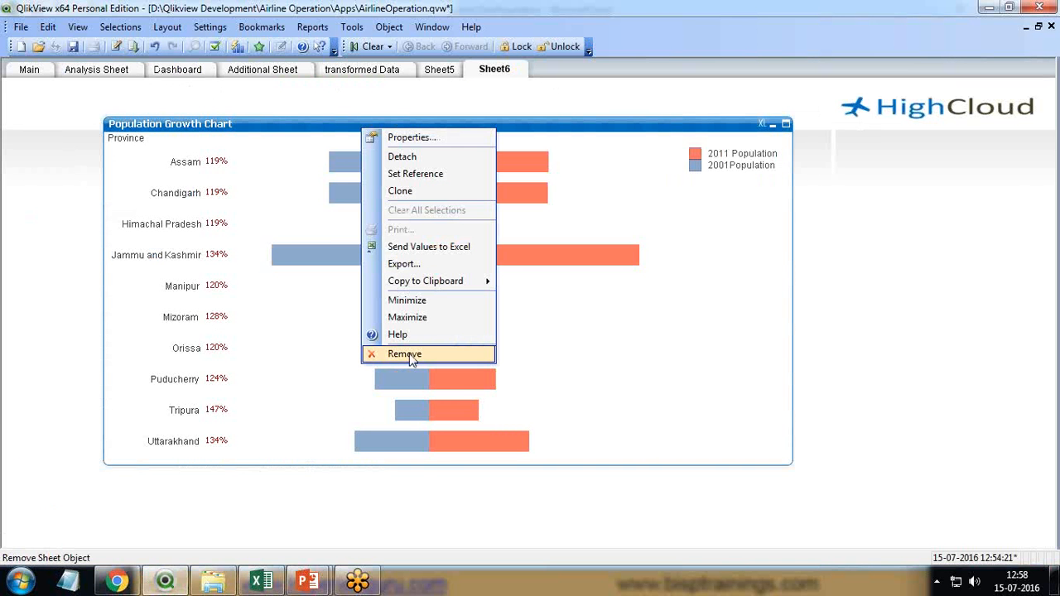
- Remove the Population Growth Chart from Sheet6 and confirm the deletion
left_click(404, 354)
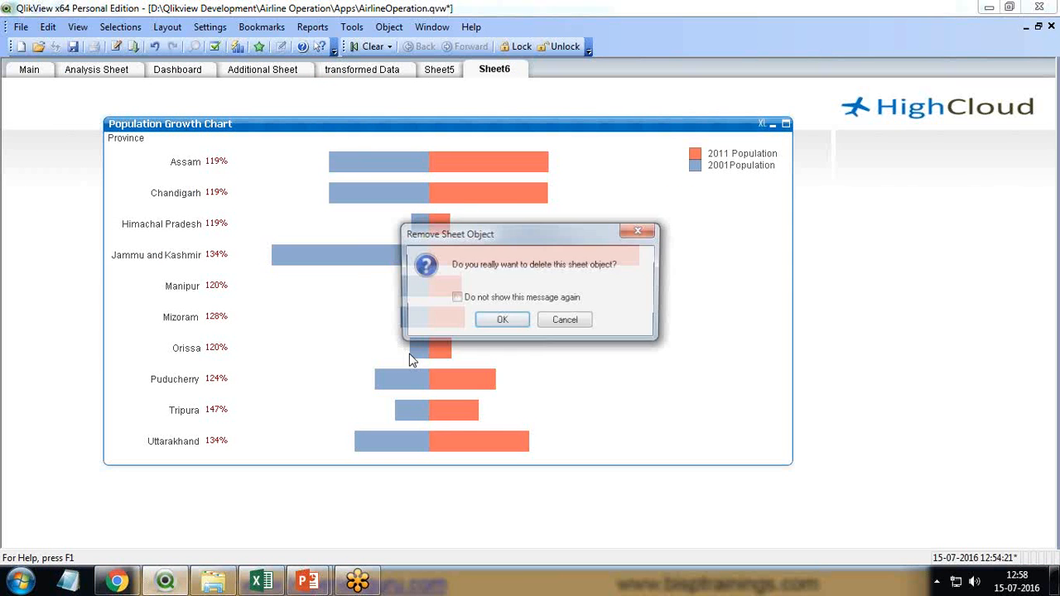
left_click(502, 319)
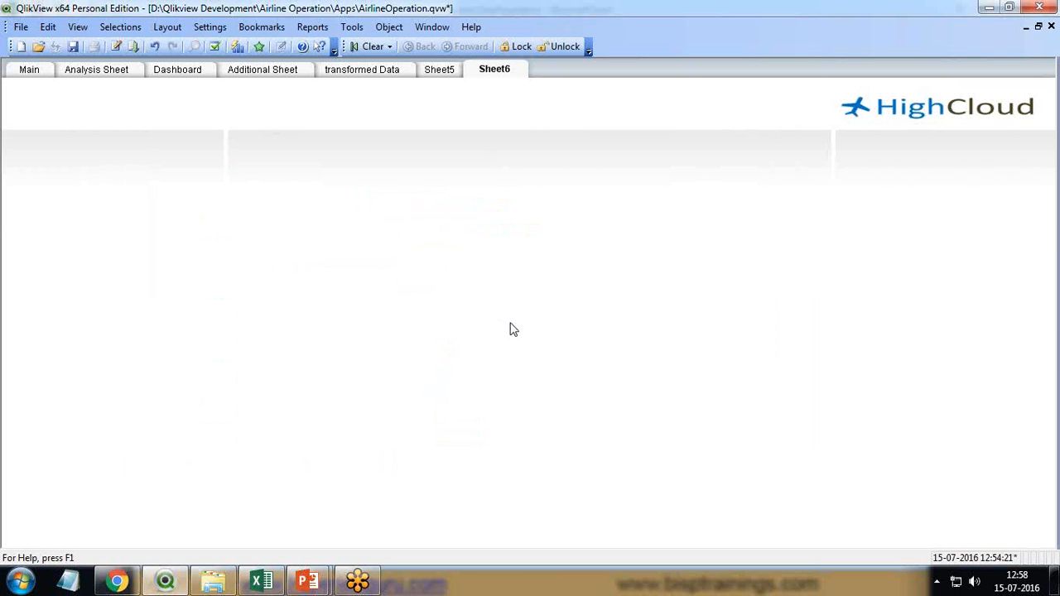
mouse_move(531, 324)
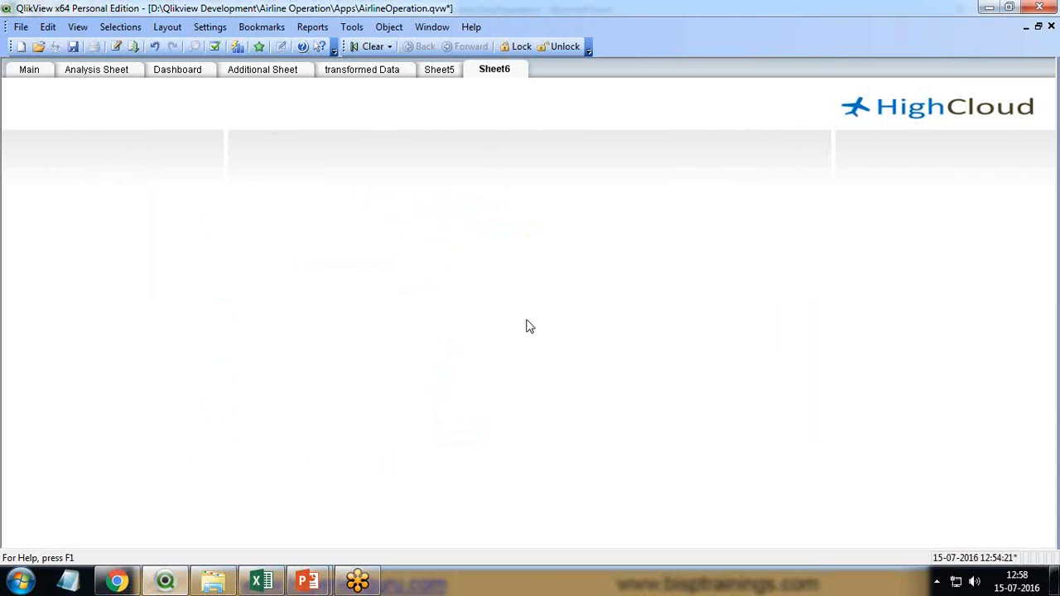
mouse_move(116, 46)
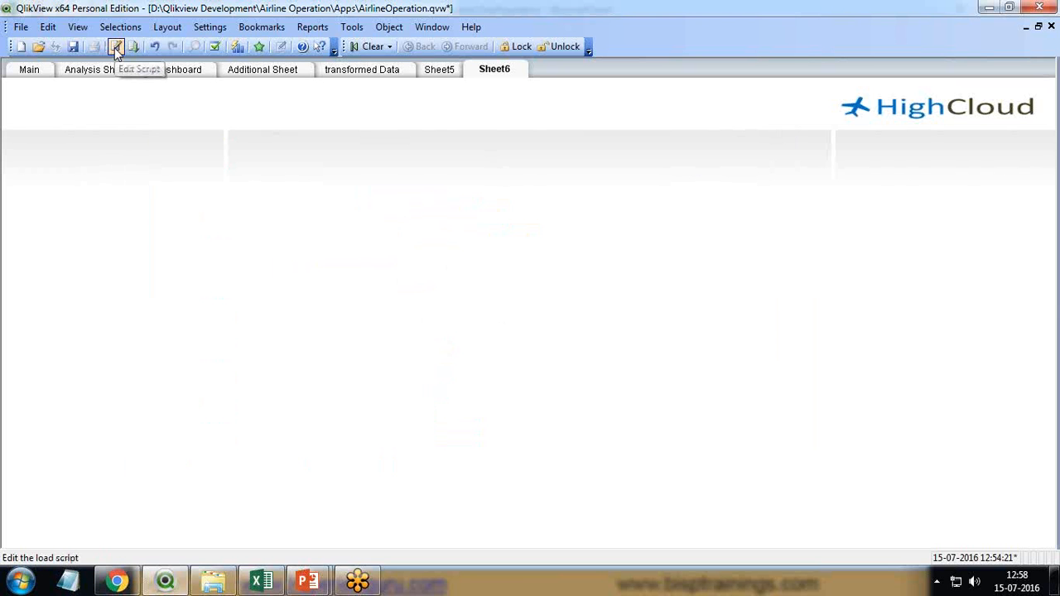
mouse_move(116, 46)
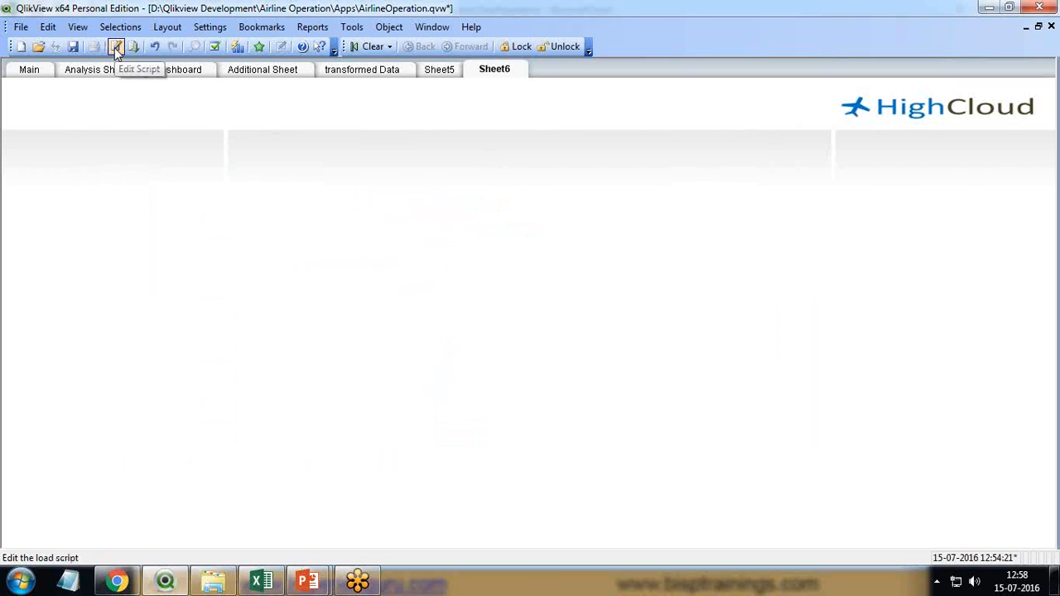
- Review the IndiaPopulation LOAD statement in the script, then reload the data
left_click(116, 45)
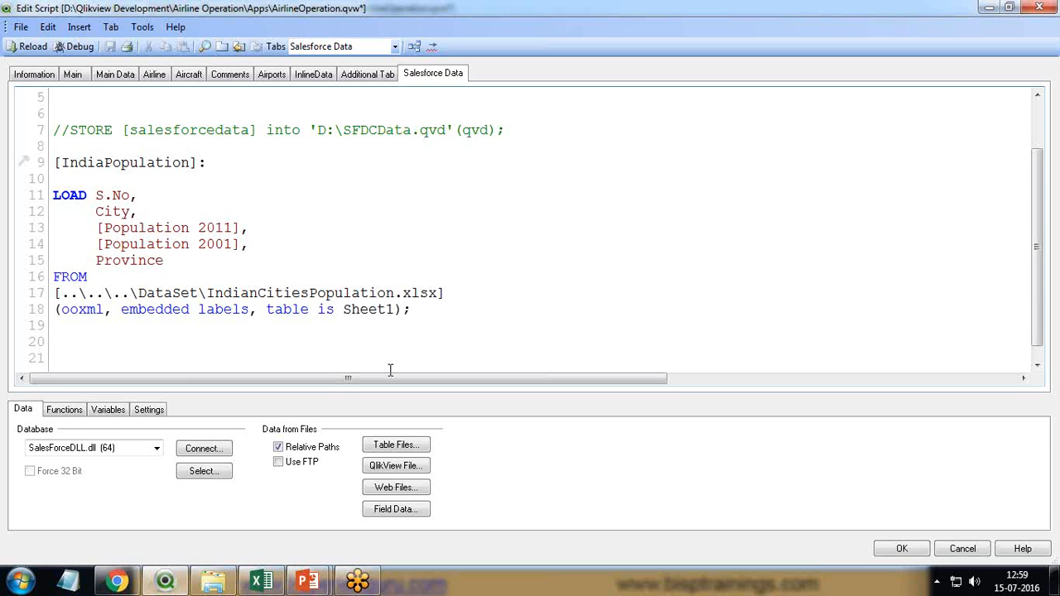
left_click(164, 260)
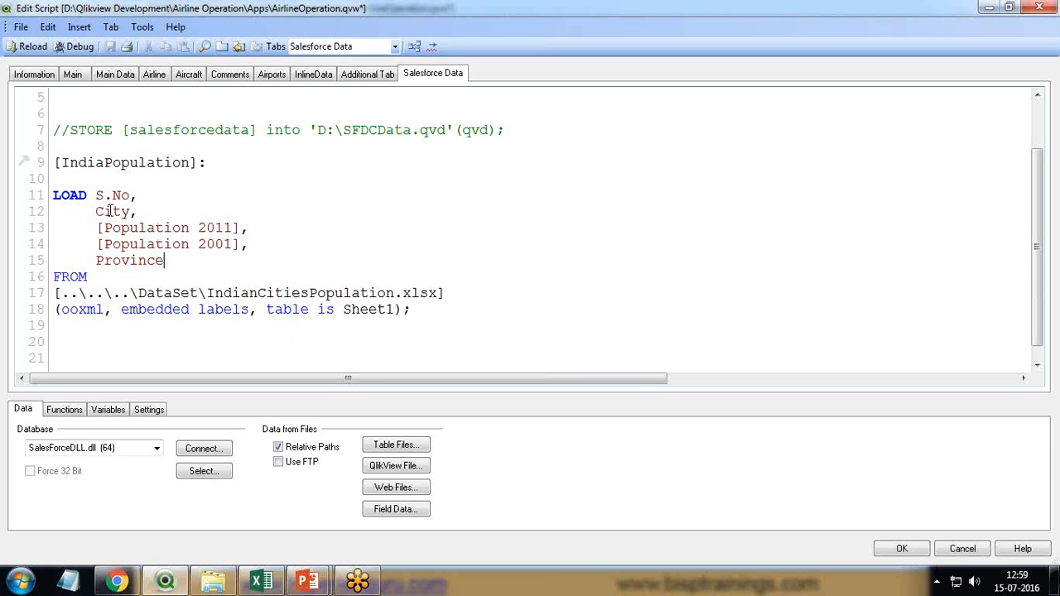
left_click(26, 47)
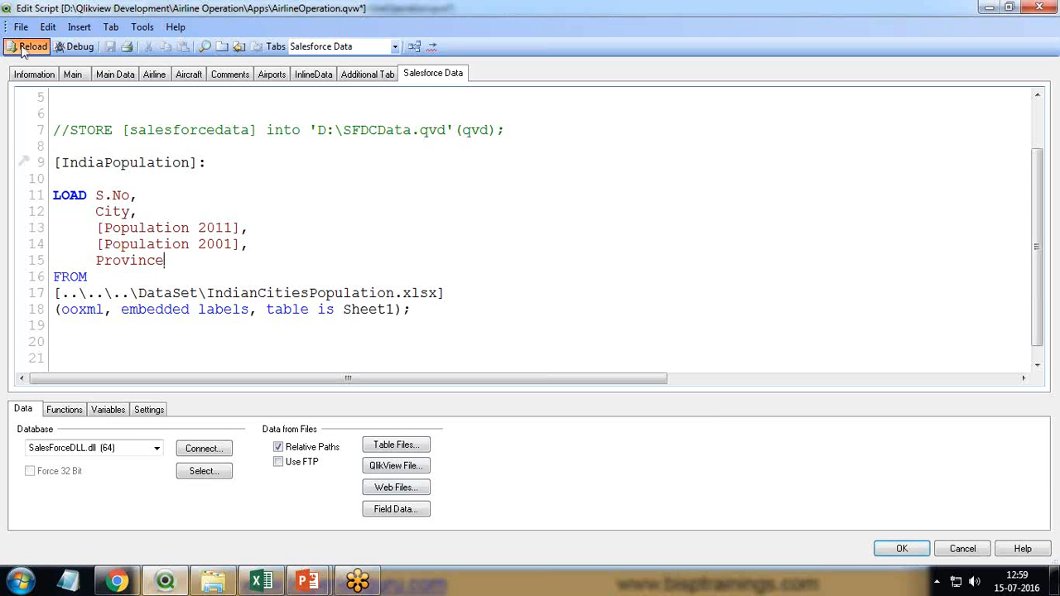
left_click(26, 46)
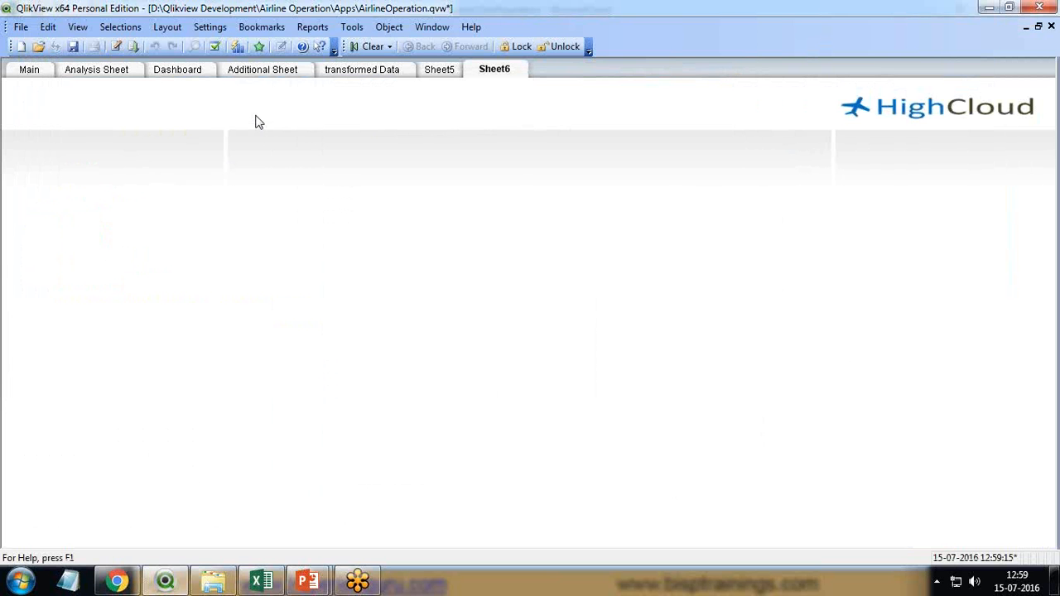
- Create a new combo chart titled 'Population Growth %' with Combo Chart allowed
right_click(258, 122)
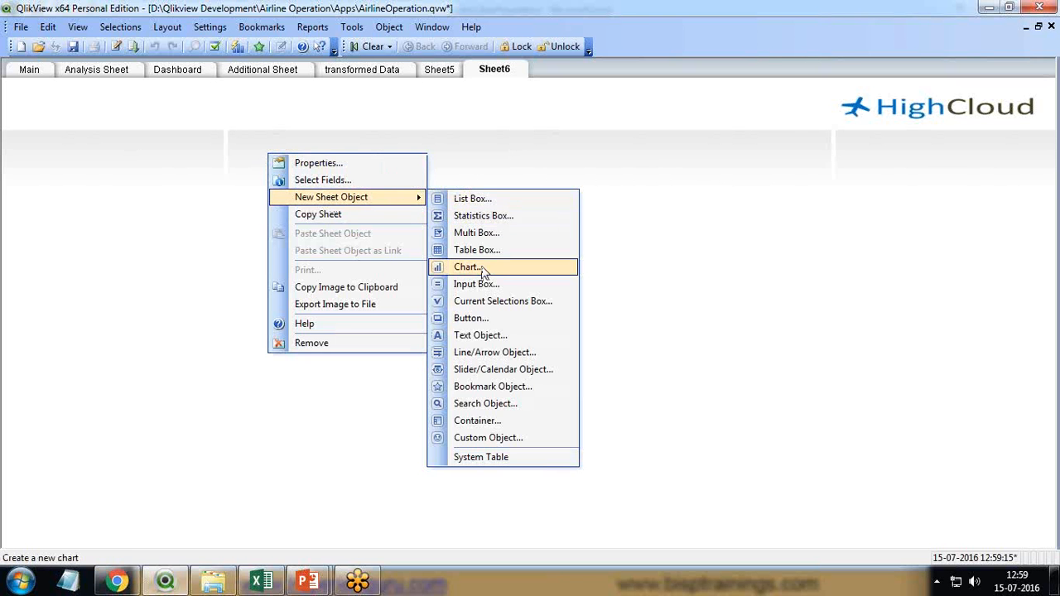
left_click(467, 267)
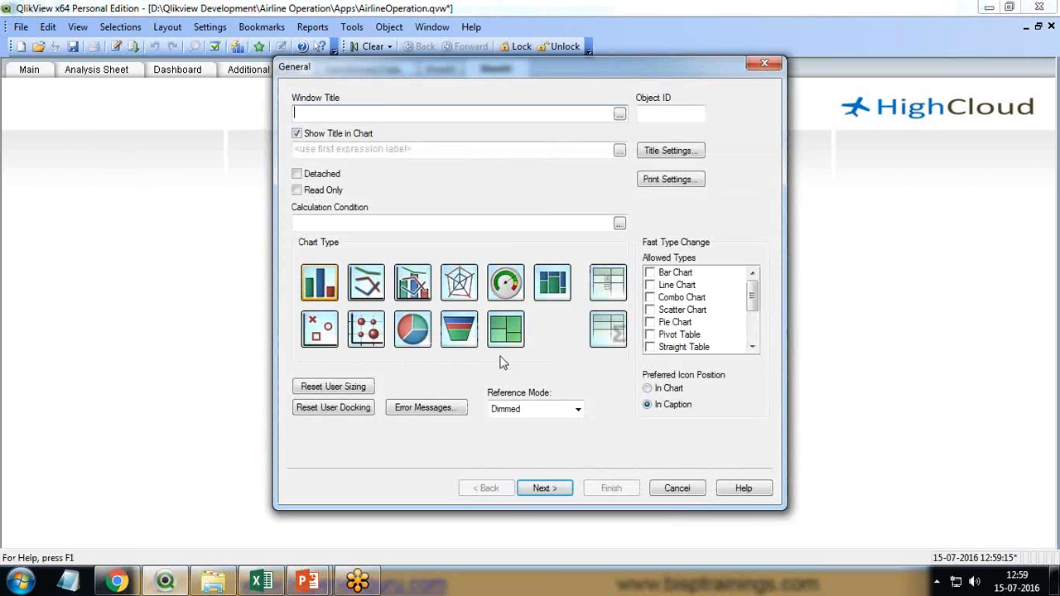
mouse_move(412, 282)
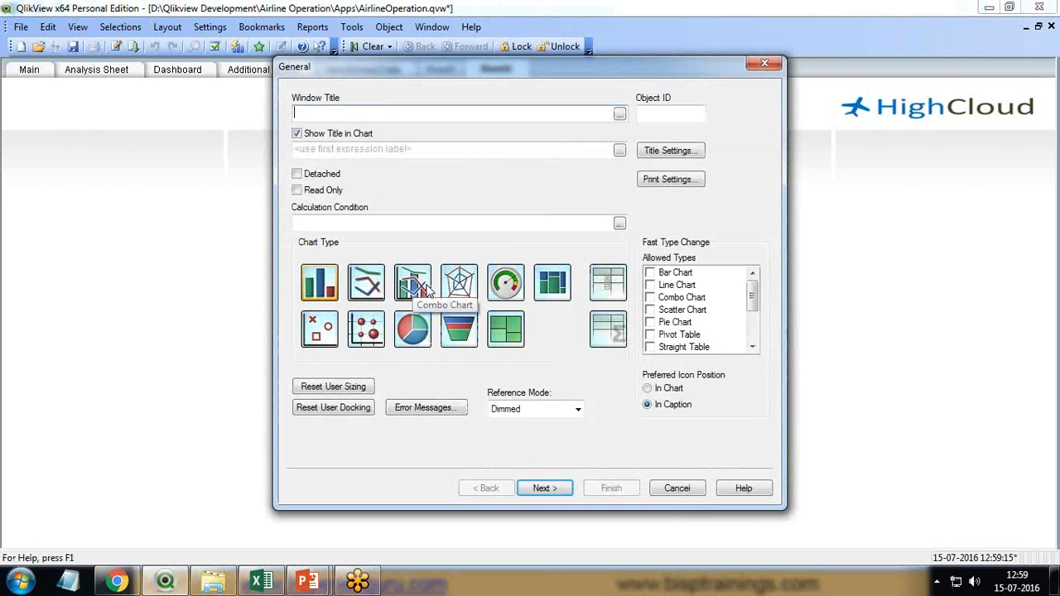
mouse_move(580, 342)
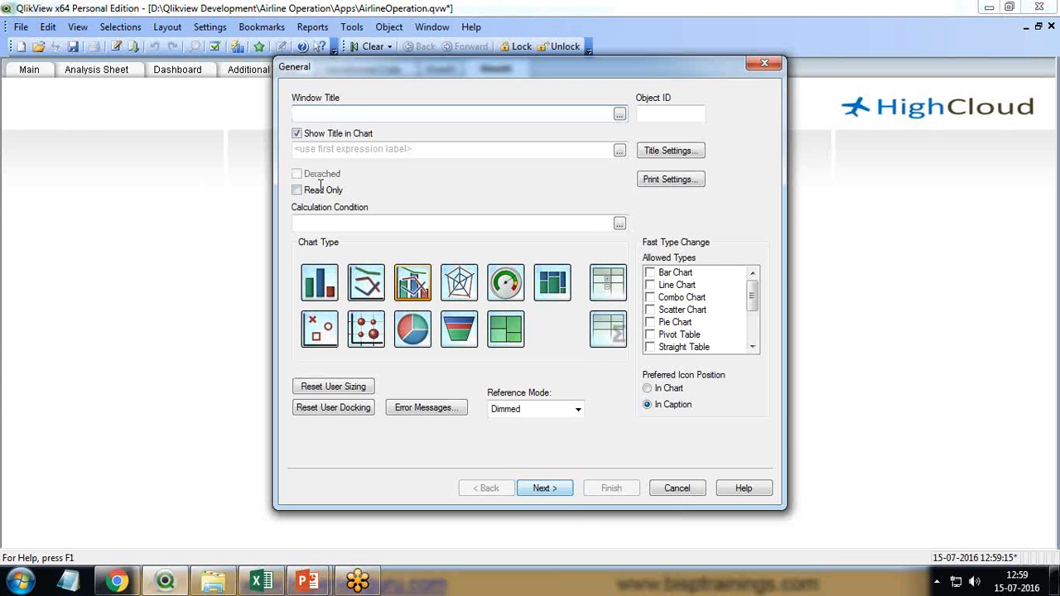
type("Pod")
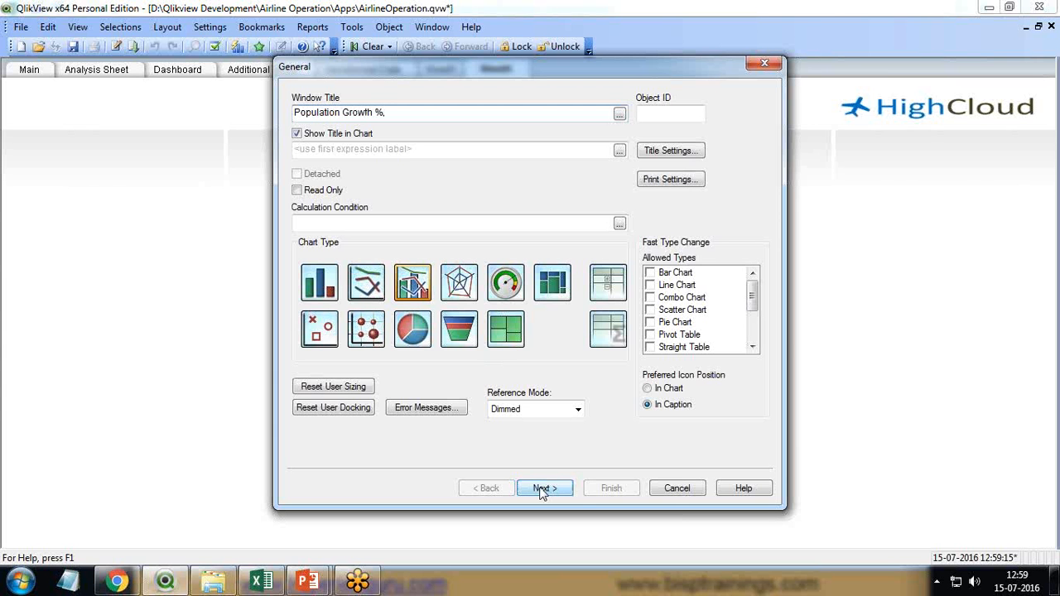
left_click(650, 297)
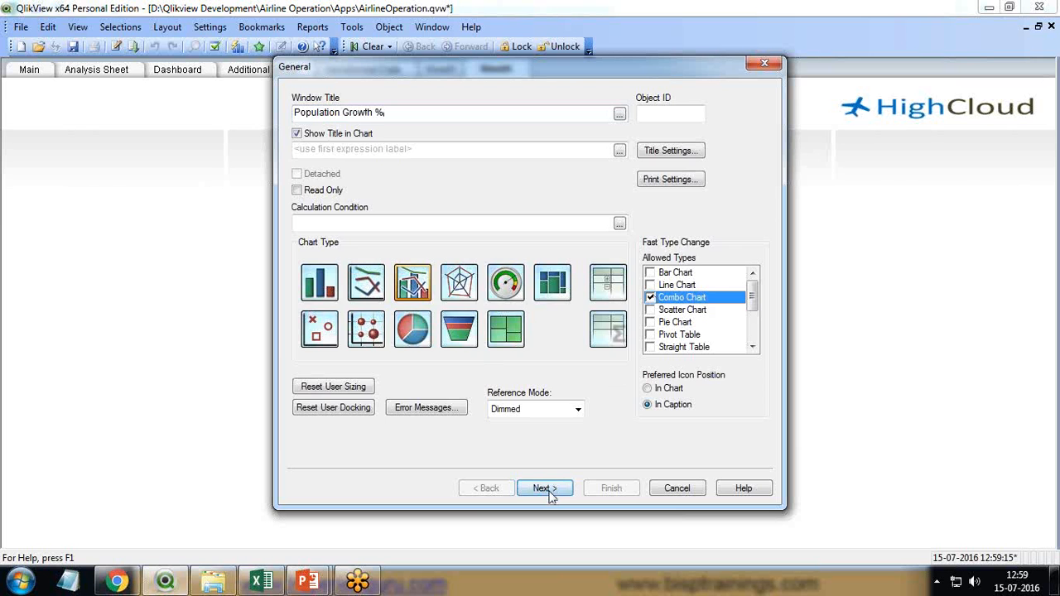
left_click(544, 488)
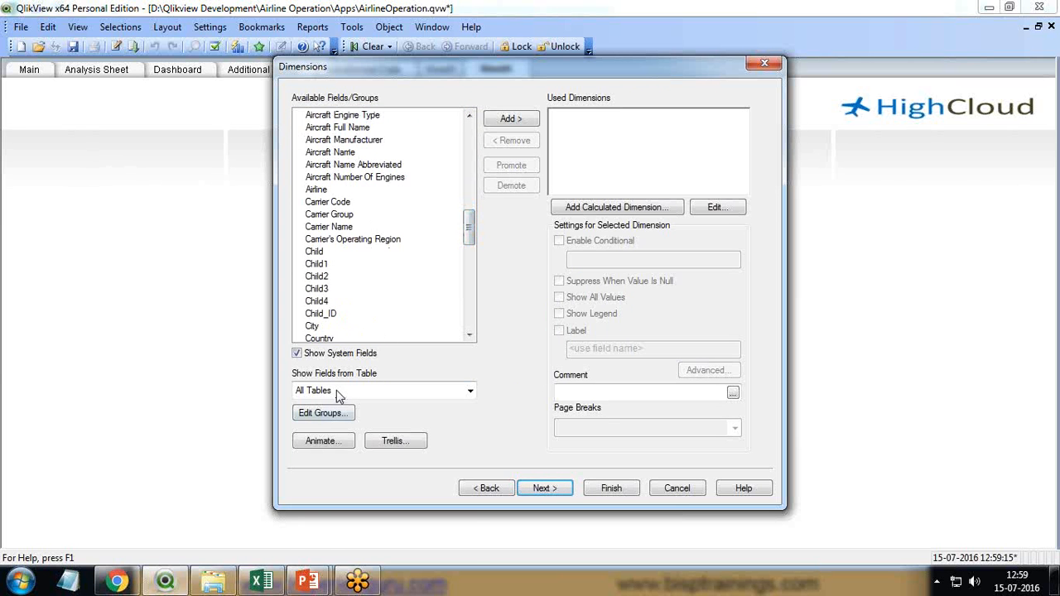
- Use Province from the IndiaPopulation table as the chart dimension
left_click(470, 390)
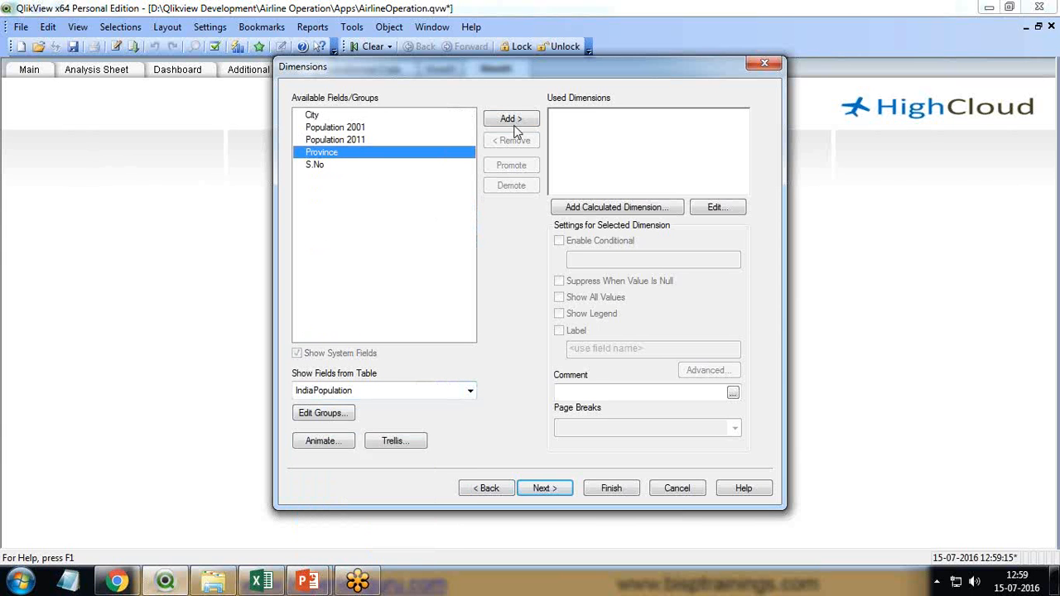
left_click(511, 118)
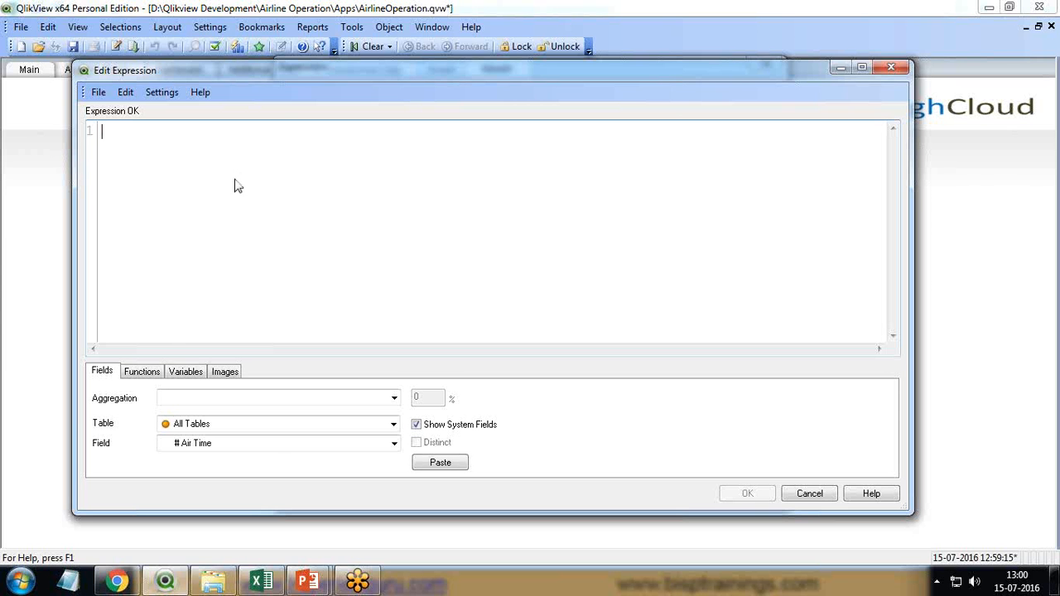
- Add Sum([Population 2001]) labelled Total Population 2001, displayed as bars
left_click(277, 397)
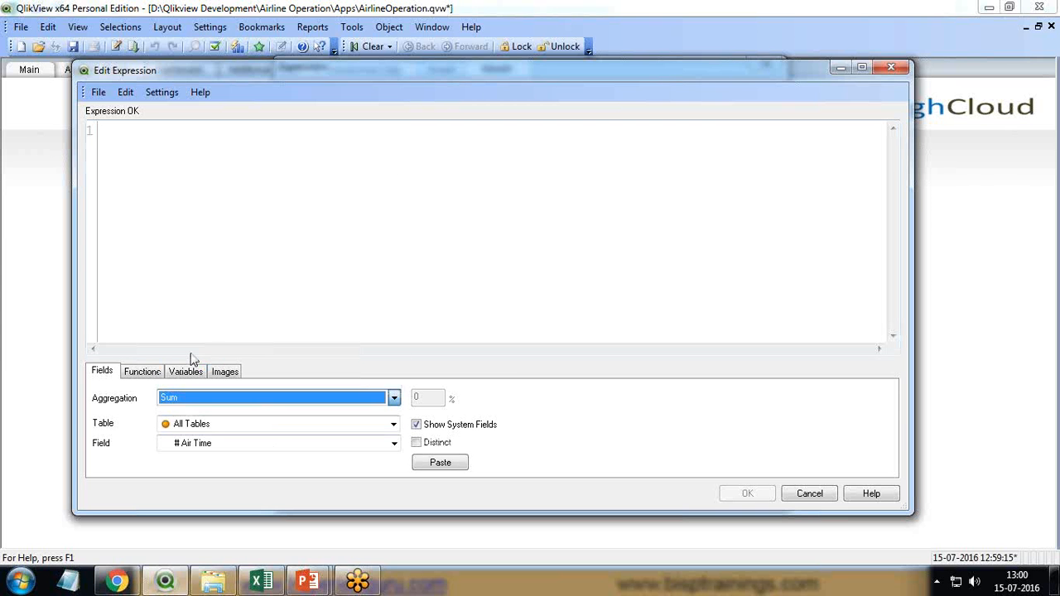
left_click(395, 443)
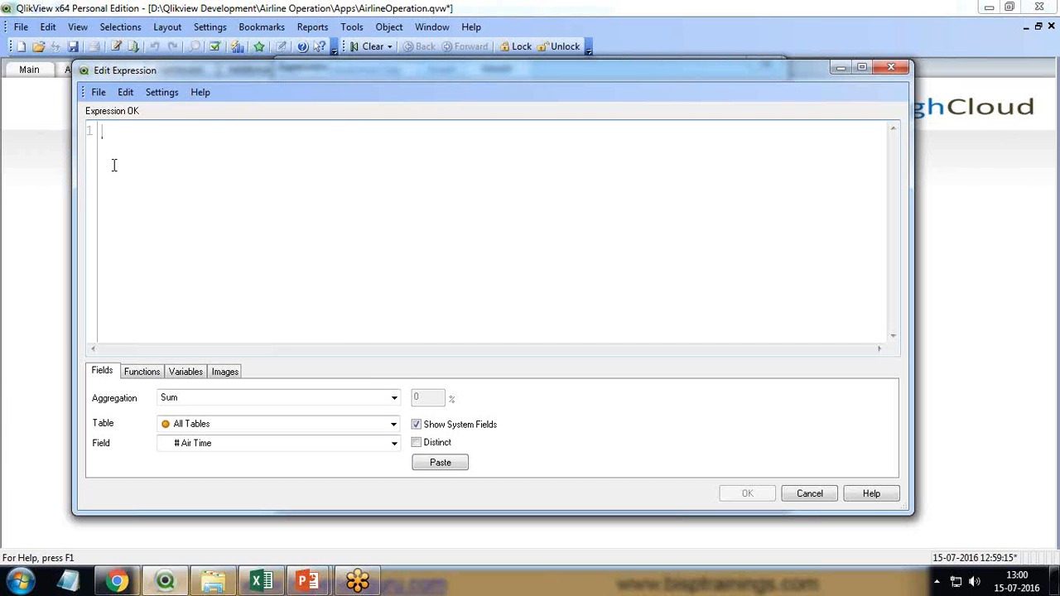
type("Sum")
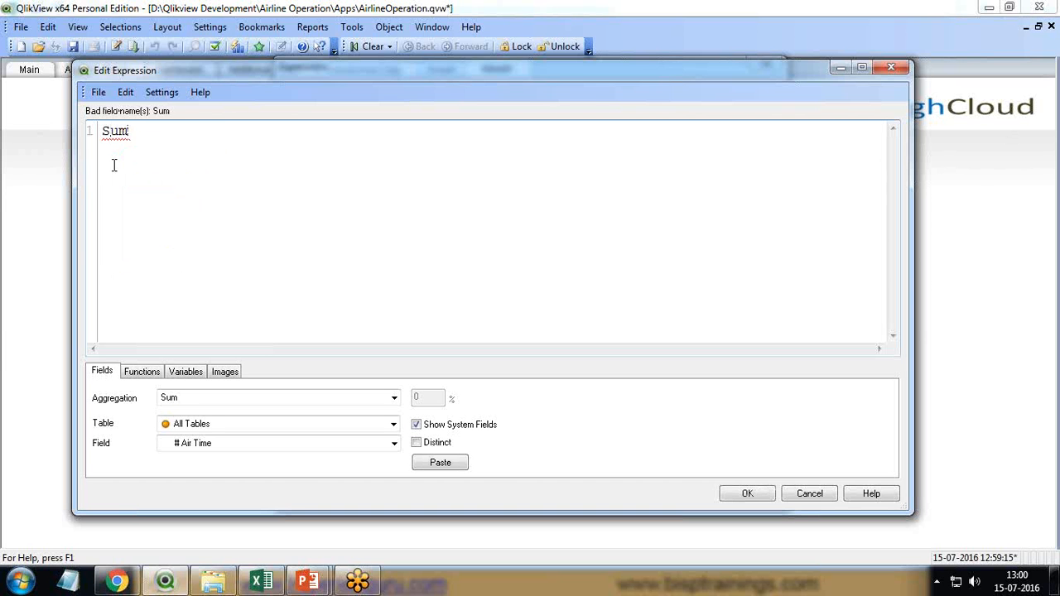
type("(pop")
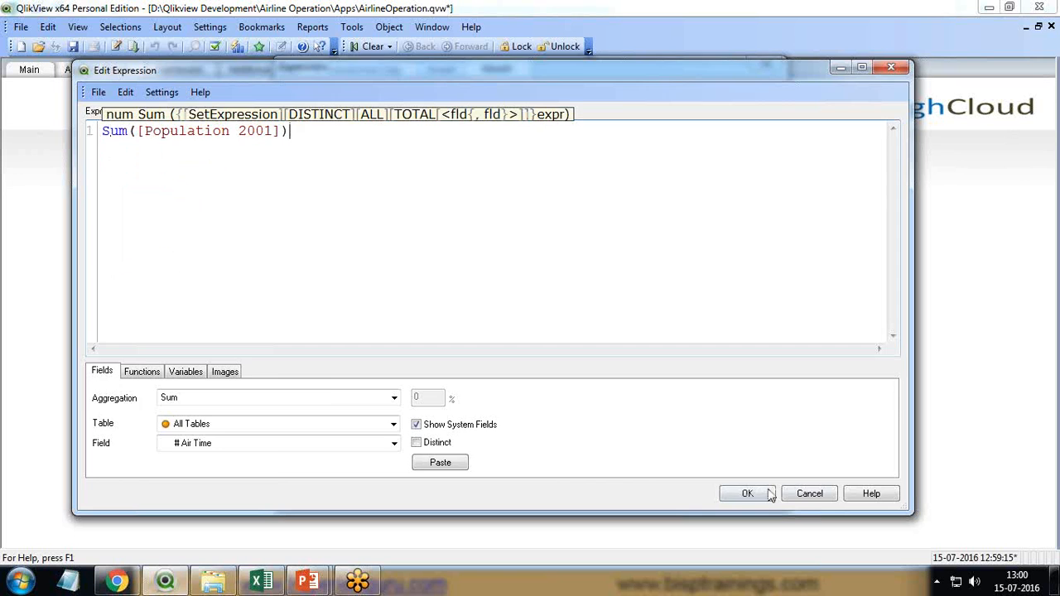
left_click(746, 494)
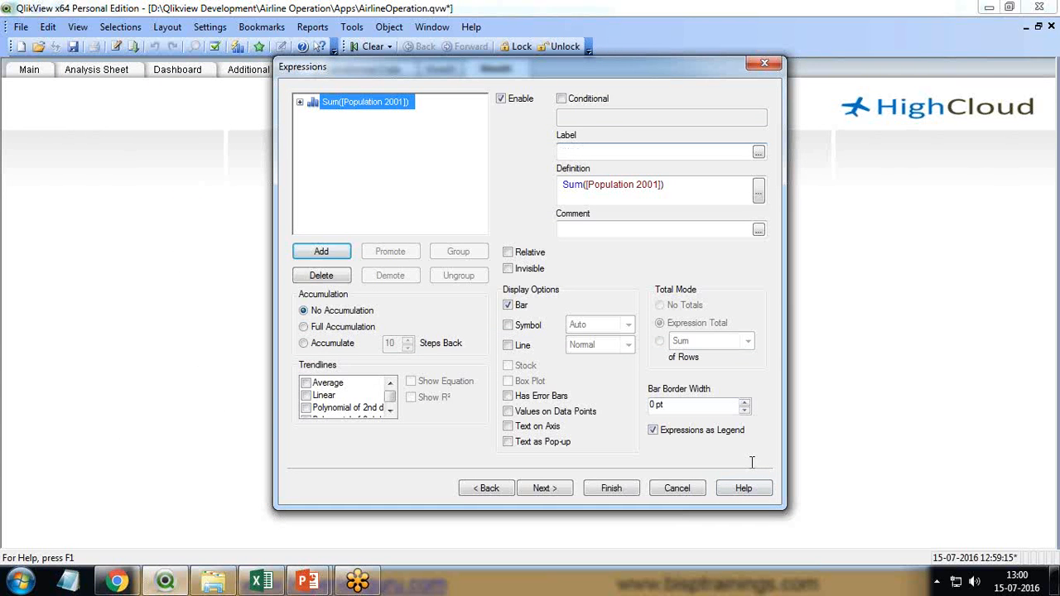
type("Total Population 2")
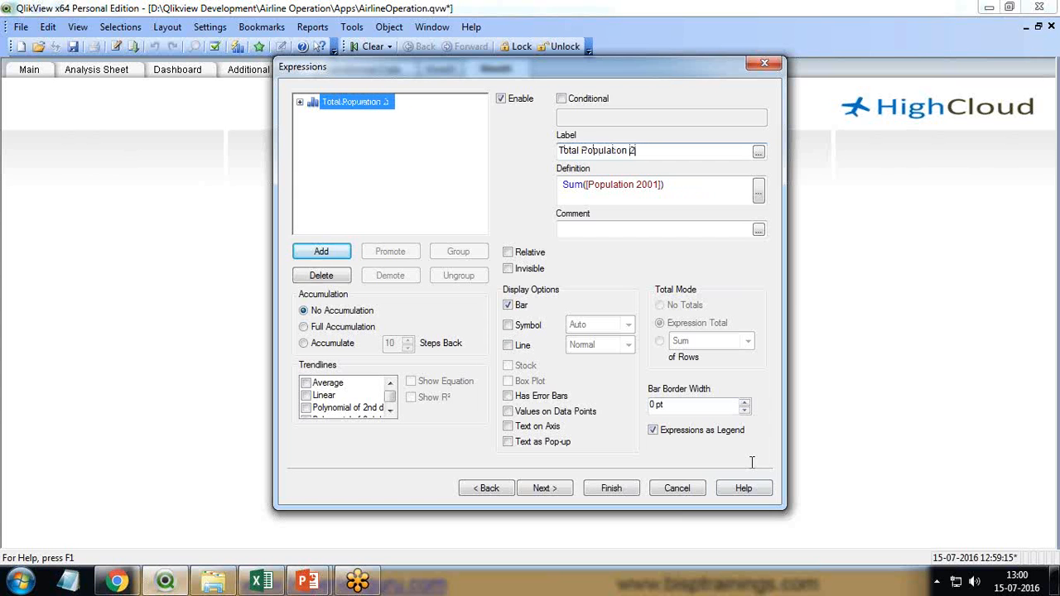
- Add Sum([Population 2011]) labelled Total Population 2011 as a line and finish the chart
left_click(321, 251)
type("Sum")
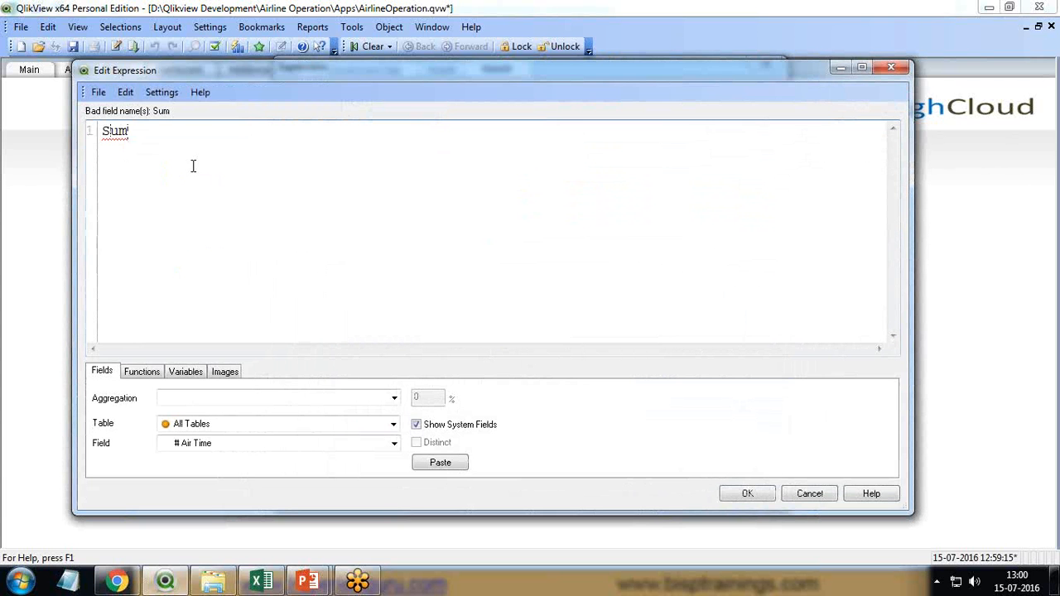
type("(")
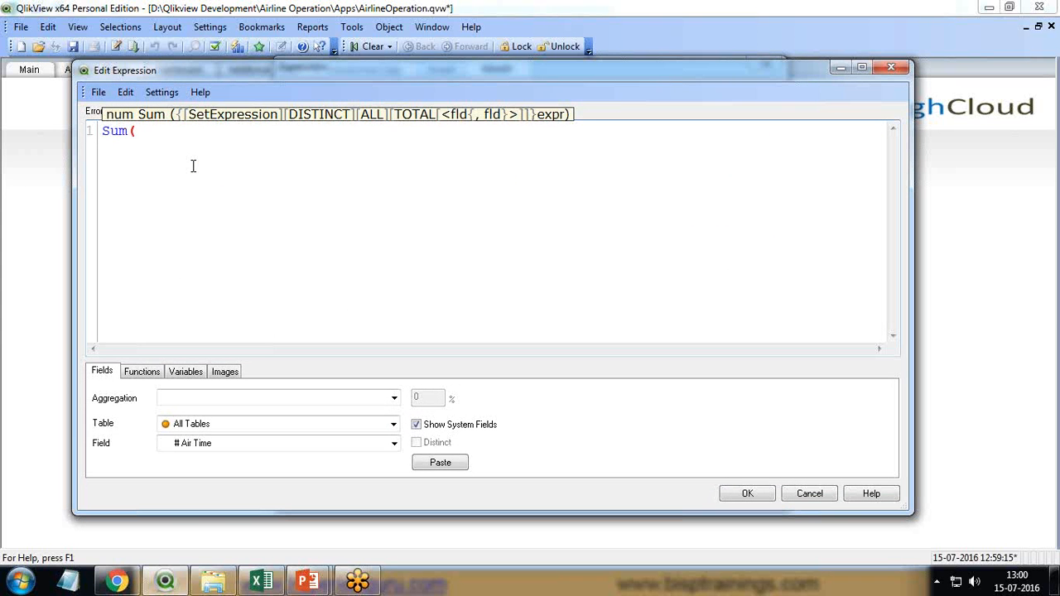
type("[Population 2011])")
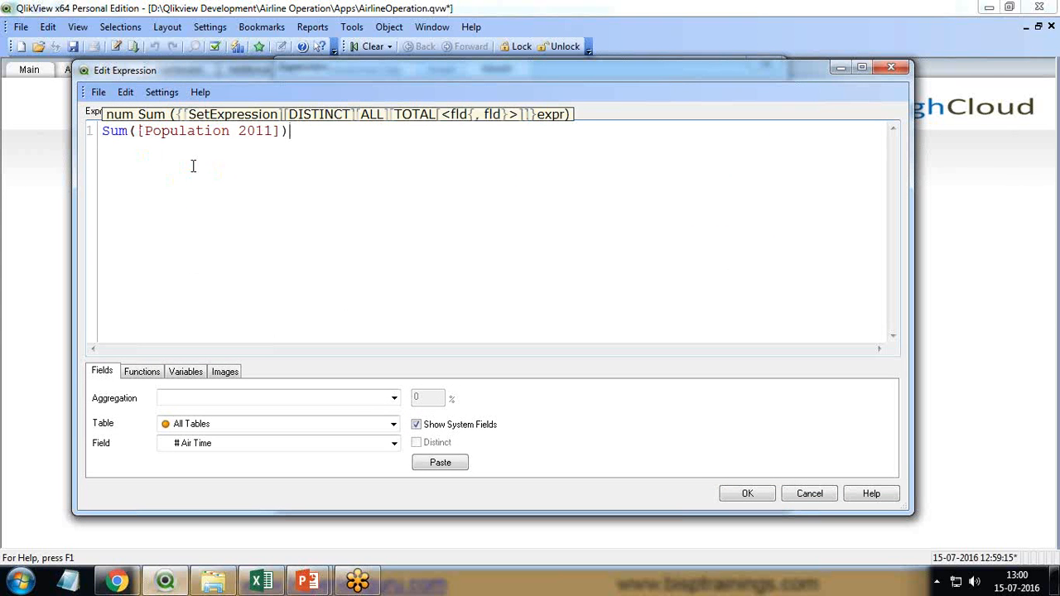
left_click(746, 493)
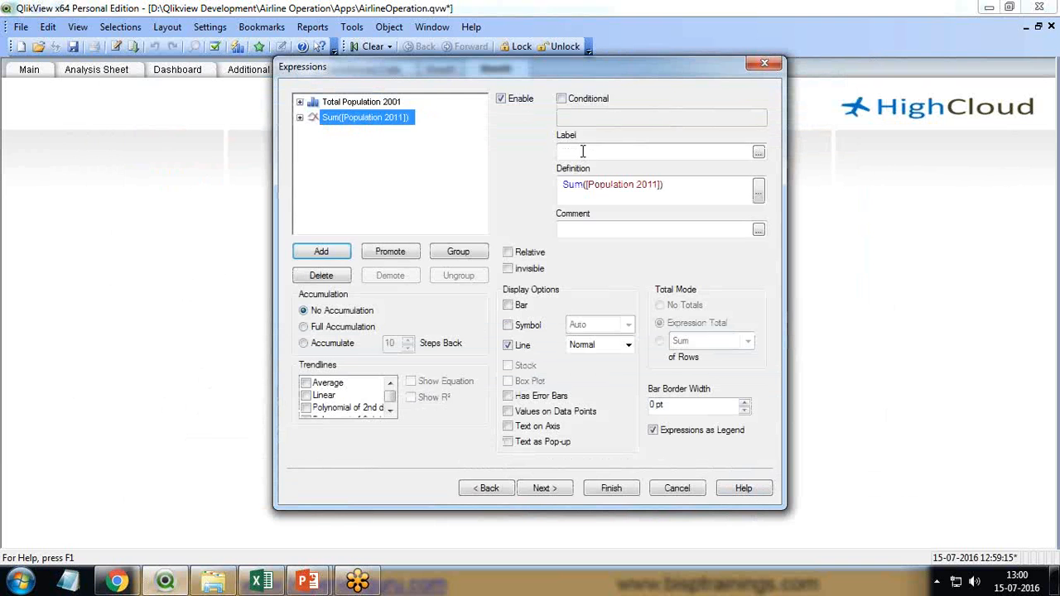
type("Total Population 2011")
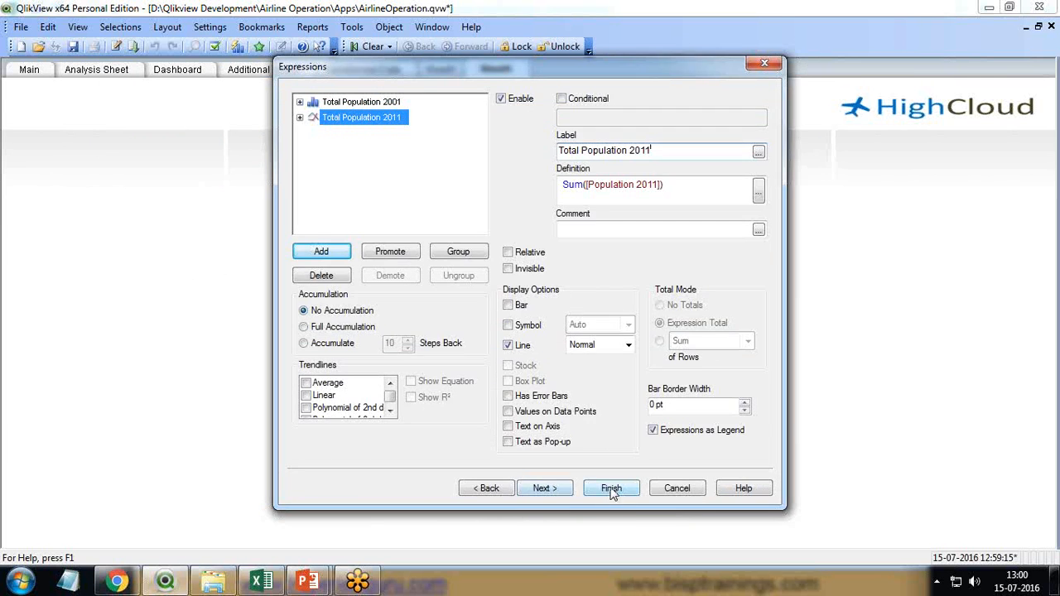
left_click(612, 488)
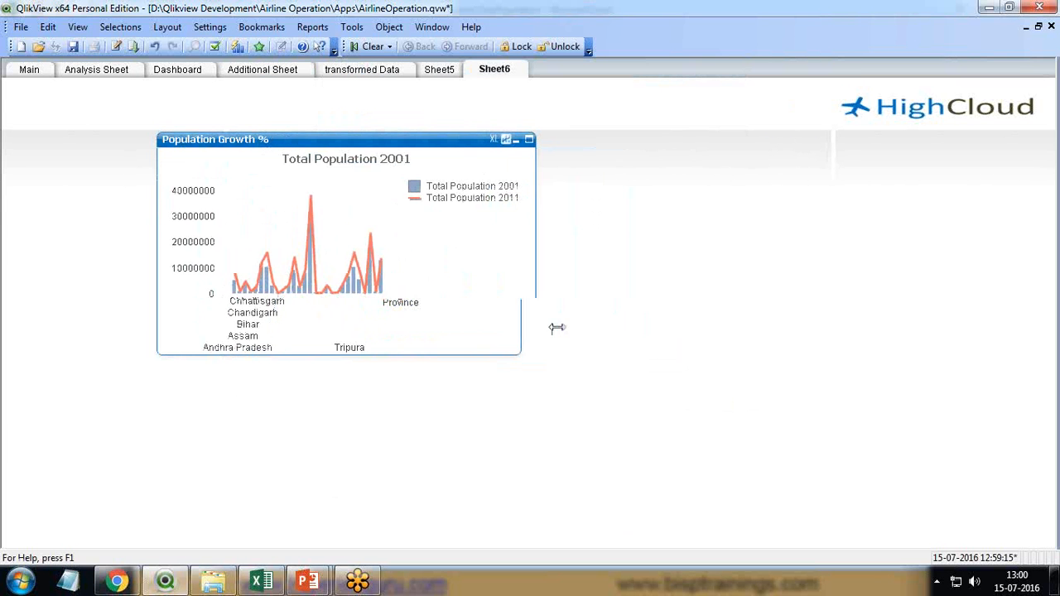
- Widen the Population Growth % chart so every province label fits
left_click_drag(522, 328, 733, 327)
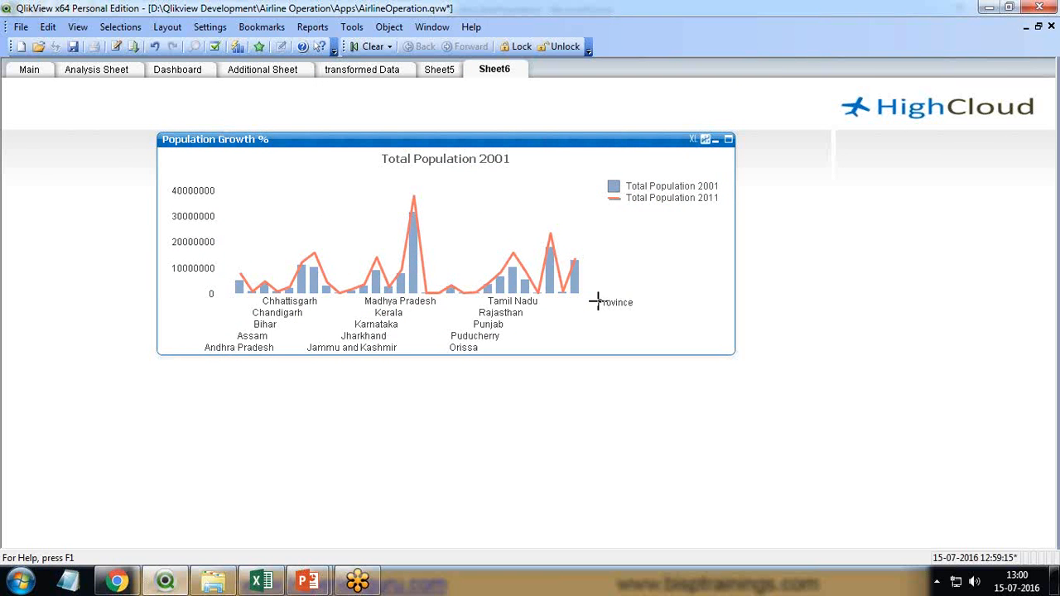
mouse_move(402, 146)
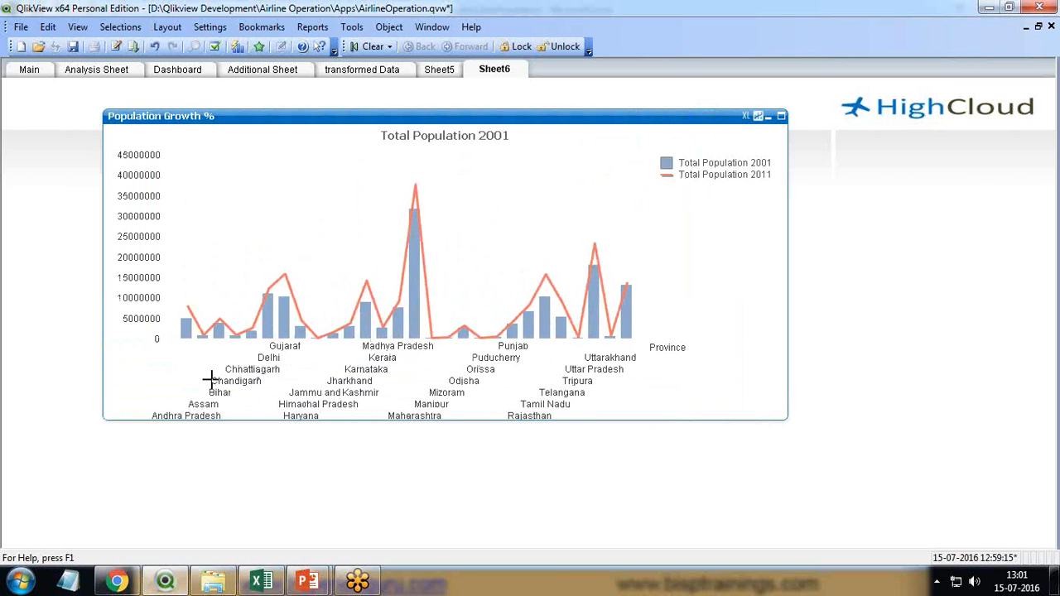
mouse_move(271, 403)
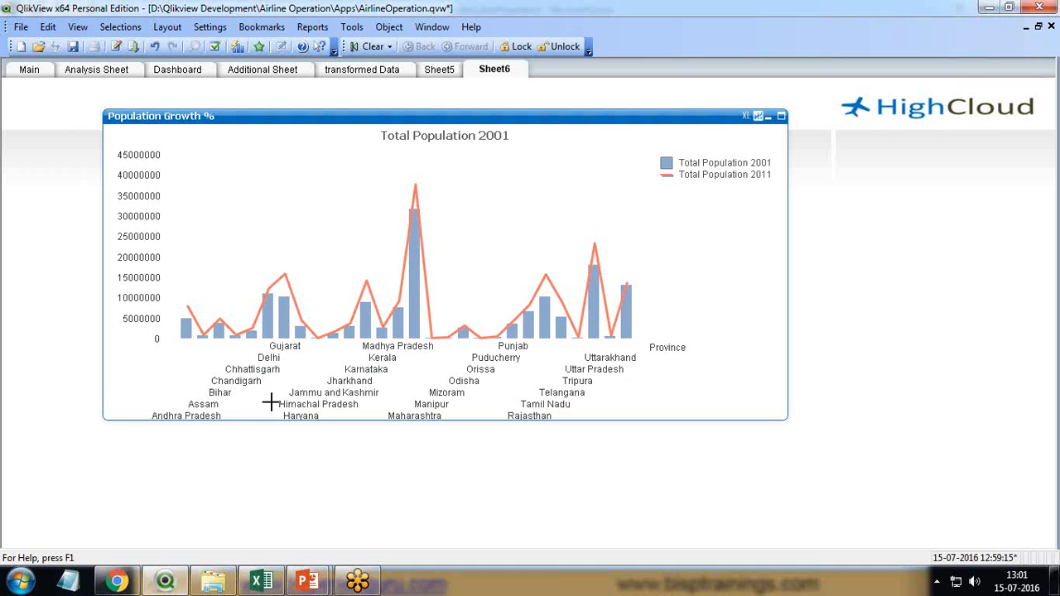
mouse_move(304, 402)
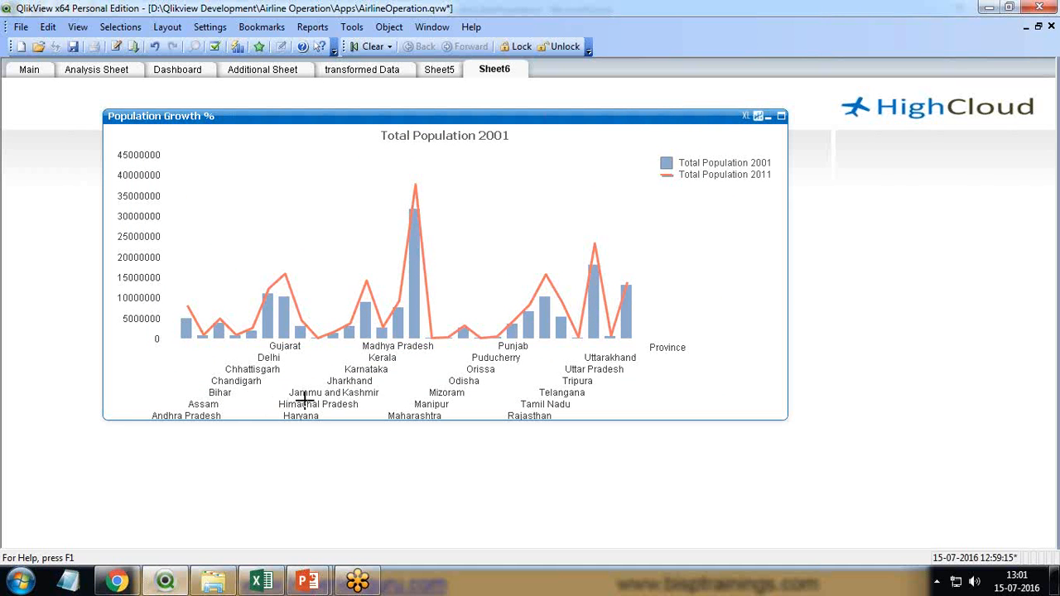
mouse_move(258, 126)
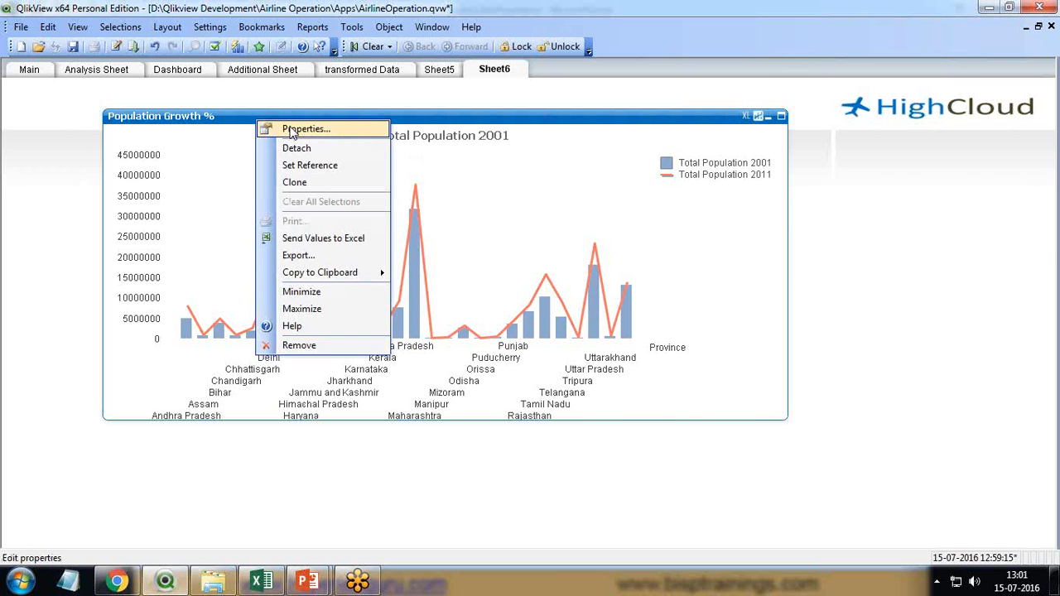
- Restrict the Province dimension to show only the largest 10 values
left_click(306, 128)
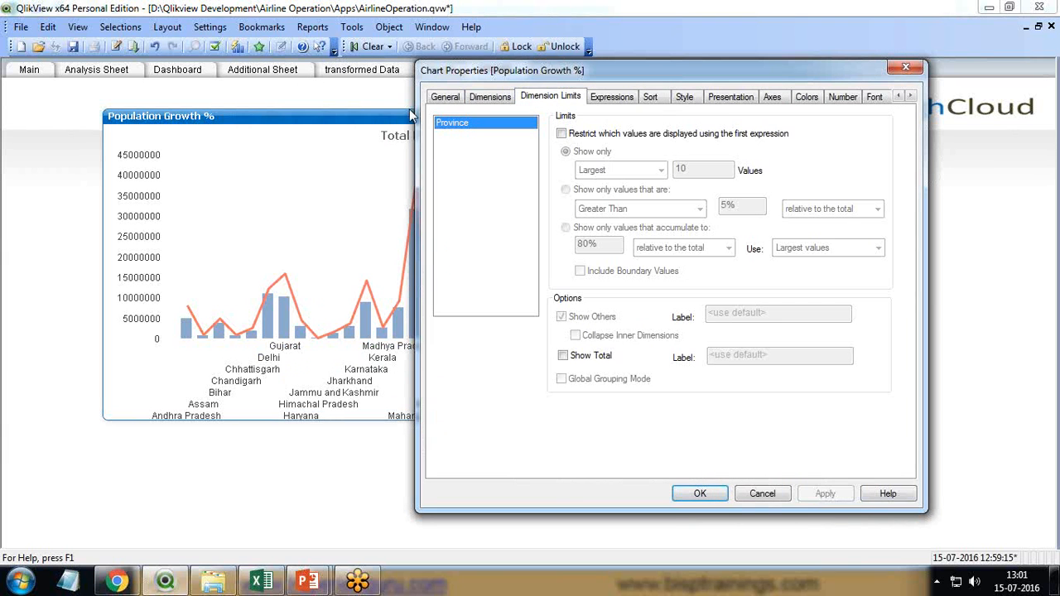
left_click(562, 133)
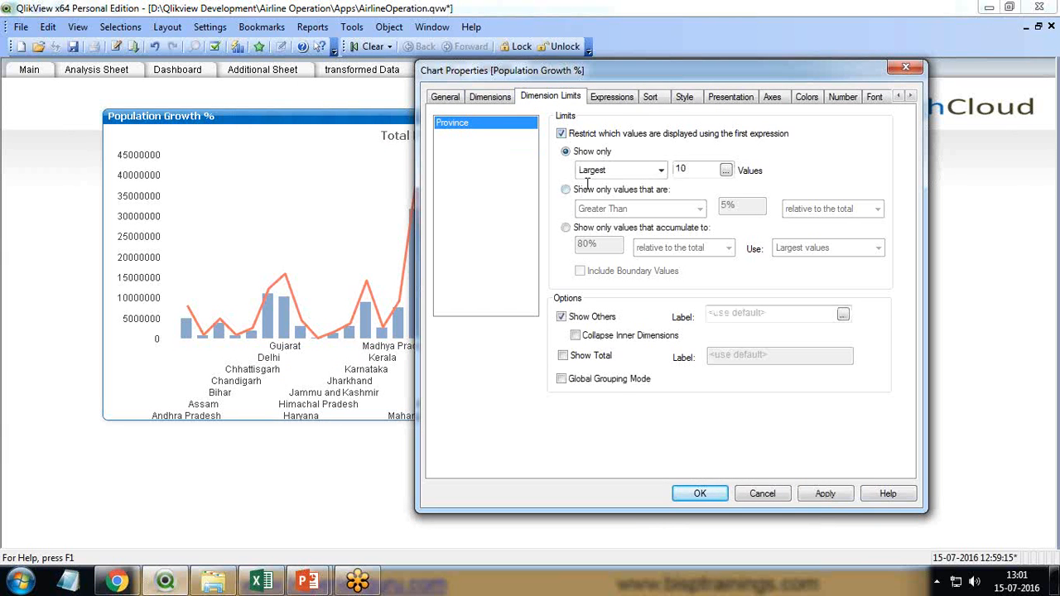
left_click(825, 494)
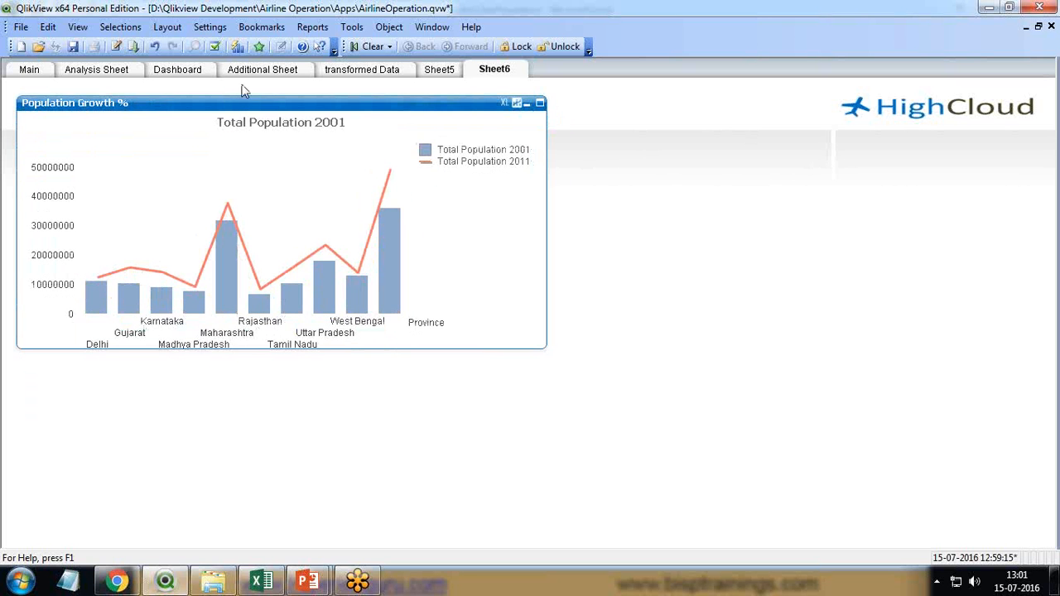
mouse_move(218, 89)
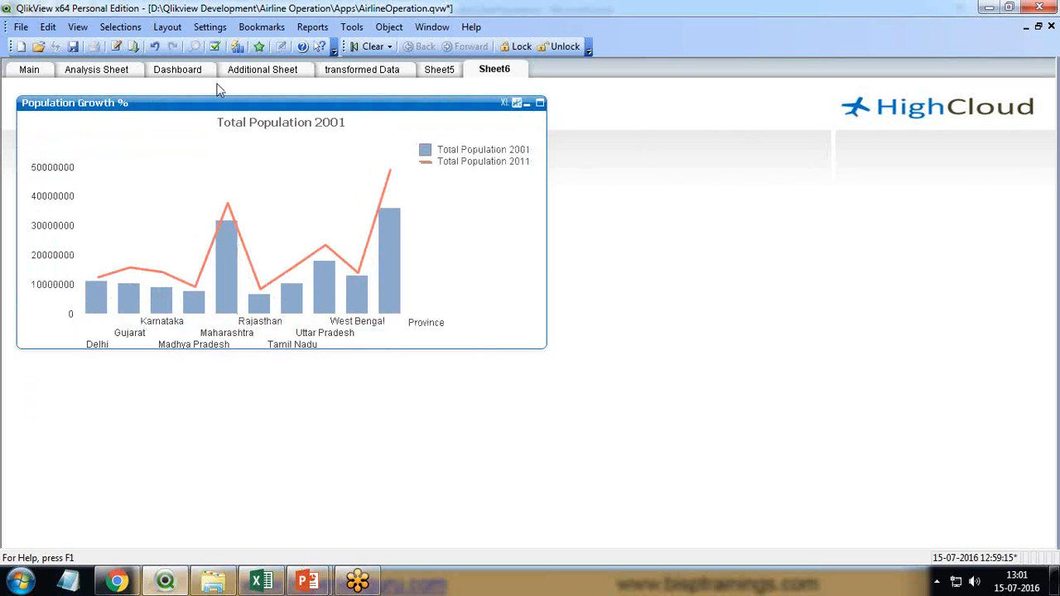
mouse_move(179, 116)
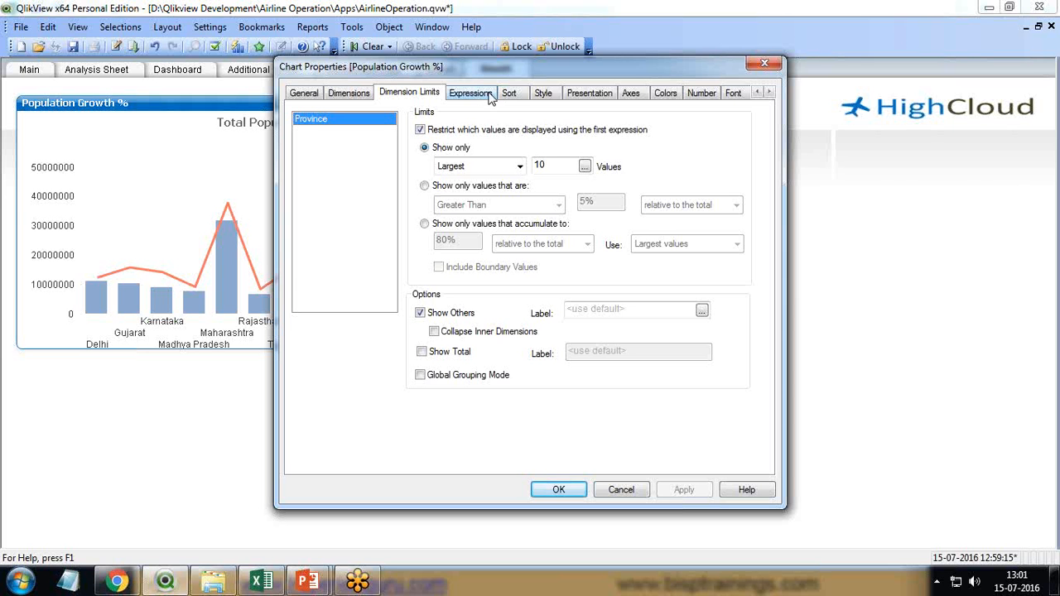
- Set the chart's Style orientation to horizontal so province bars run sideways
left_click(469, 93)
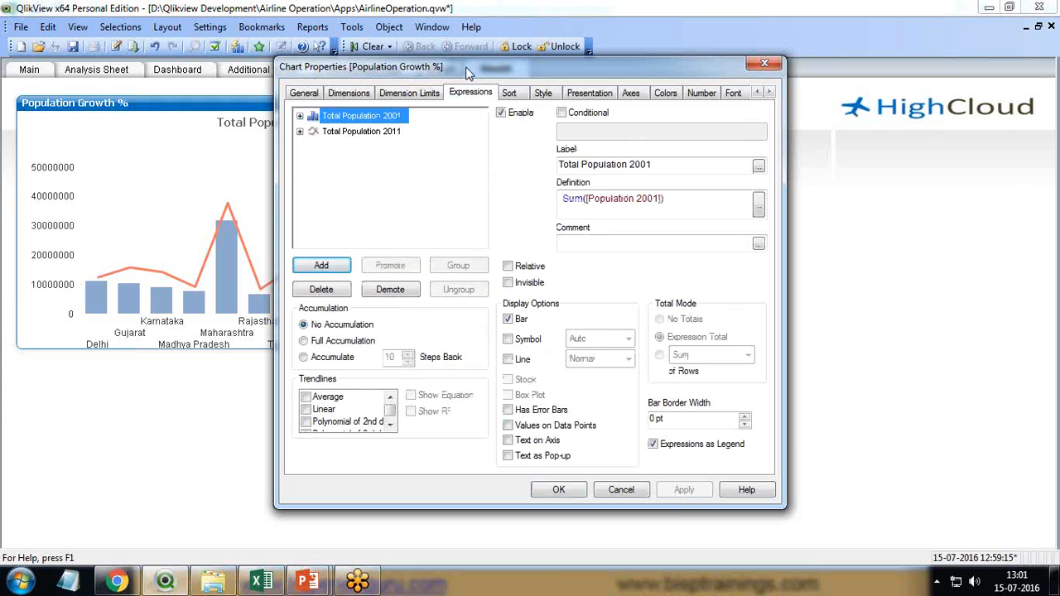
left_click(542, 92)
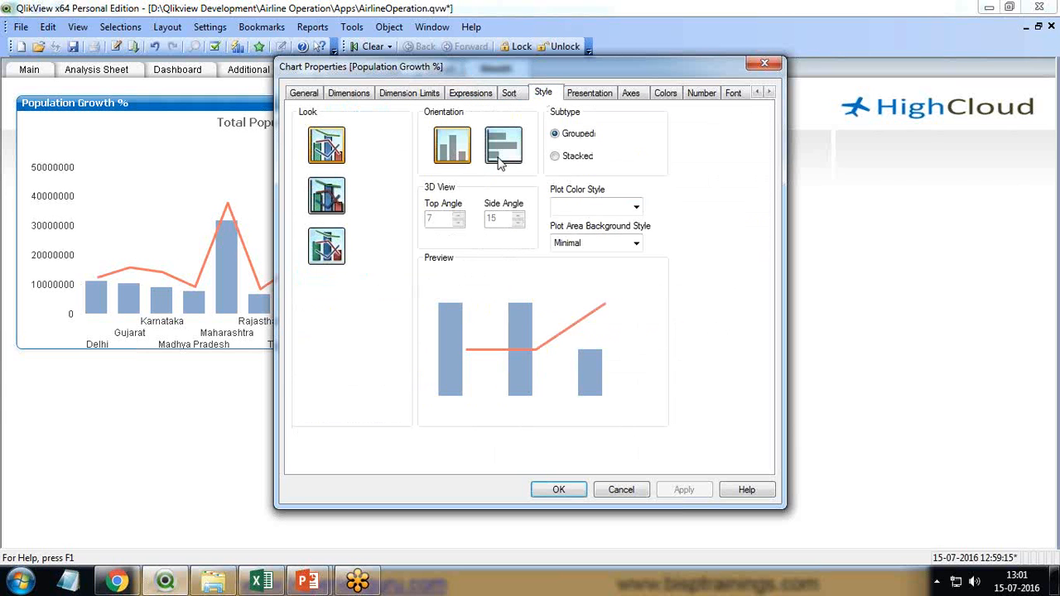
left_click(504, 145)
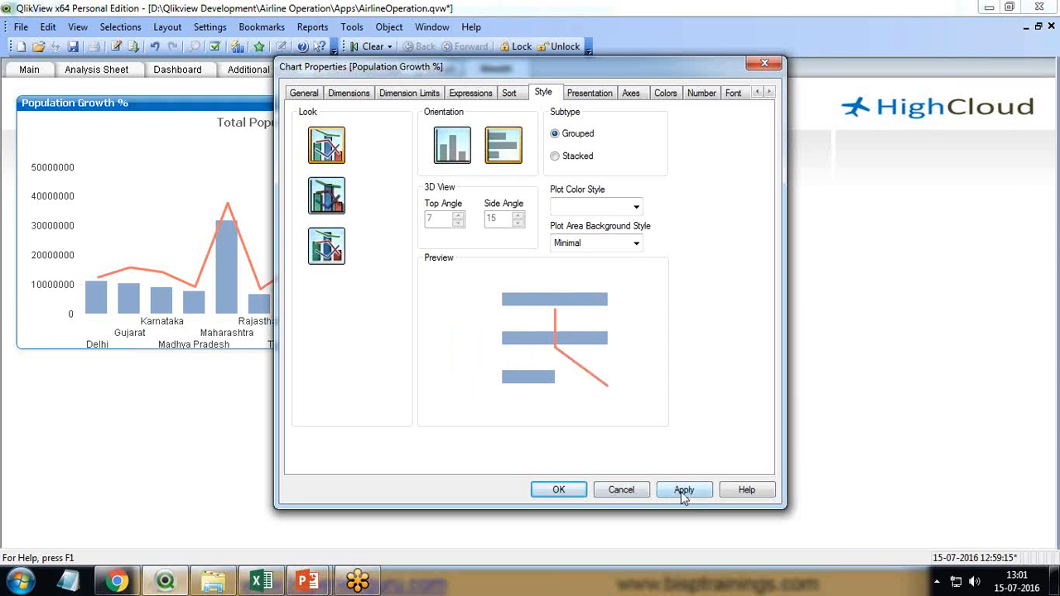
left_click(684, 489)
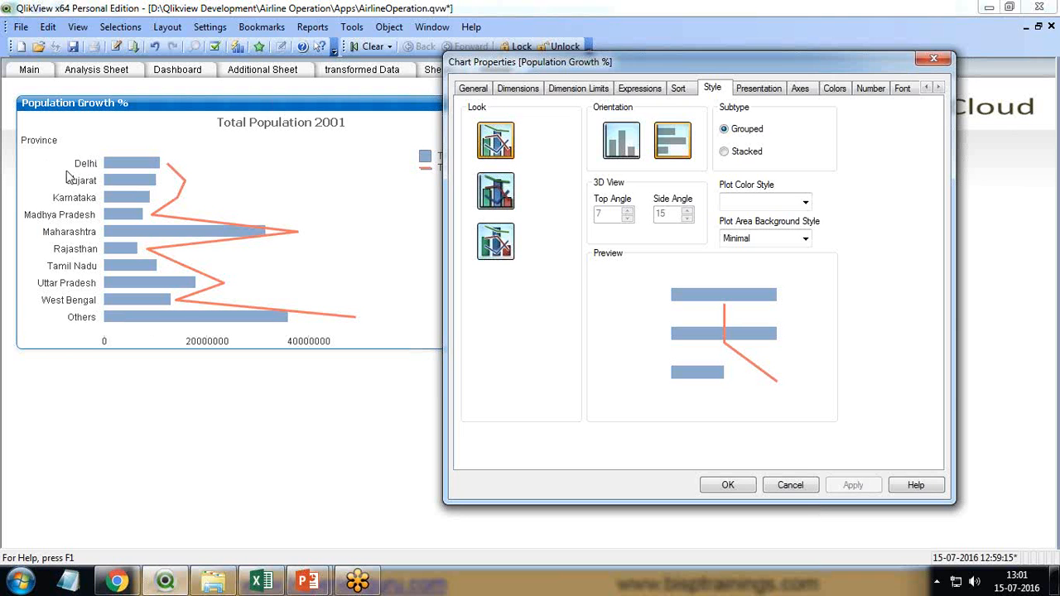
mouse_move(106, 108)
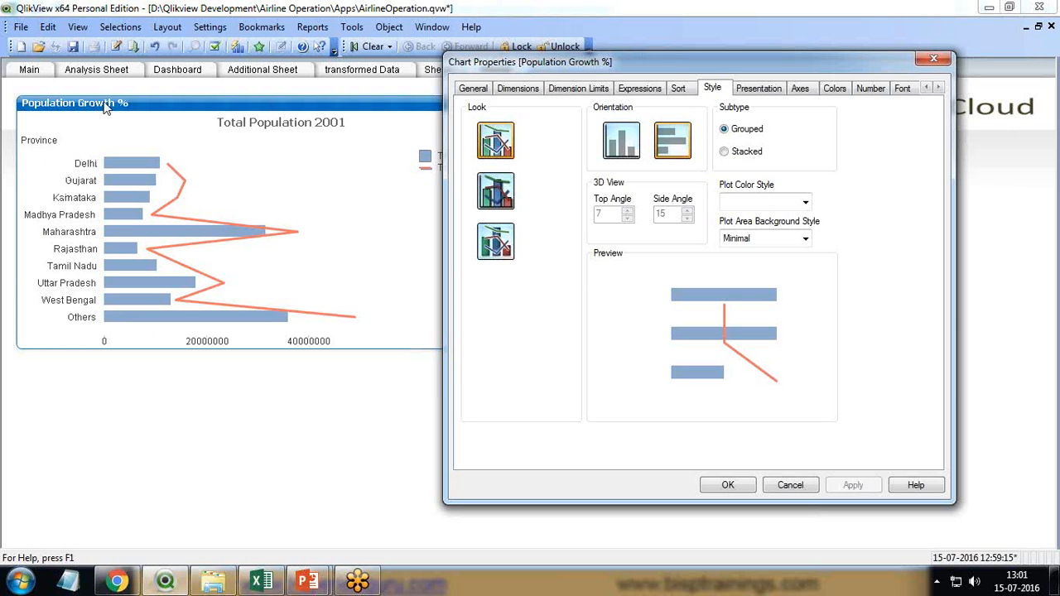
mouse_move(71, 277)
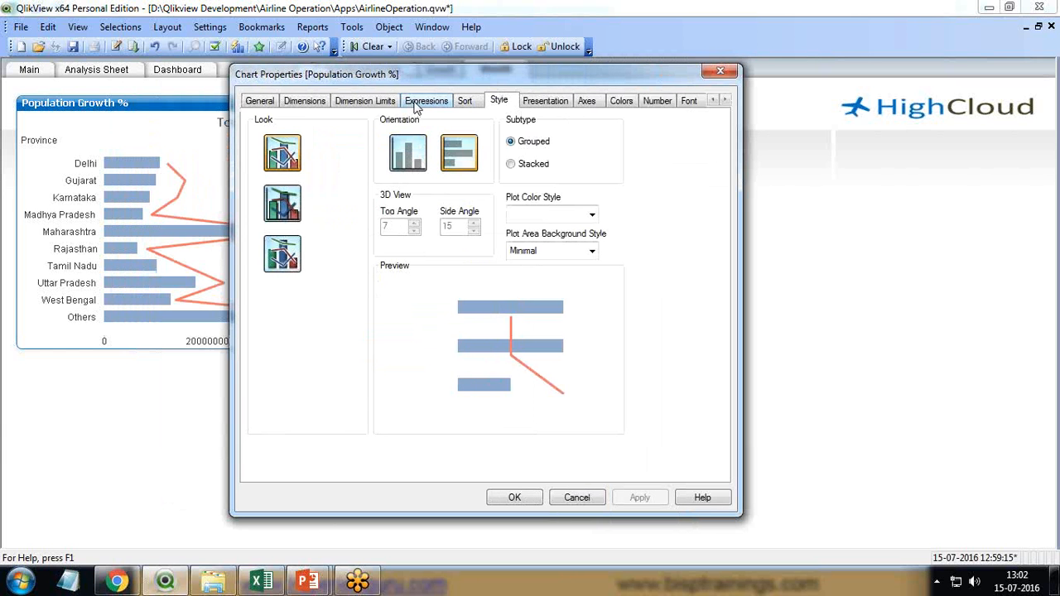
- Draw Total Population 2011 as bars and set the chart style to Stacked
left_click(427, 100)
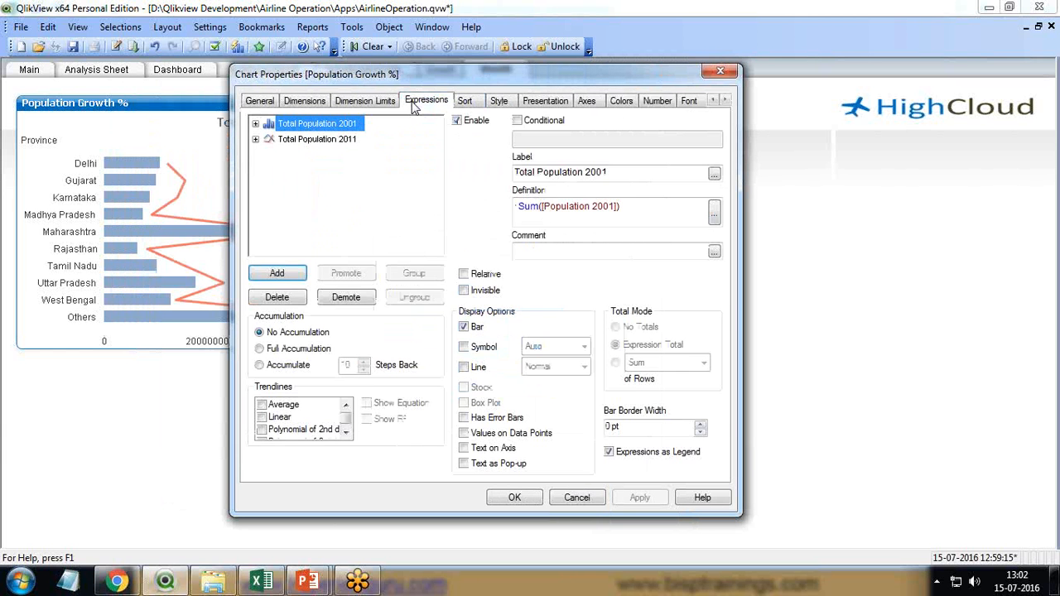
left_click(316, 139)
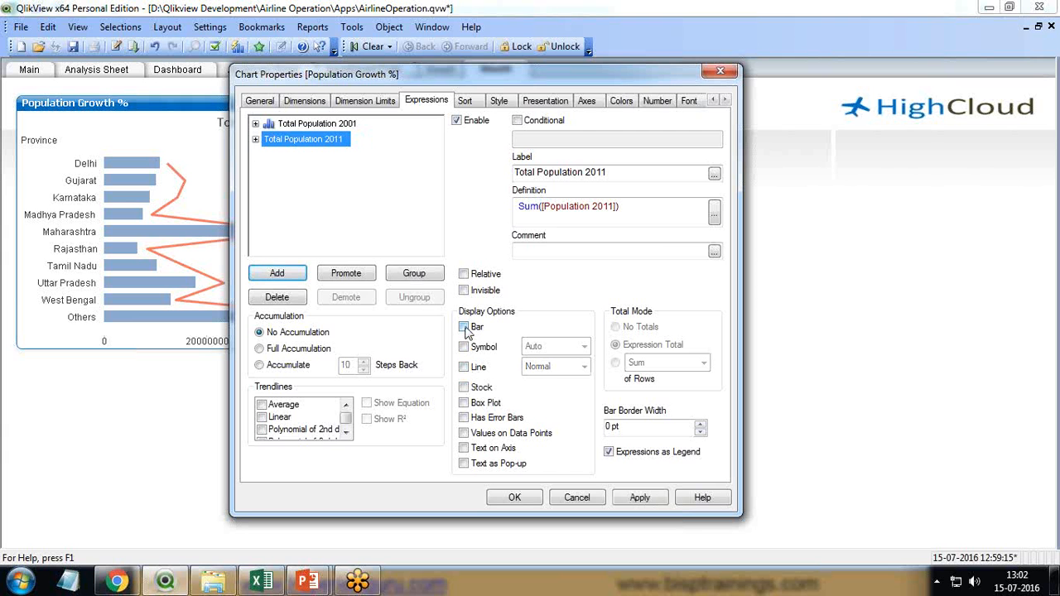
left_click(464, 326)
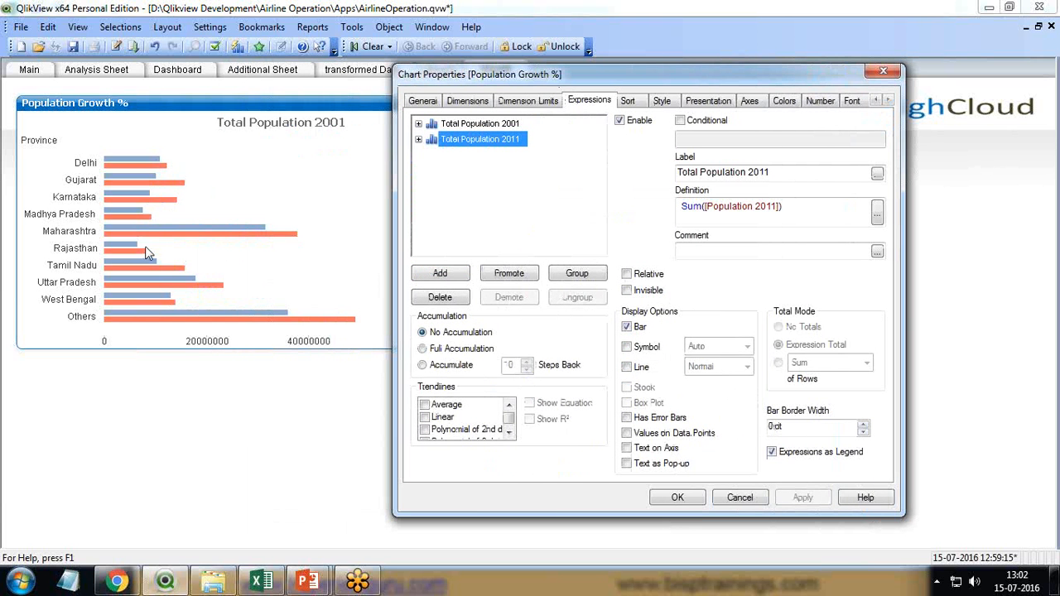
mouse_move(135, 183)
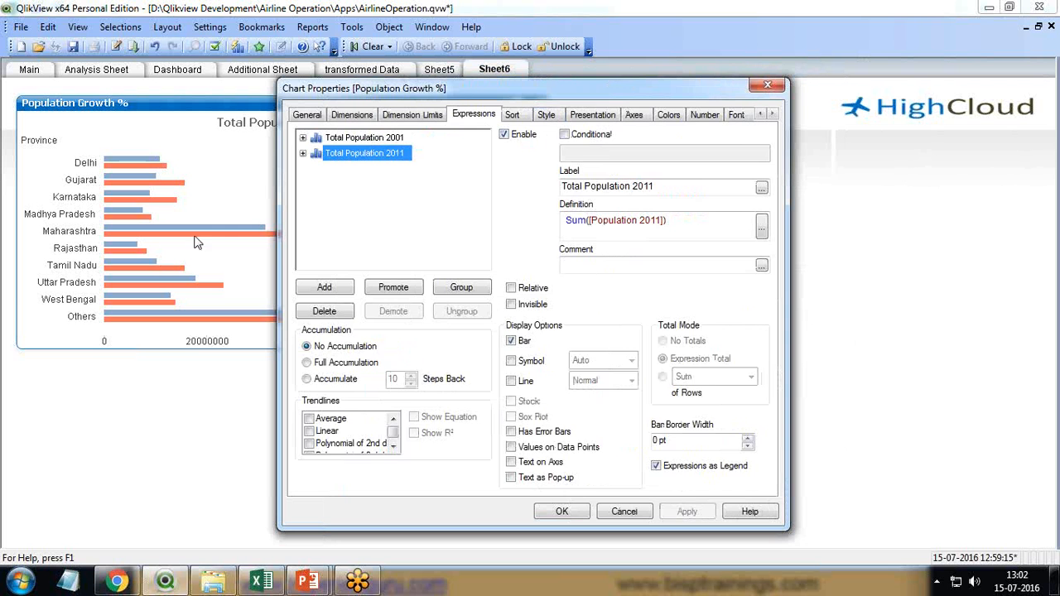
left_click(545, 114)
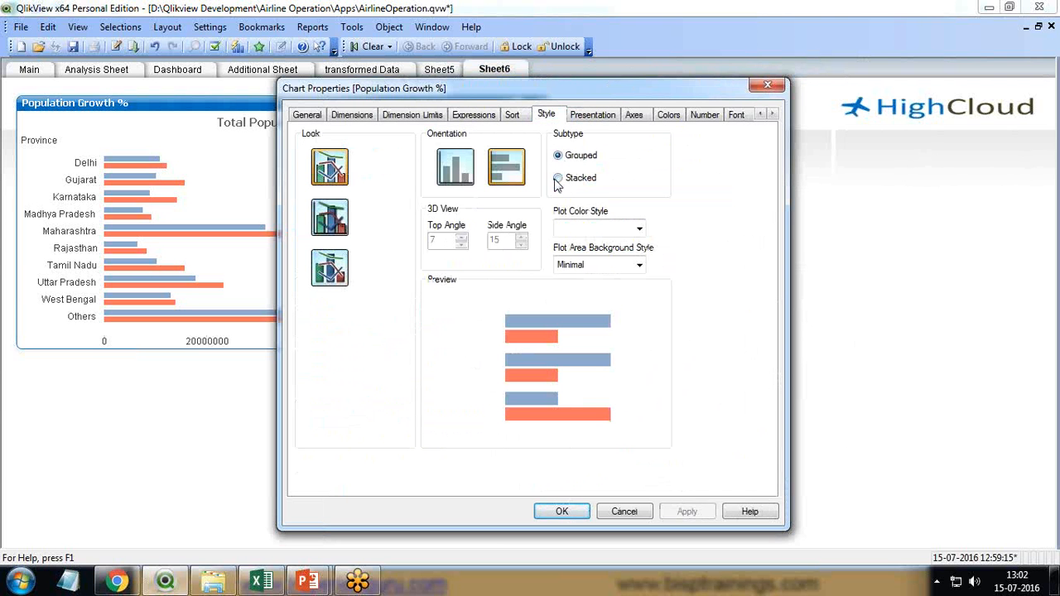
left_click(558, 178)
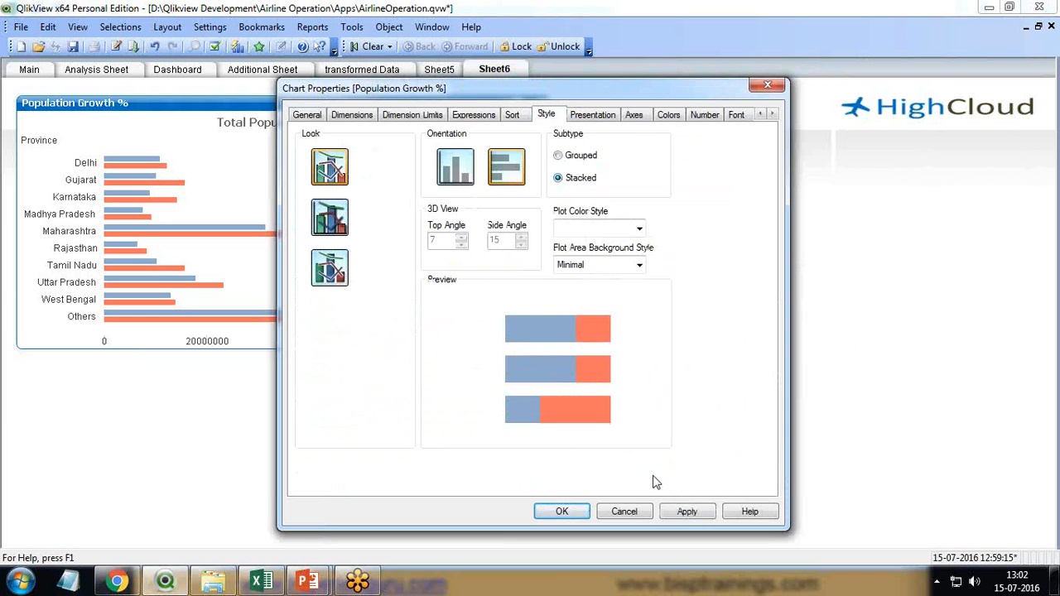
left_click(687, 511)
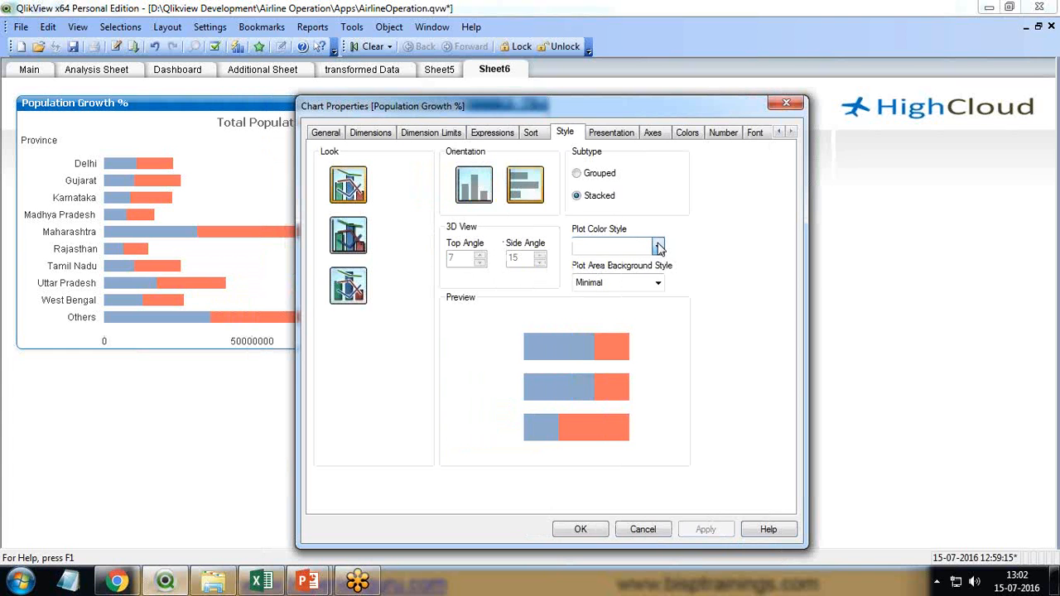
- Append *-1 to the Total Population 2001 expression definition and apply it
left_click(492, 133)
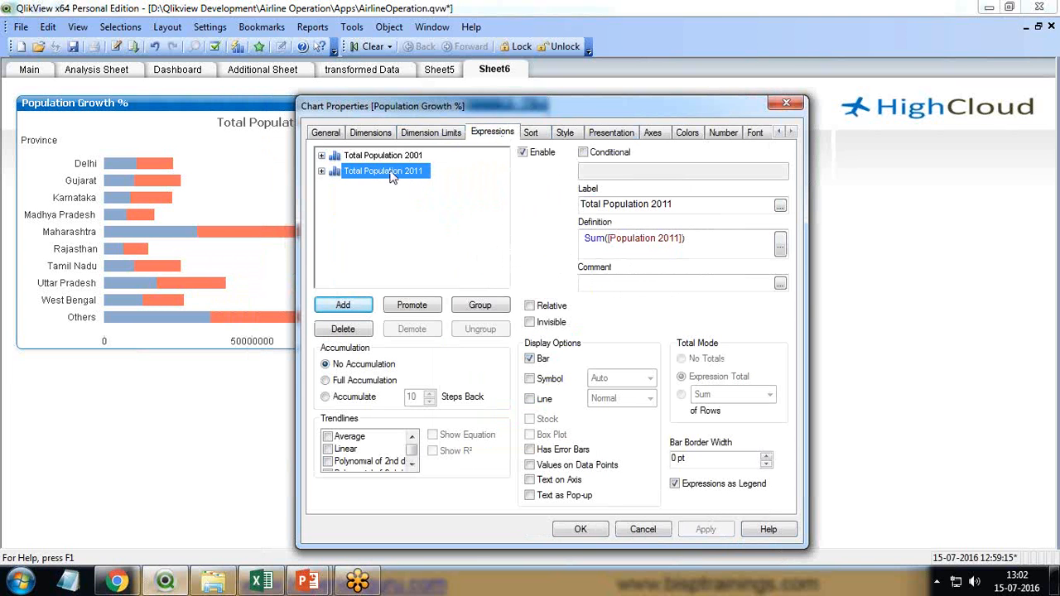
left_click(383, 154)
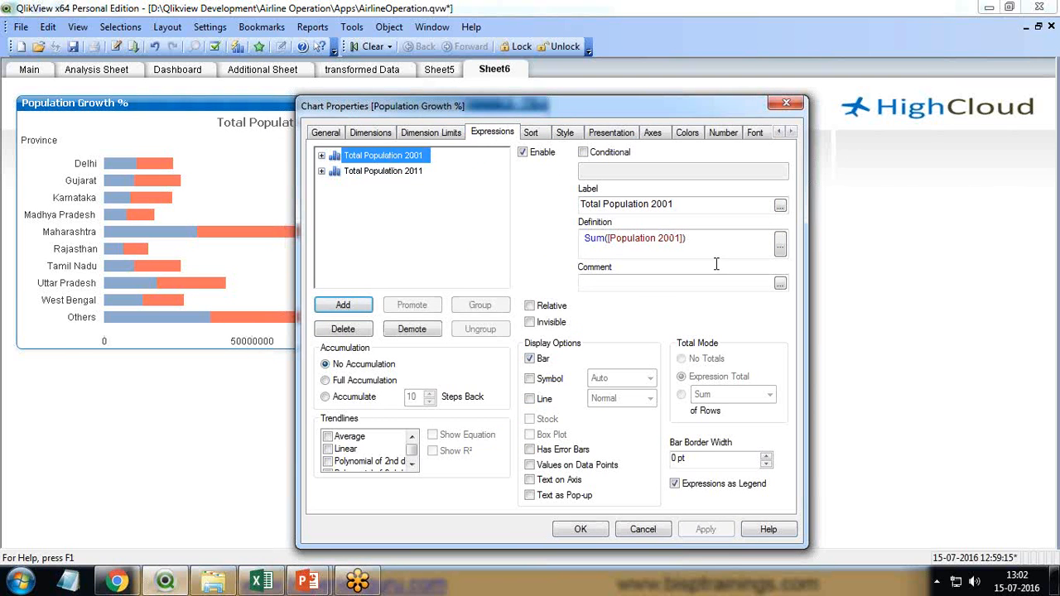
left_click(779, 244)
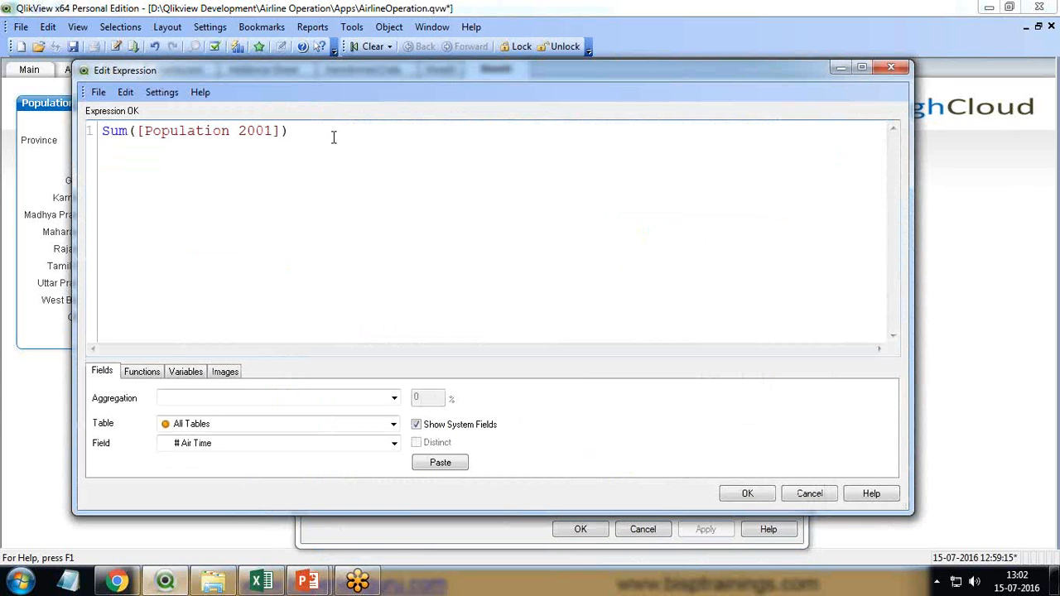
type("*")
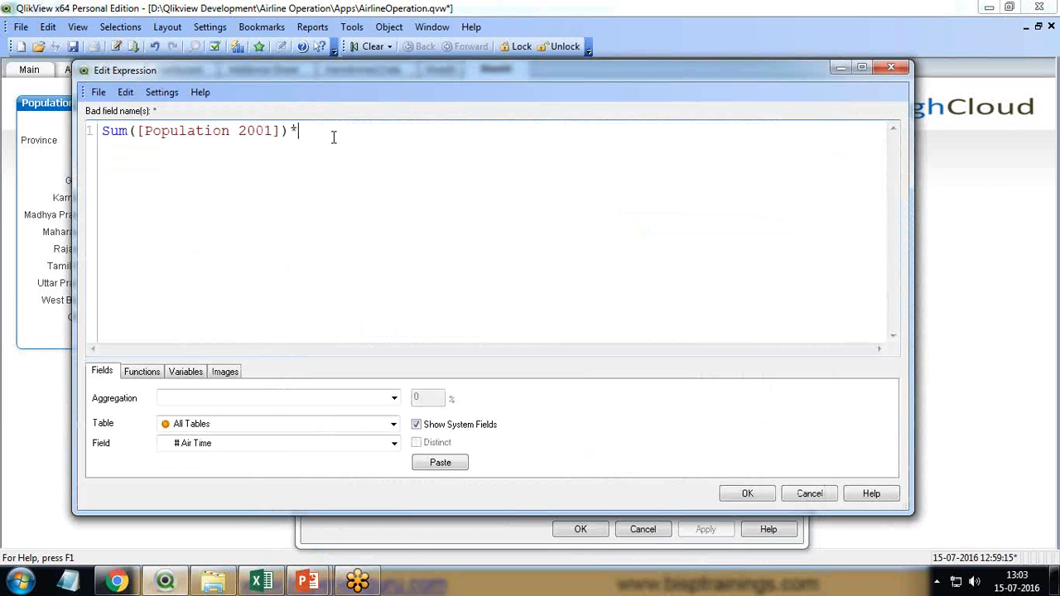
type("-1")
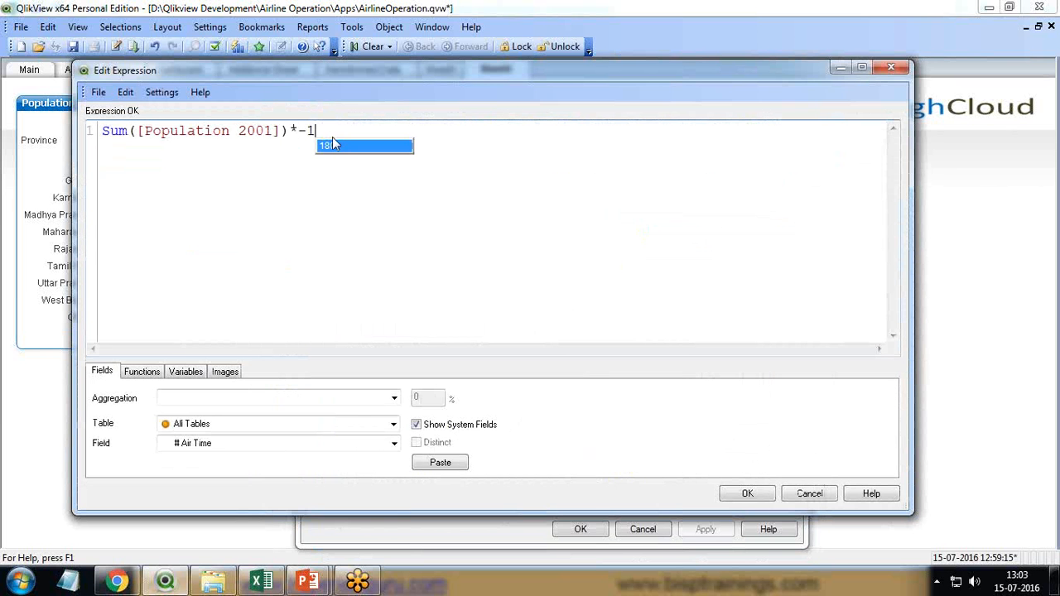
left_click(746, 493)
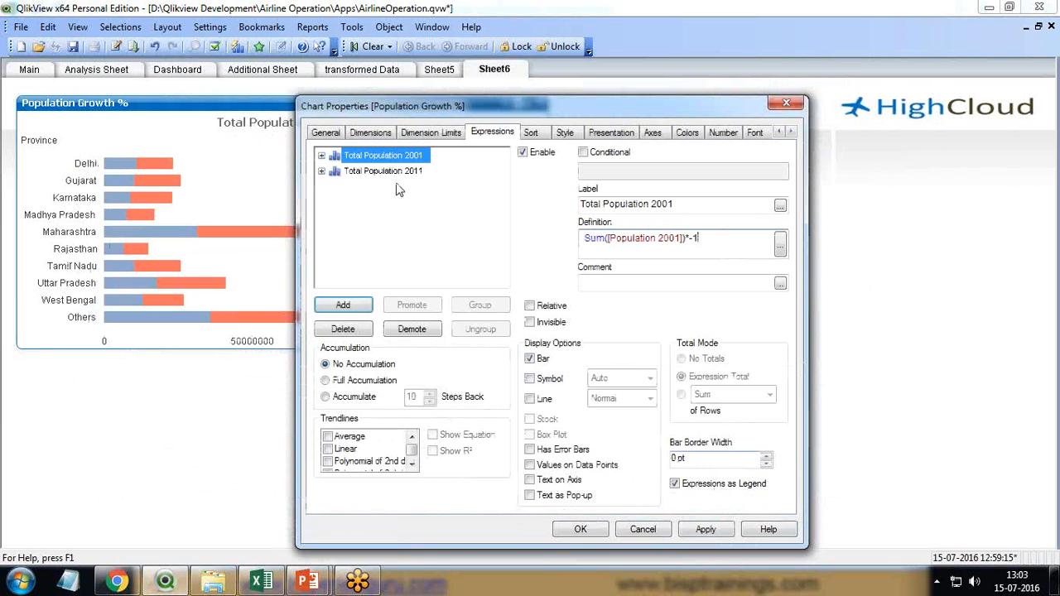
left_click(705, 529)
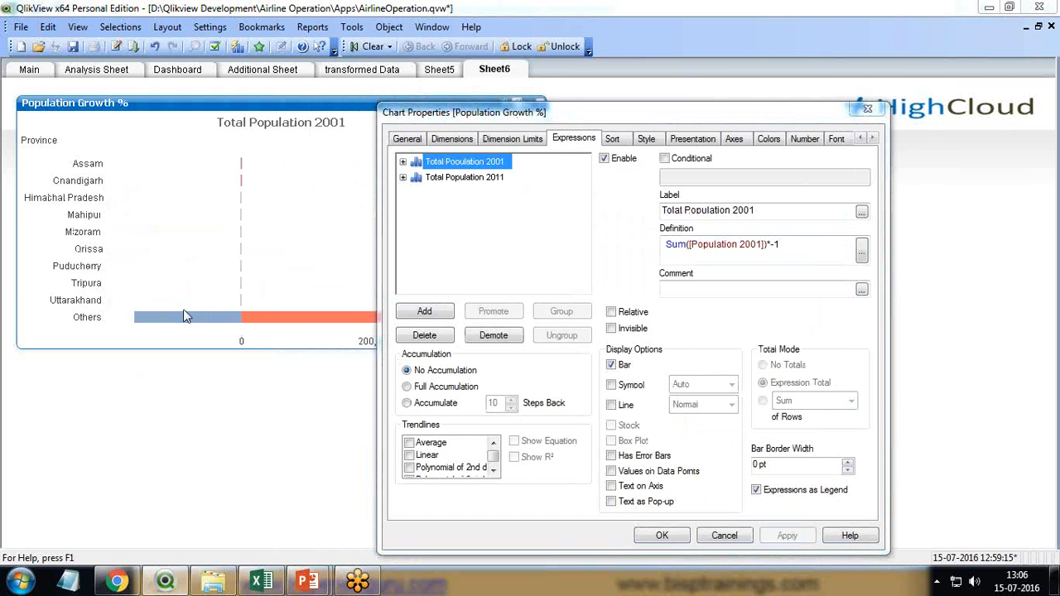
mouse_move(231, 177)
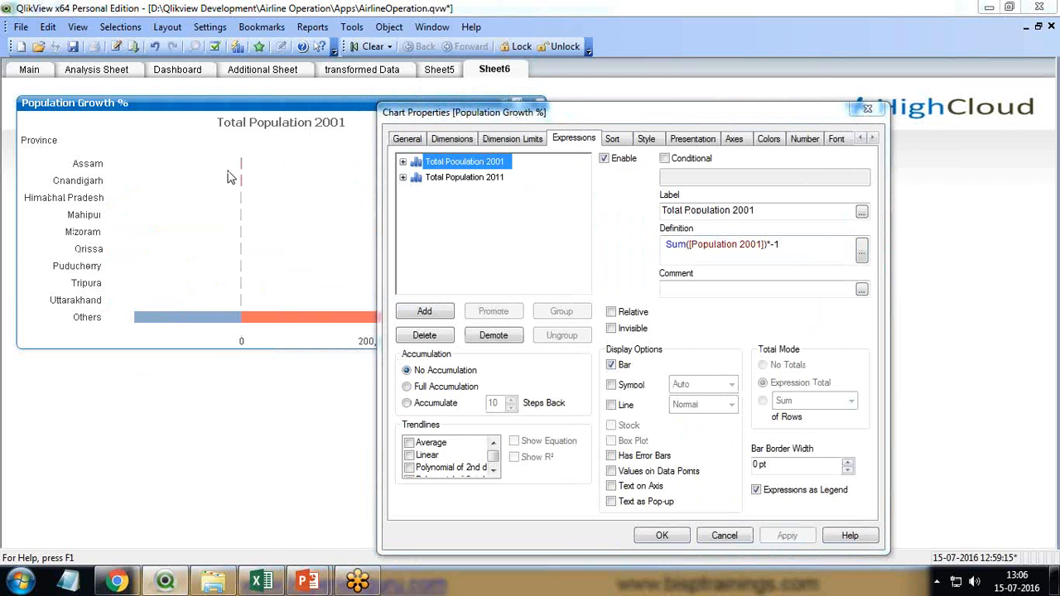
mouse_move(347, 342)
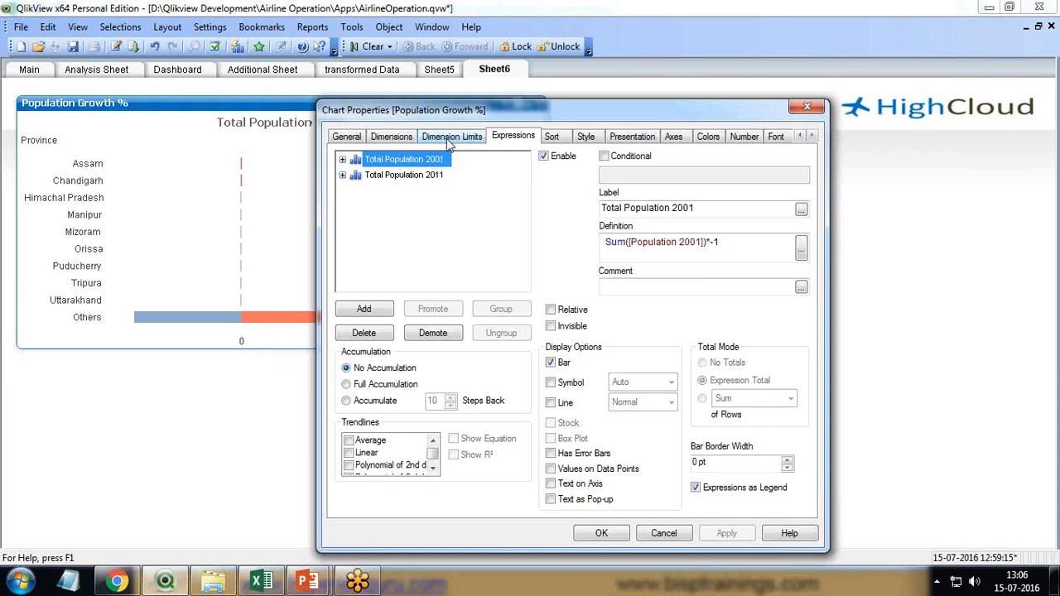
- Restrict the dimension to the largest 10 provinces with Show Others unticked
left_click(452, 136)
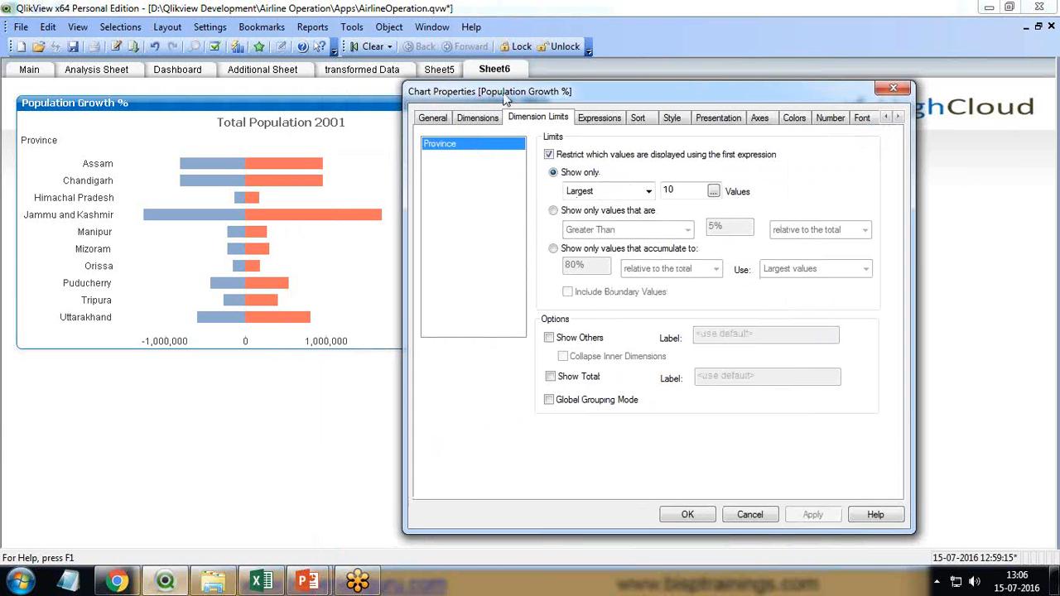
left_click(562, 117)
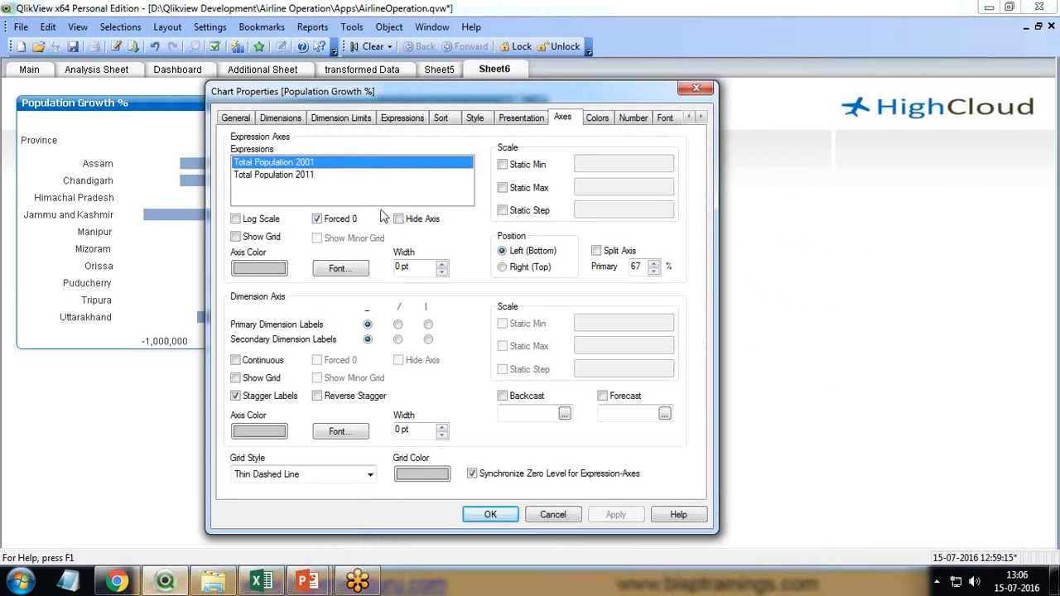
- Hide the population value axis, accept properties, and nudge the chart on the sheet
left_click(399, 219)
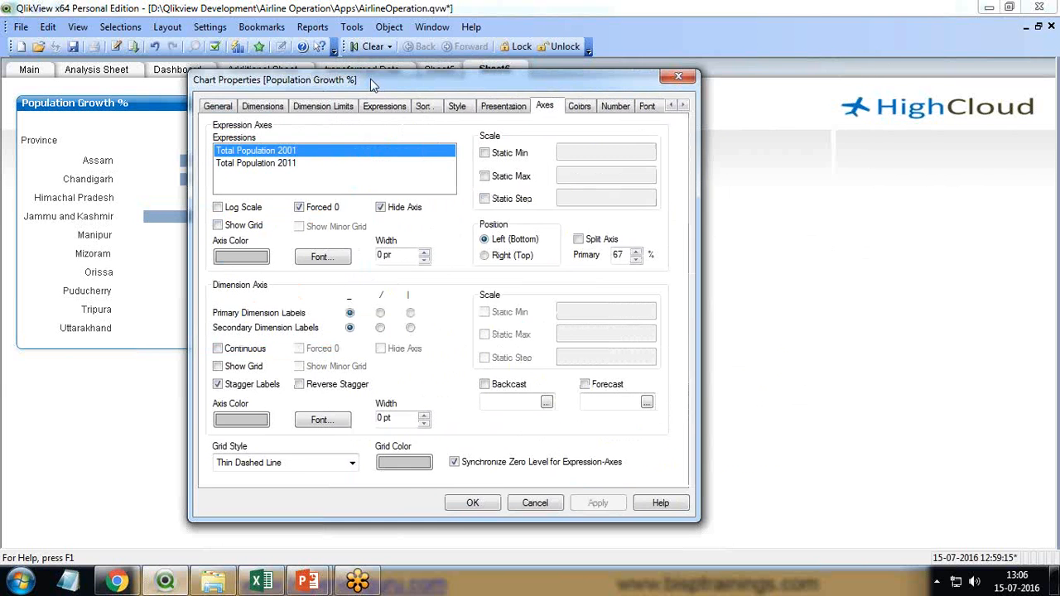
left_click(472, 503)
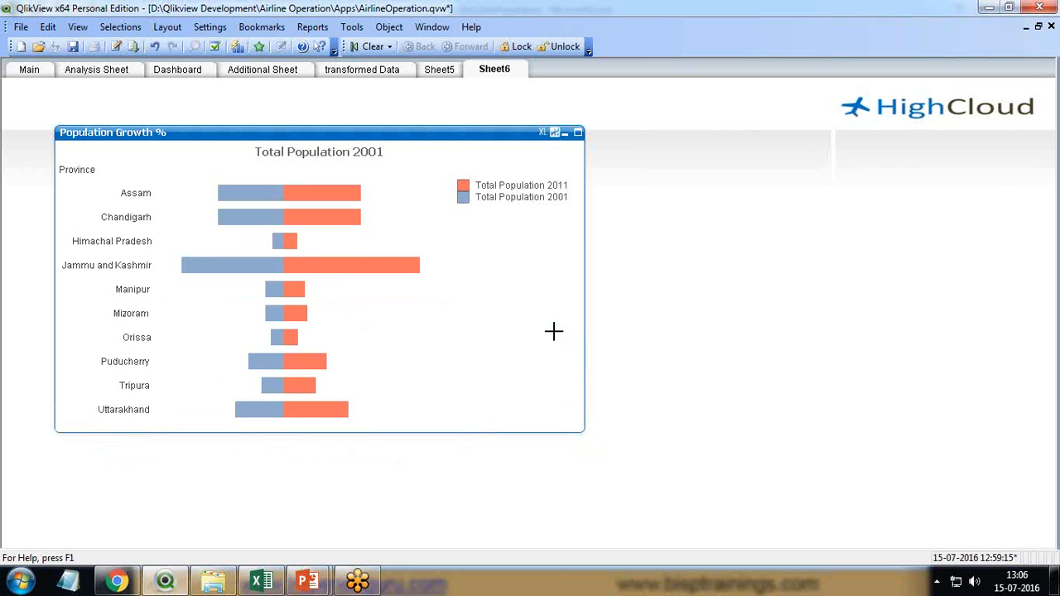
left_click_drag(113, 132, 134, 106)
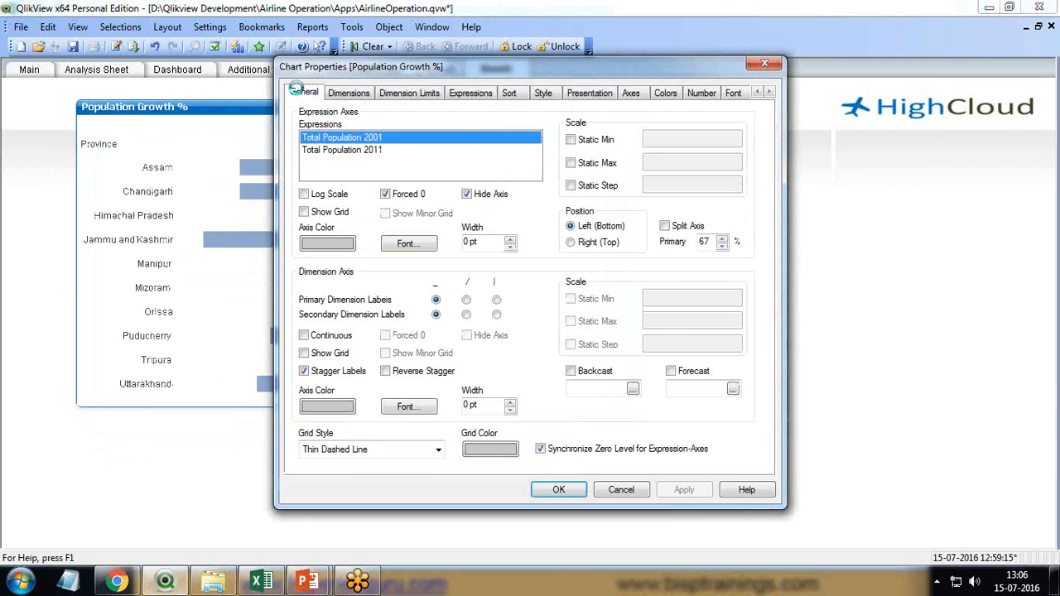
- Untick Show Title in Chart to drop the Total Population 2001 heading
left_click(304, 92)
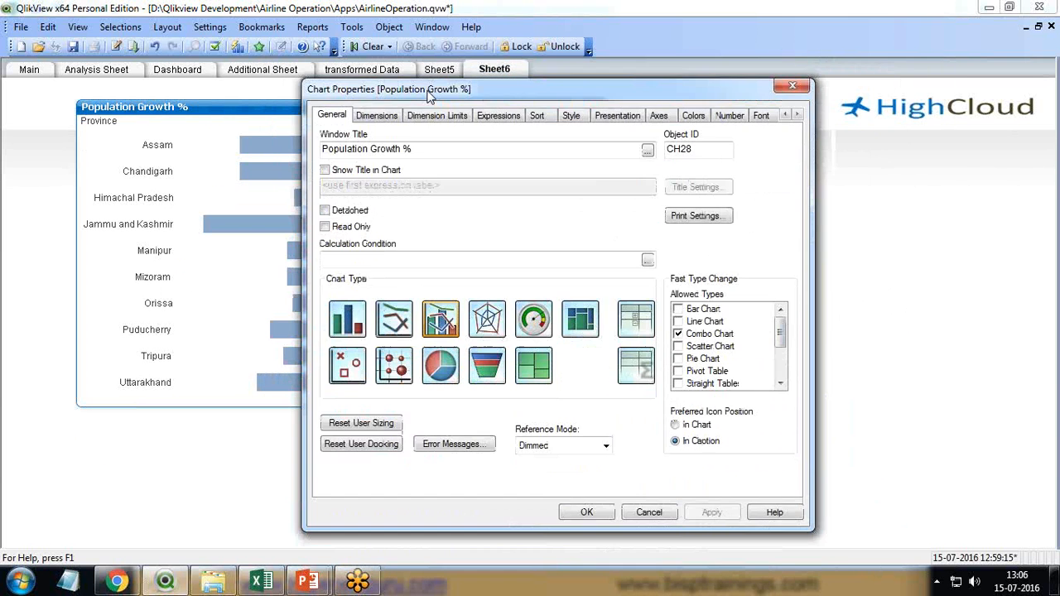
mouse_move(160, 157)
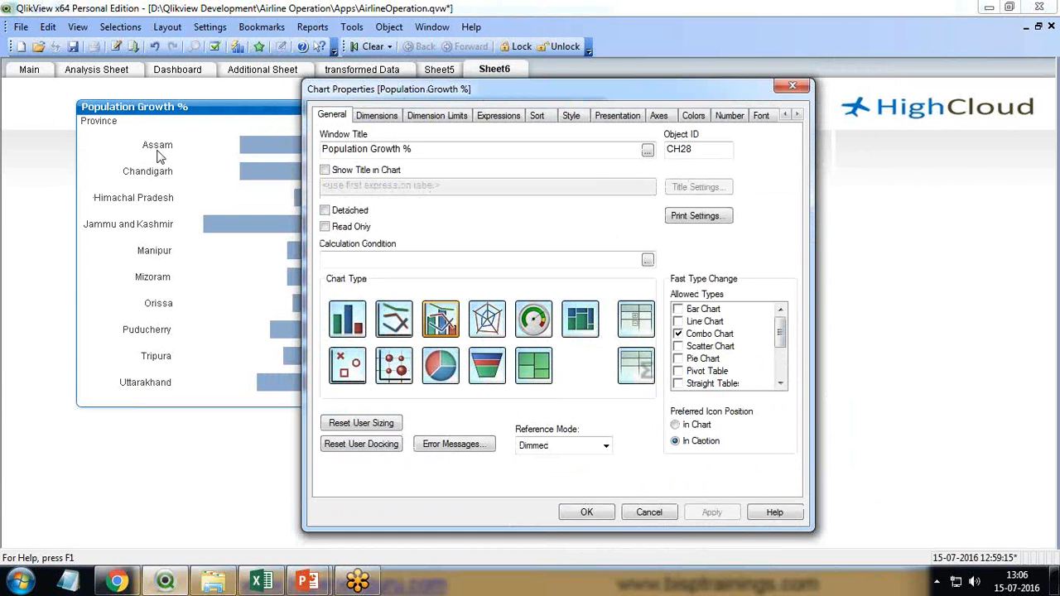
mouse_move(171, 163)
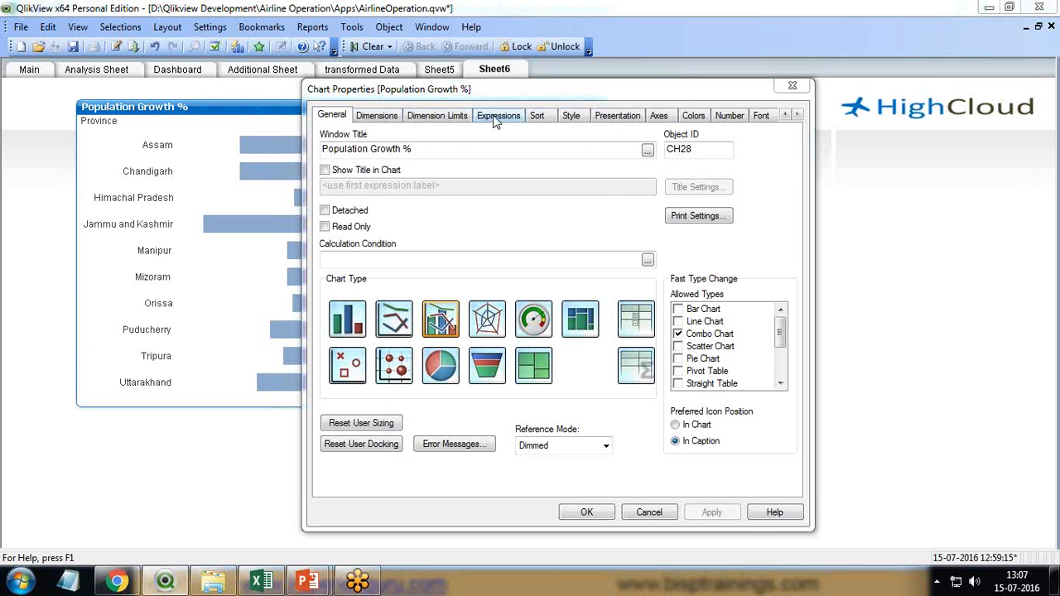
- Add the expression Sum([Population 2011])/Sum([Population 2001]) to the chart
left_click(497, 115)
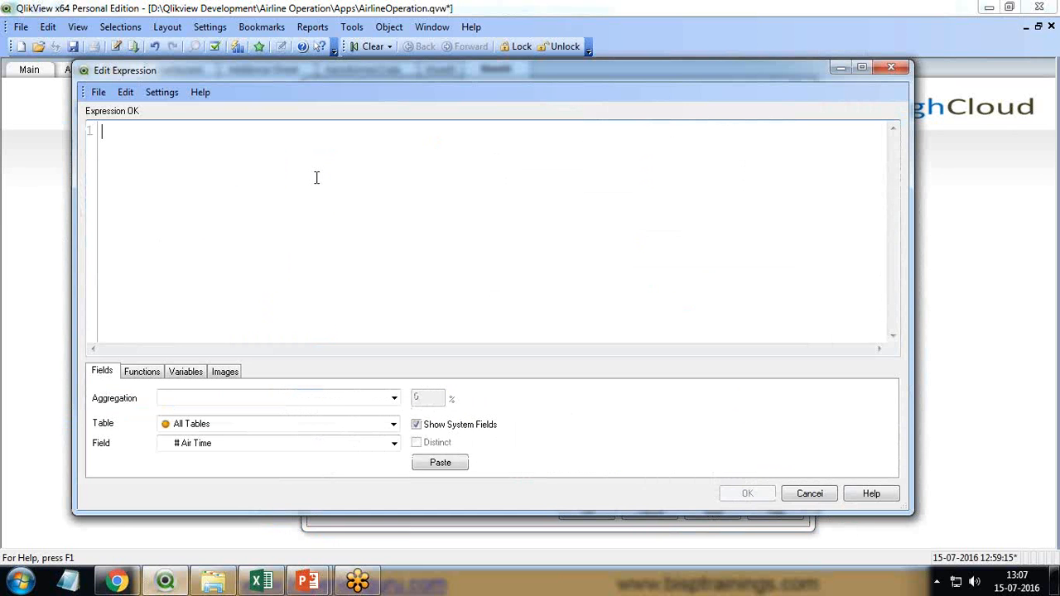
type("su")
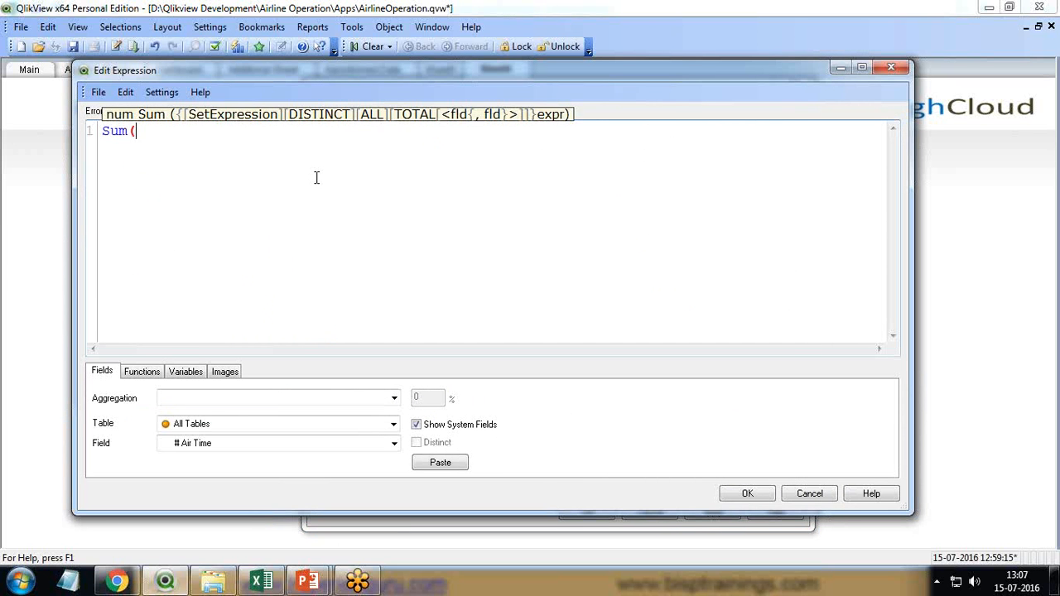
type("[Population 2011]]")
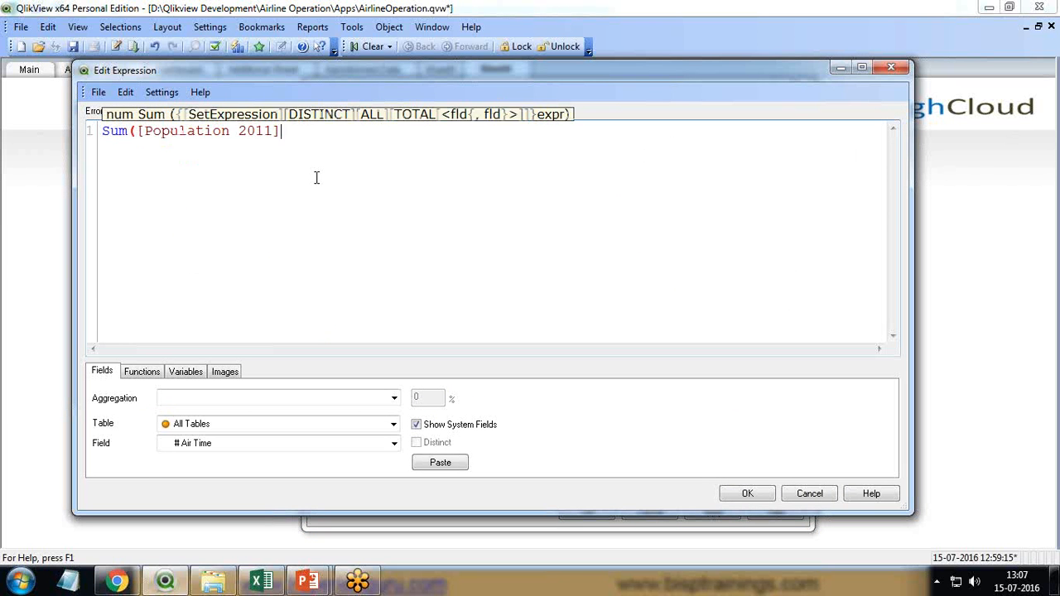
type(")/su")
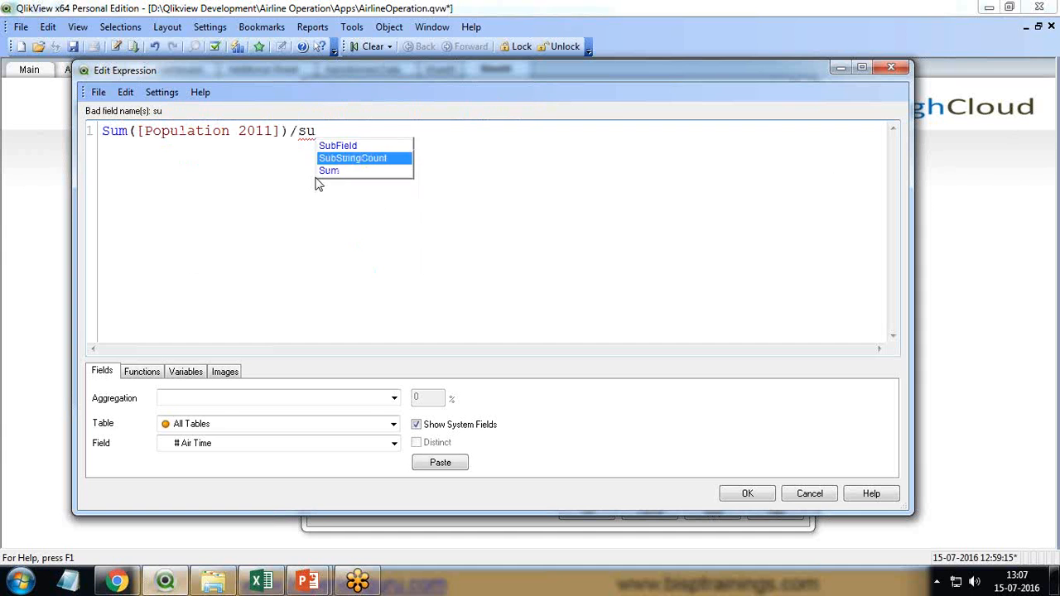
type("Sum(s")
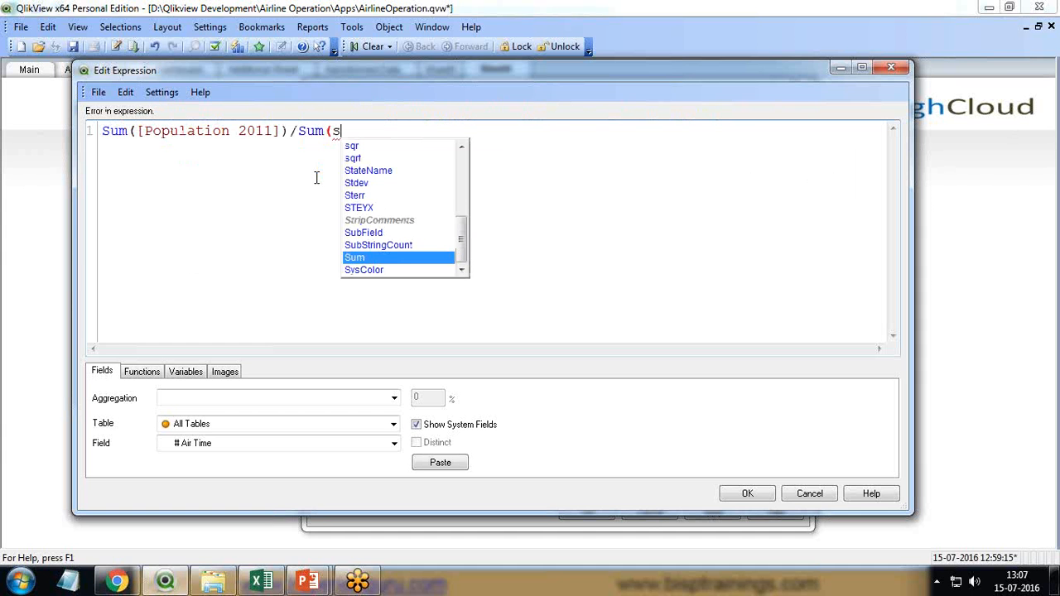
type("p")
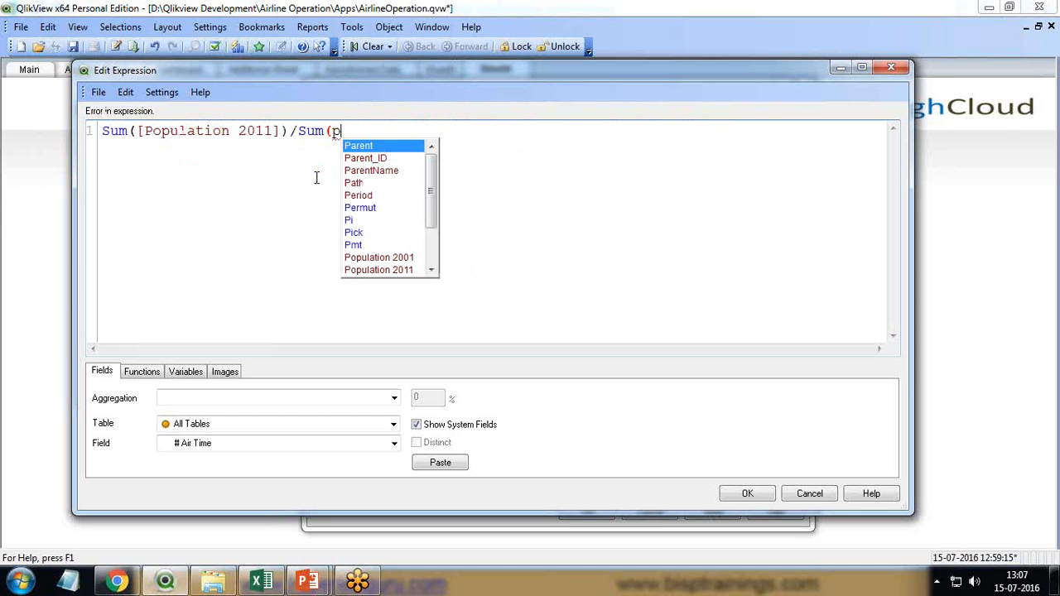
type("Population 2001])")
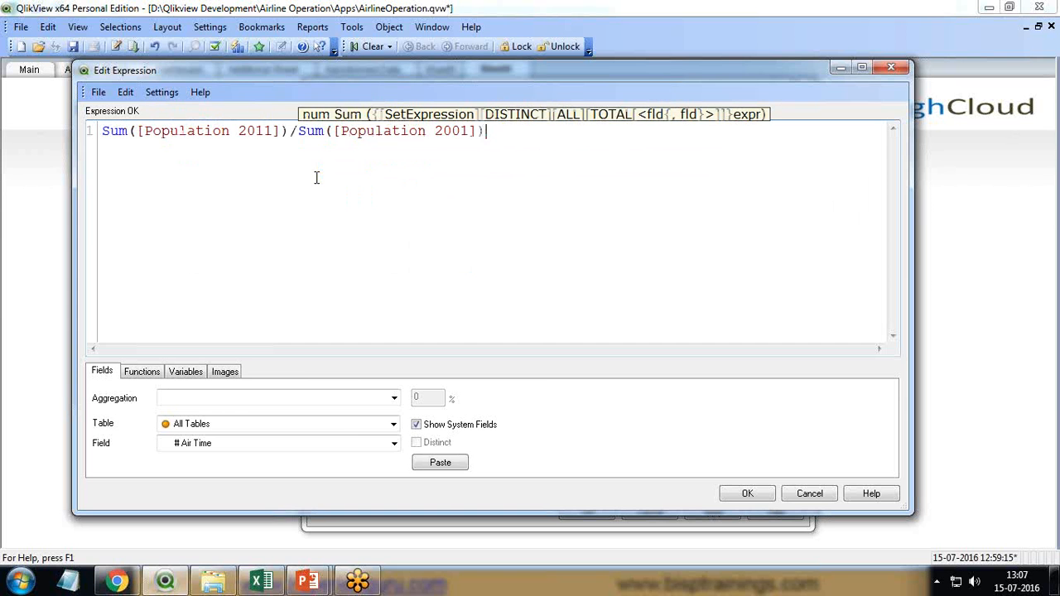
left_click(746, 493)
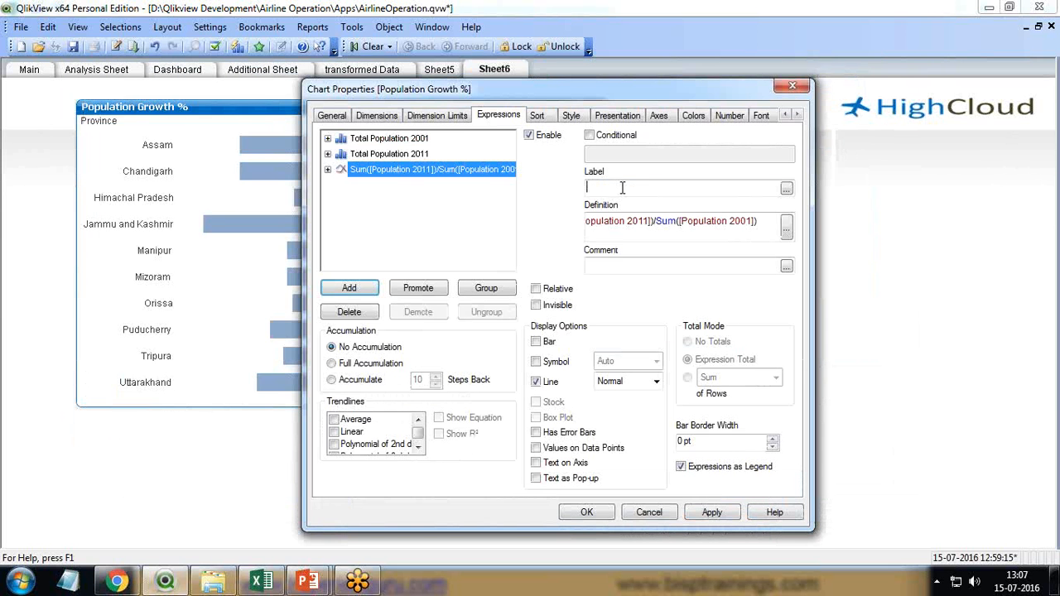
- Label the ratio expression 'Growth %', drop the line, and show Values on Data Points
type("Growth %")
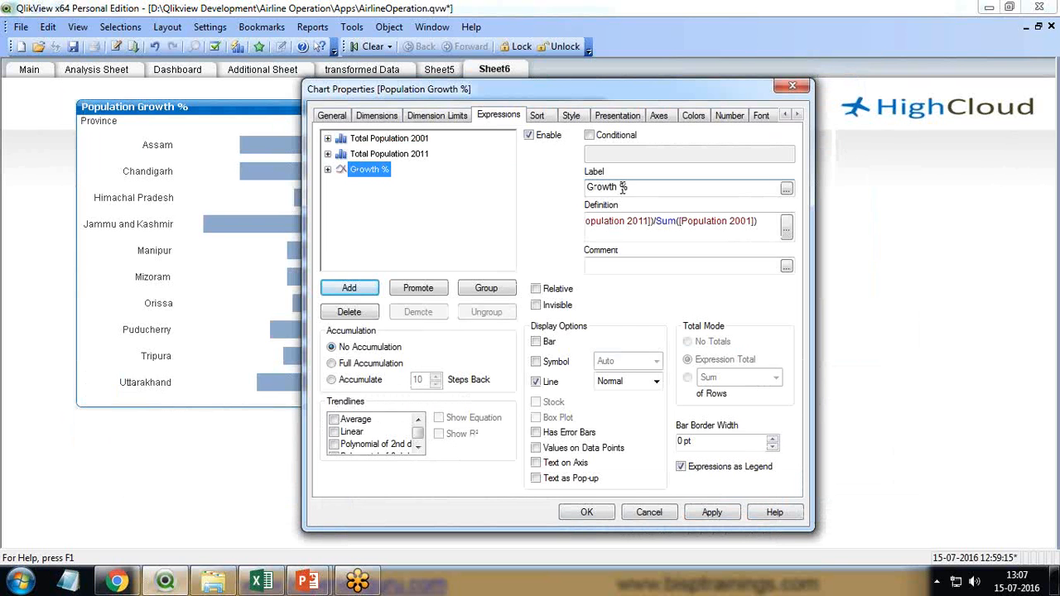
left_click(537, 382)
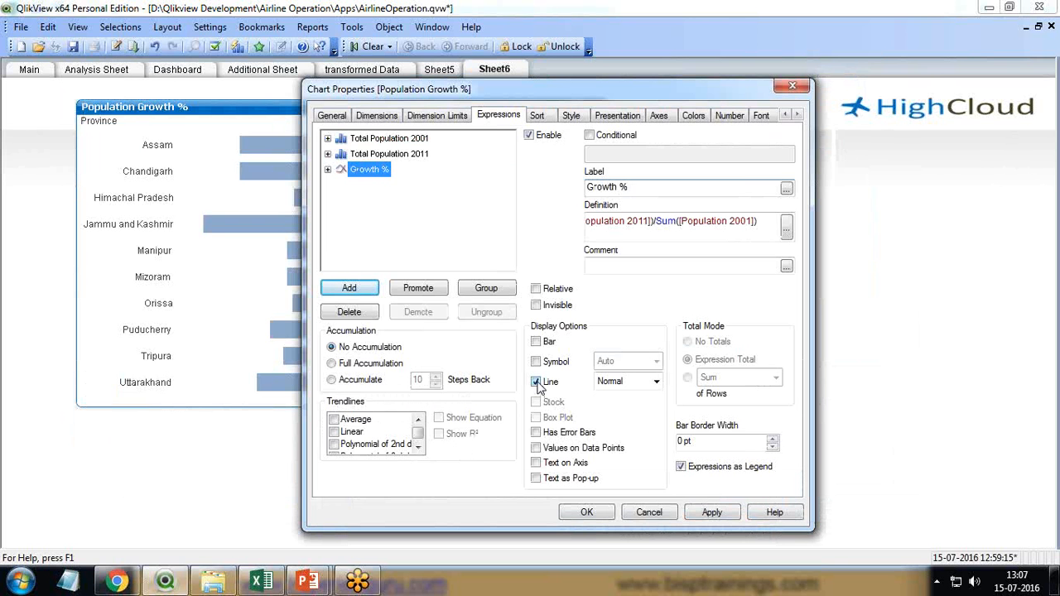
left_click(537, 381)
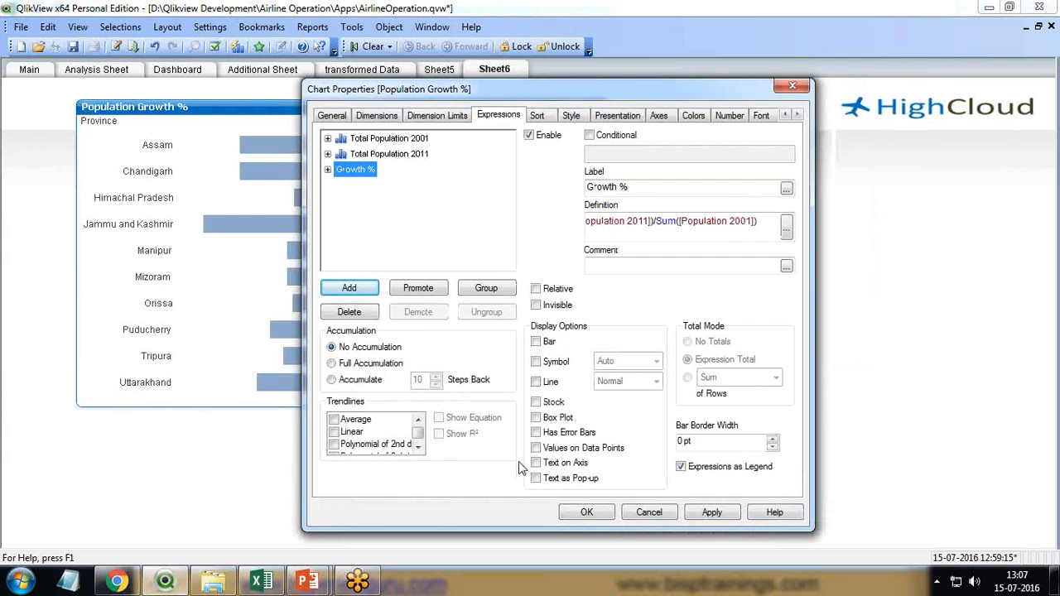
left_click(537, 448)
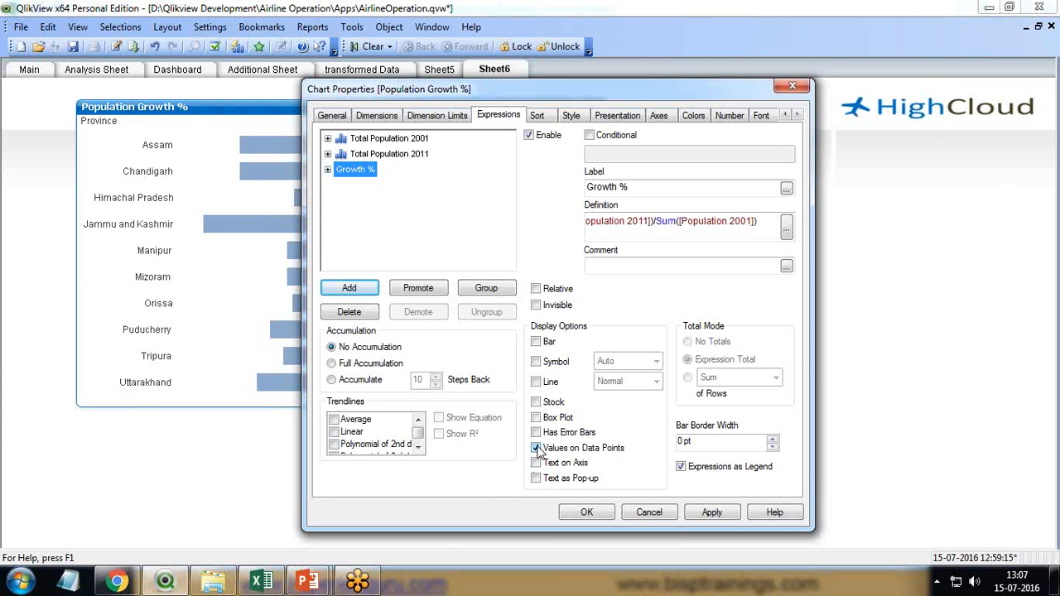
left_click(537, 447)
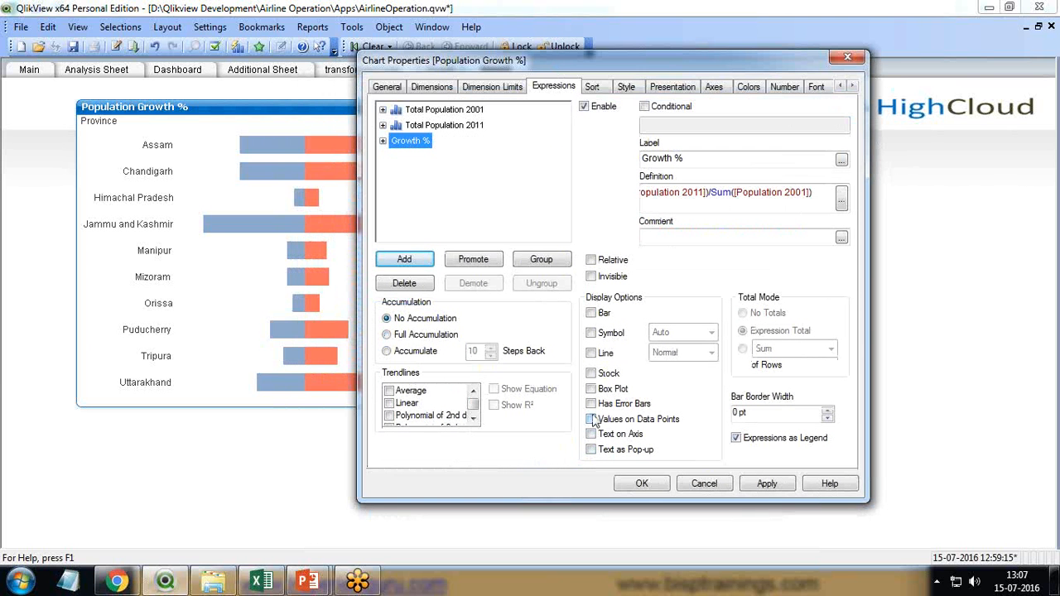
left_click(591, 419)
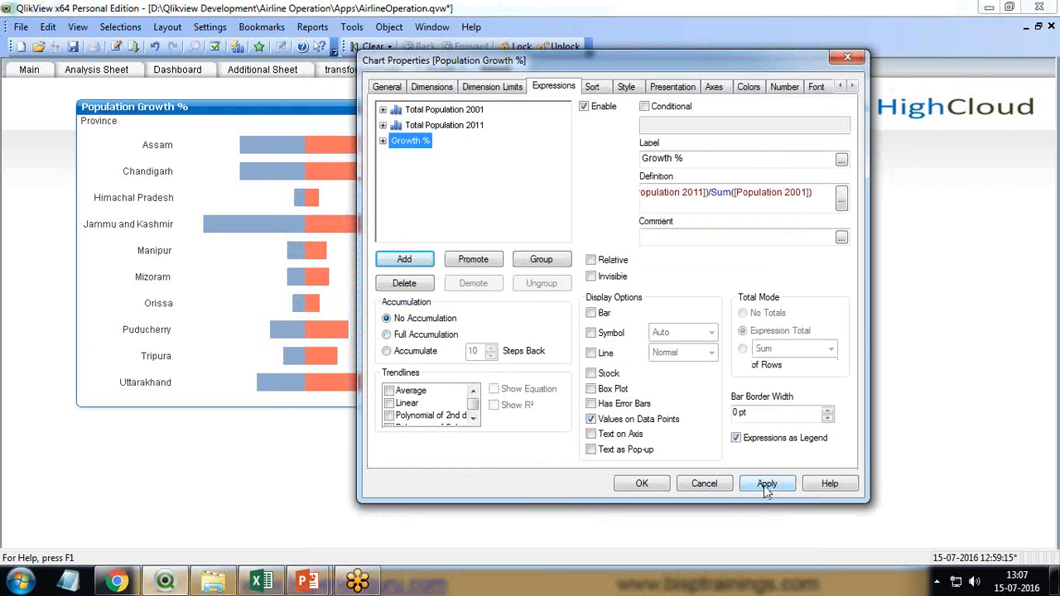
left_click(766, 483)
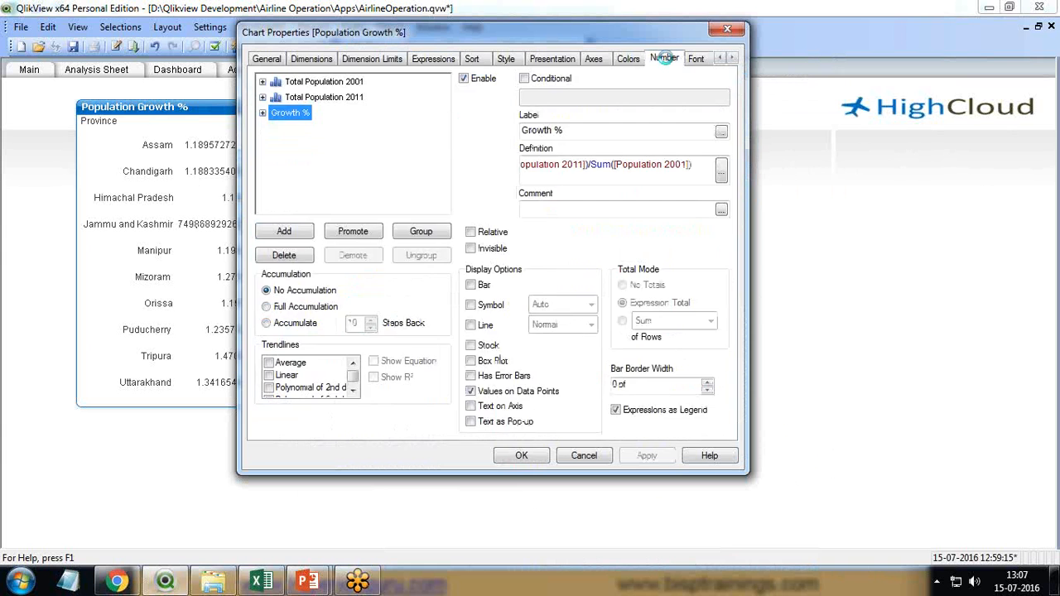
- Format Growth % as Fixed to 1 decimal, shown in percent
left_click(664, 58)
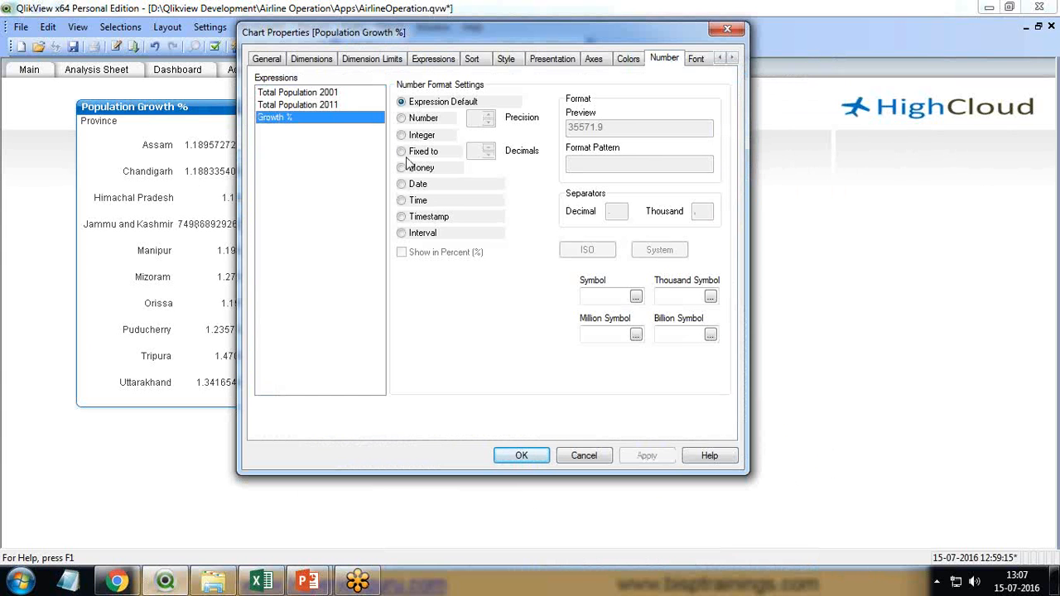
left_click(402, 152)
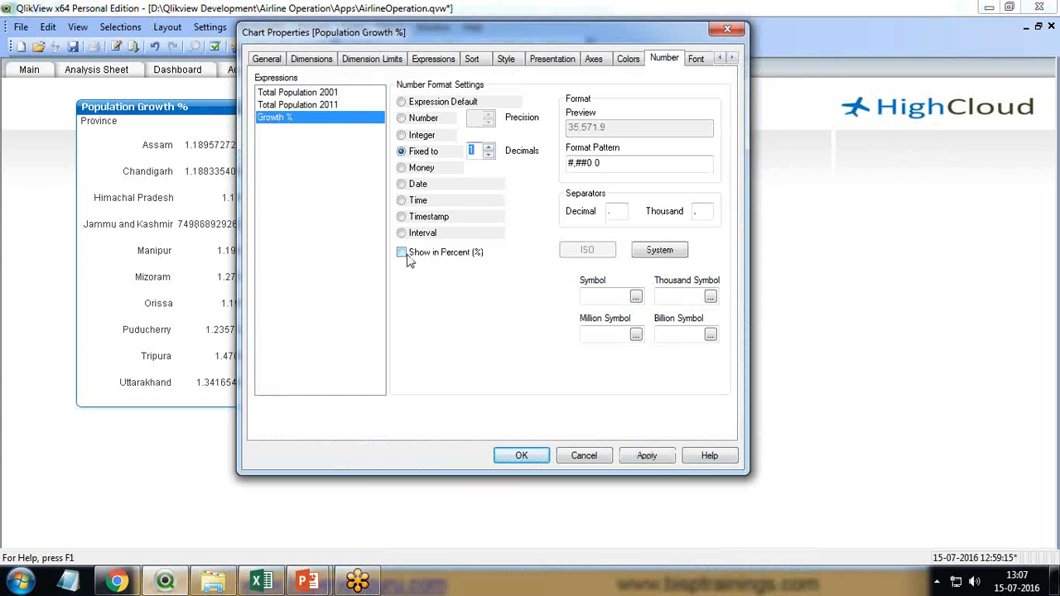
left_click(402, 252)
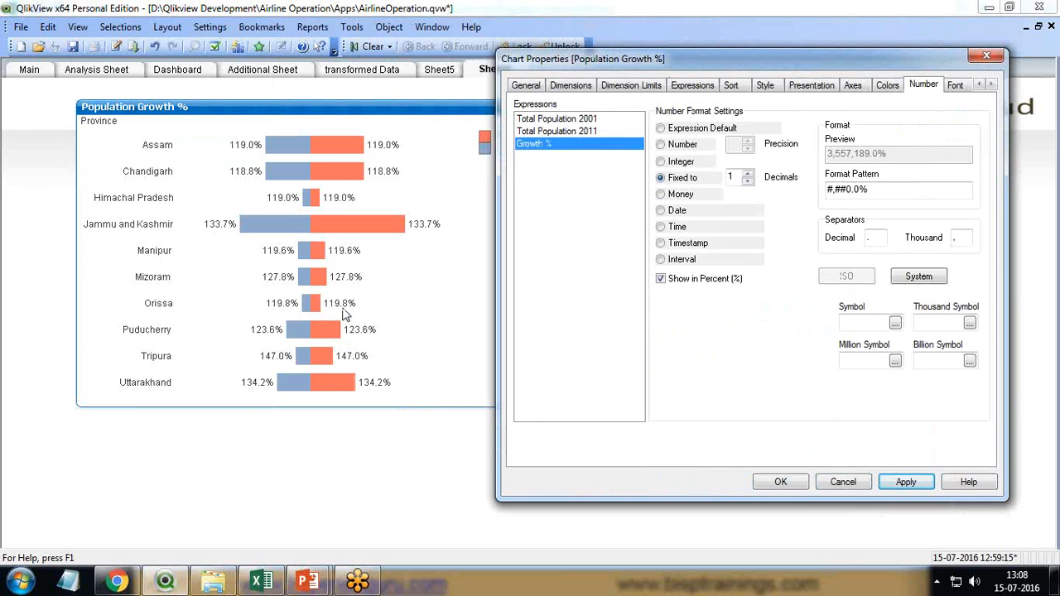
mouse_move(297, 323)
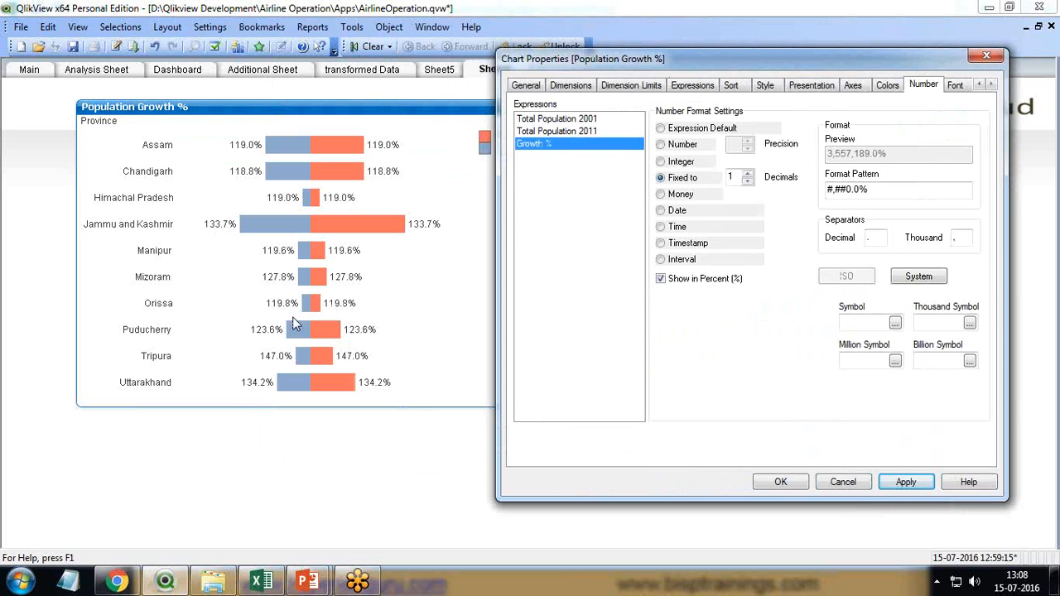
mouse_move(366, 316)
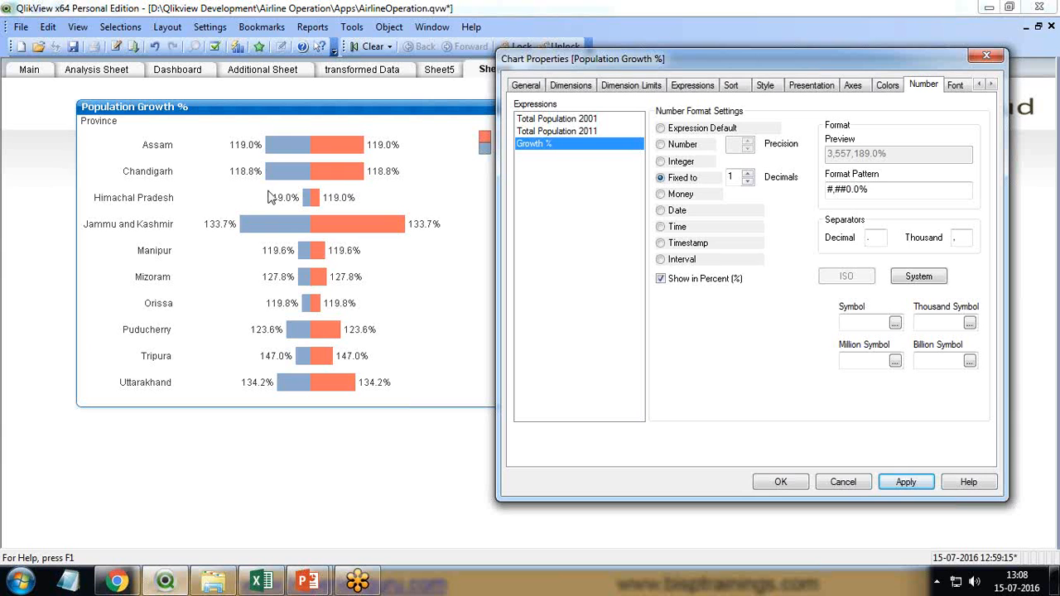
mouse_move(142, 224)
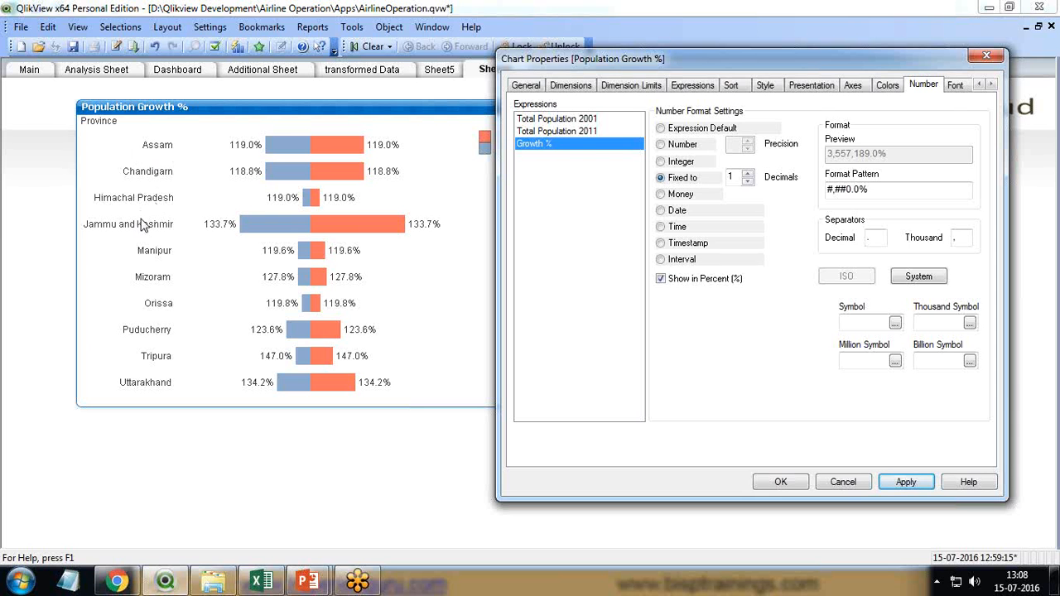
left_click_drag(582, 59, 357, 59)
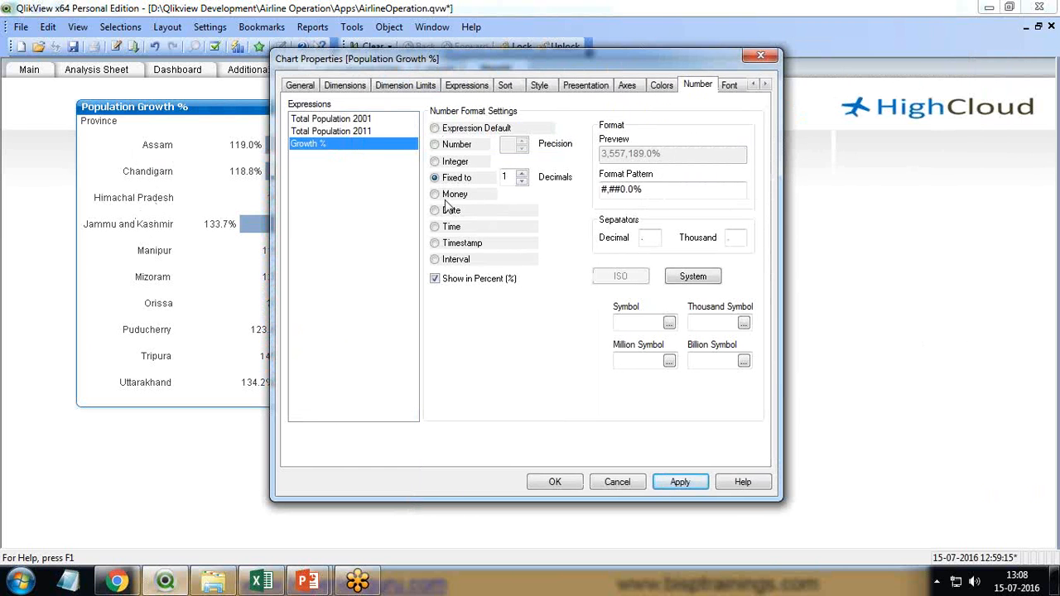
- Switch Growth % from Values on Data Points to Text on Axis
left_click(466, 84)
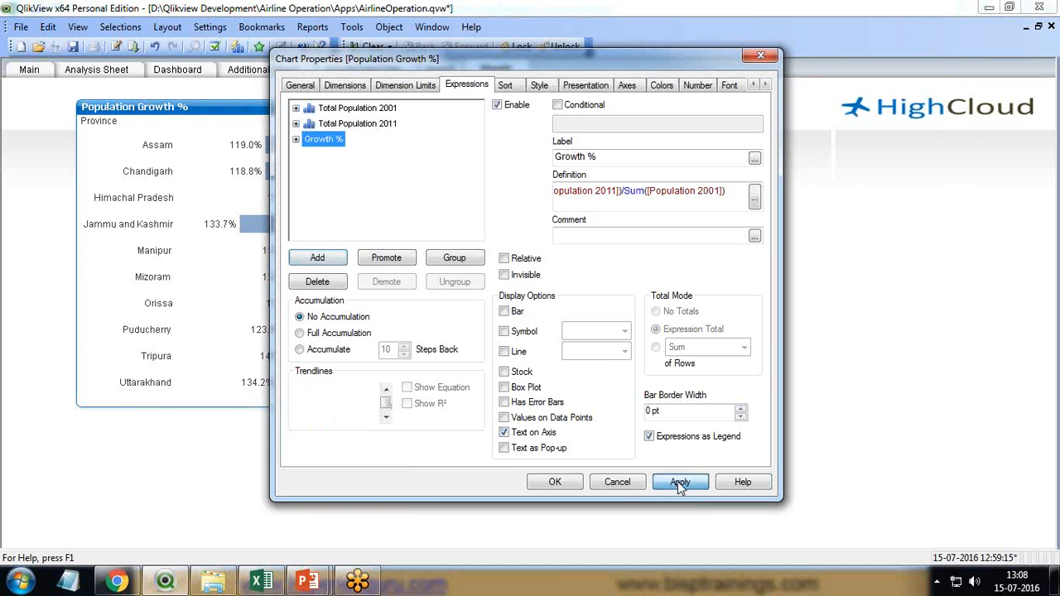
left_click(679, 481)
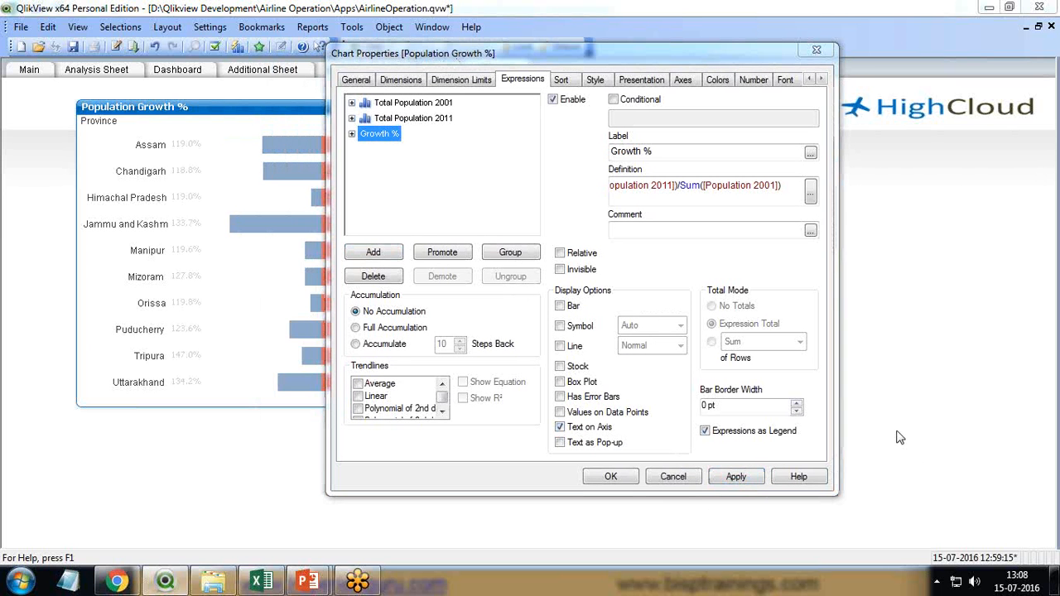
mouse_move(188, 174)
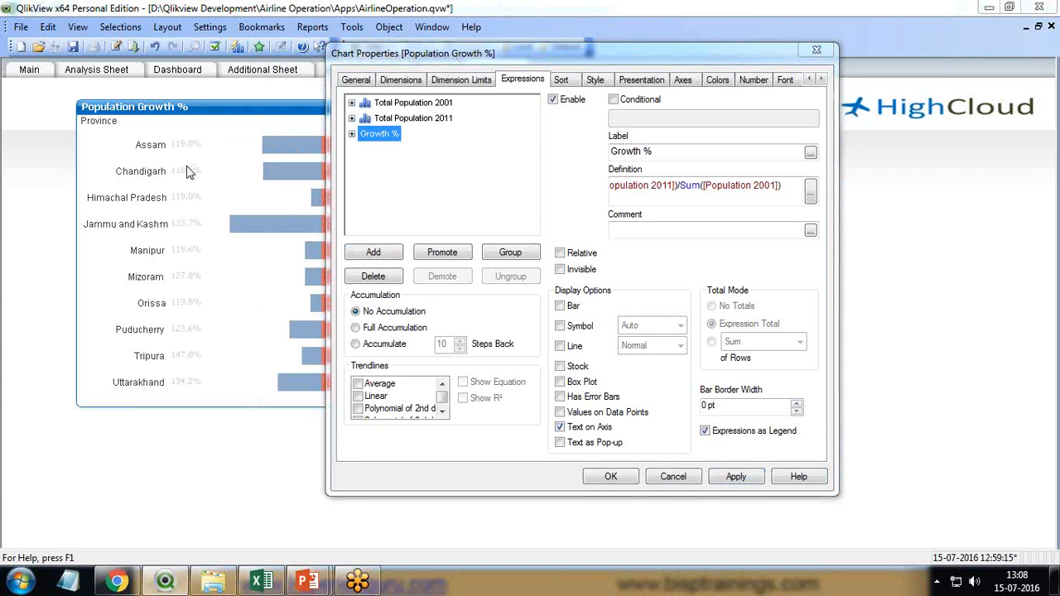
mouse_move(188, 168)
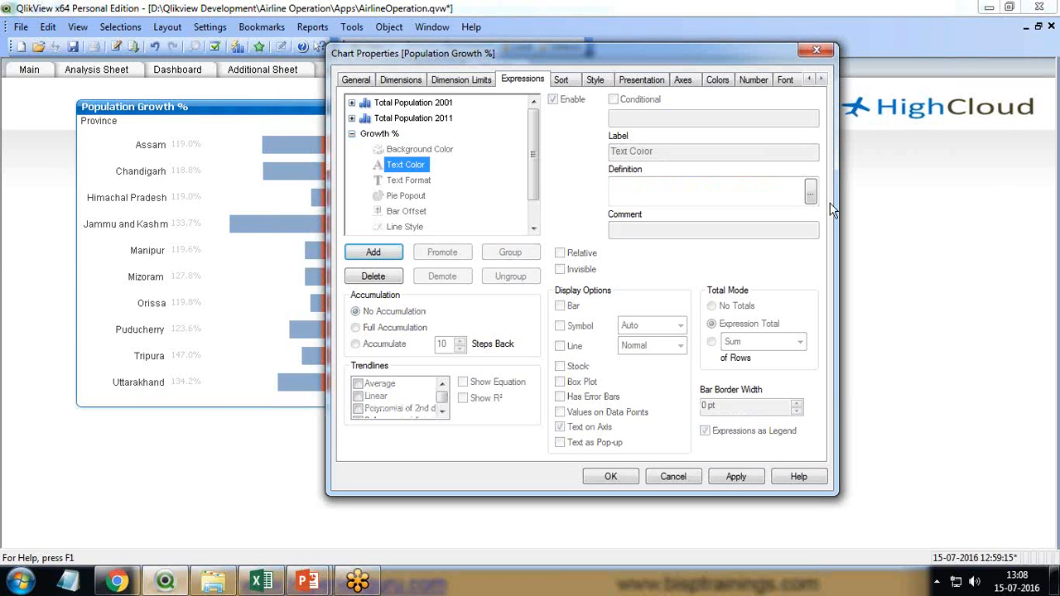
- Set the Growth % text colour expression to Red() and accept the chart properties
left_click(810, 191)
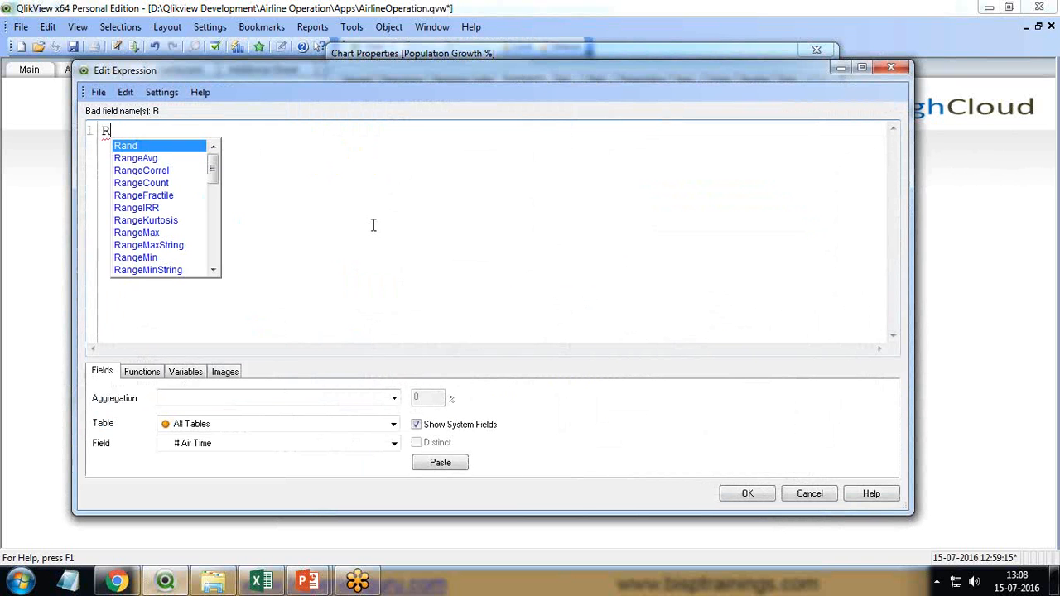
type("ed")
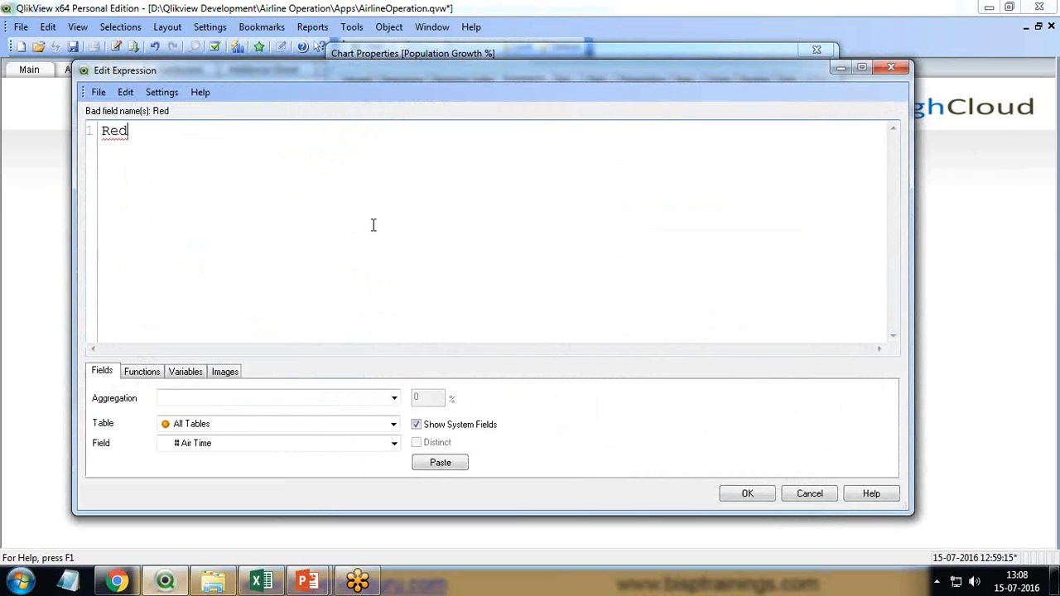
type("()")
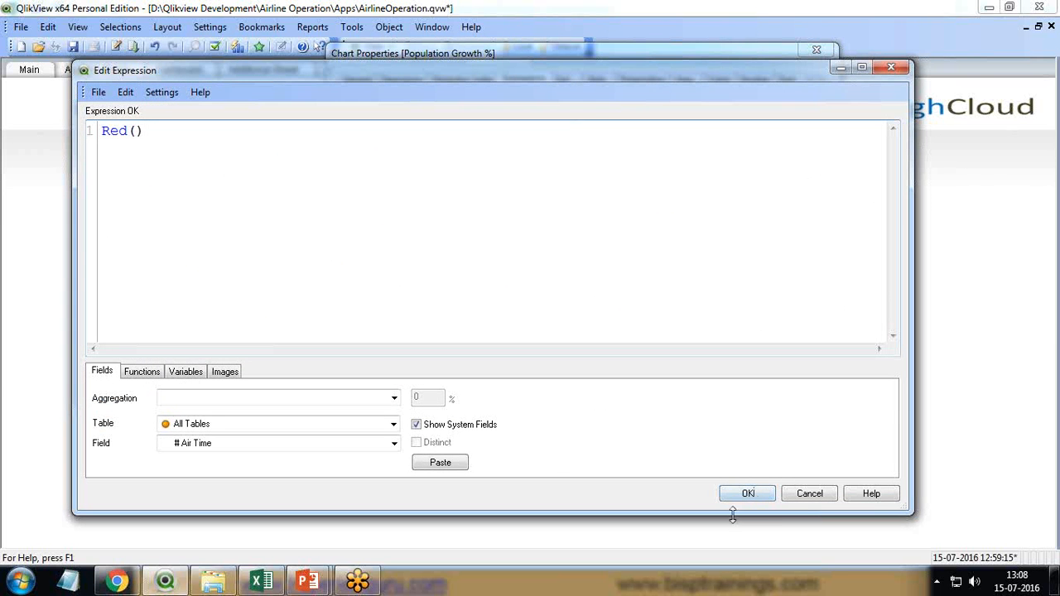
left_click(747, 492)
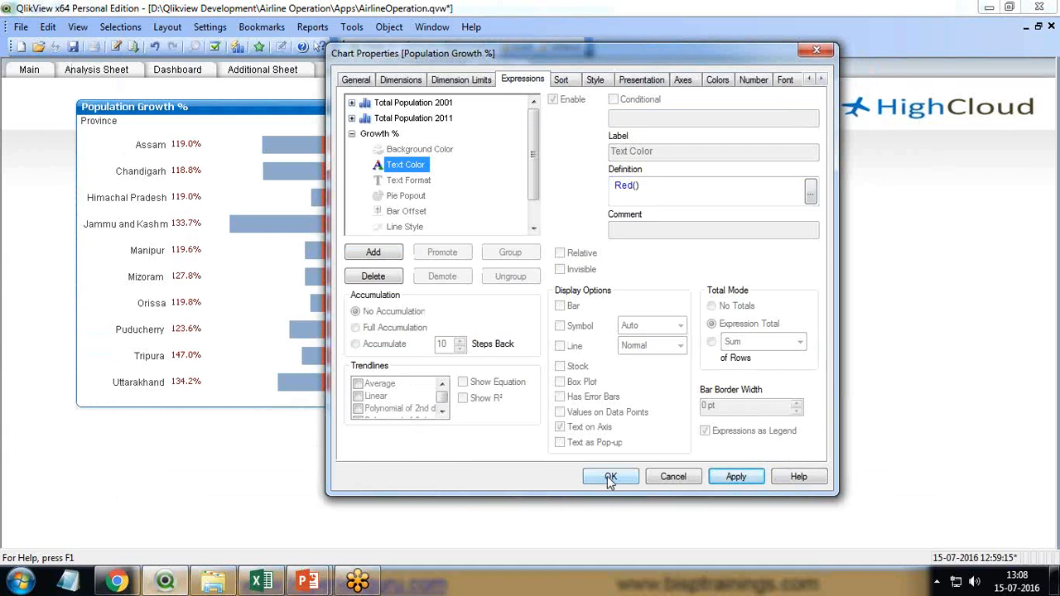
left_click(611, 476)
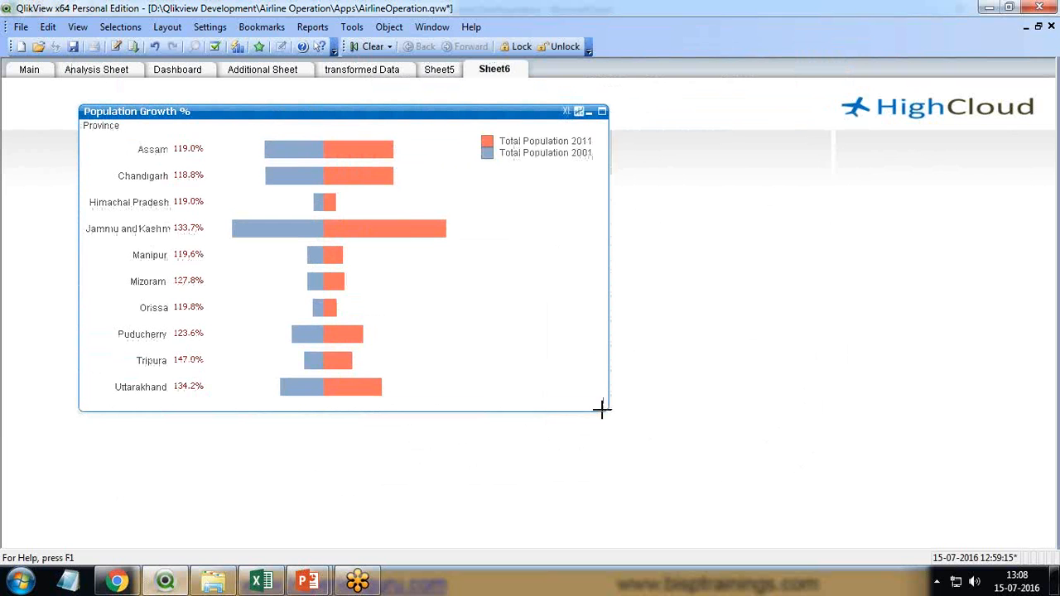
- Make the Population Growth % chart taller and wider so full province names like Jammu and Kashmir fit
left_click_drag(602, 408, 606, 472)
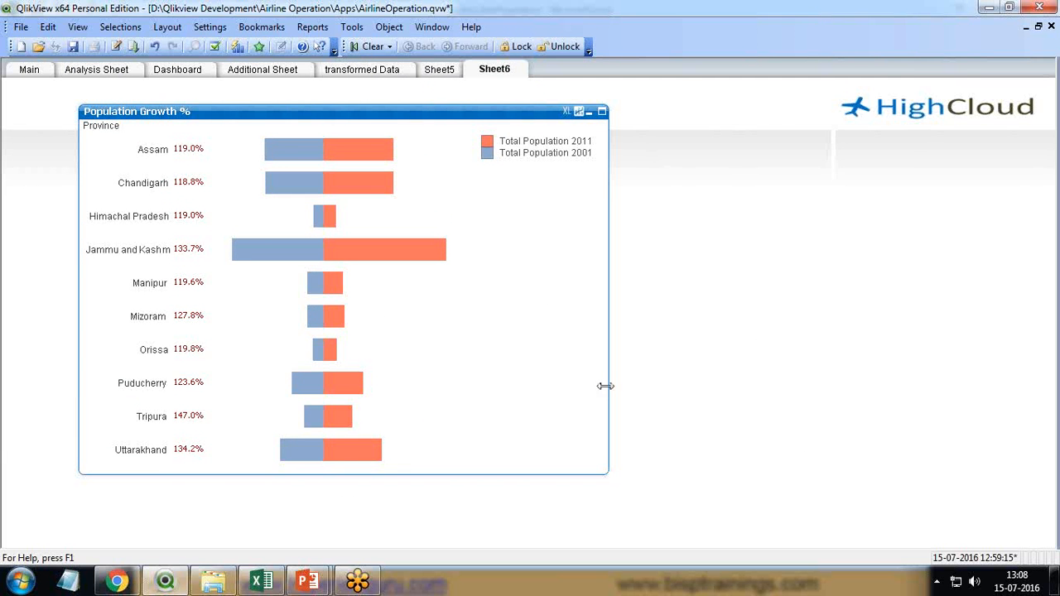
left_click_drag(607, 386, 650, 383)
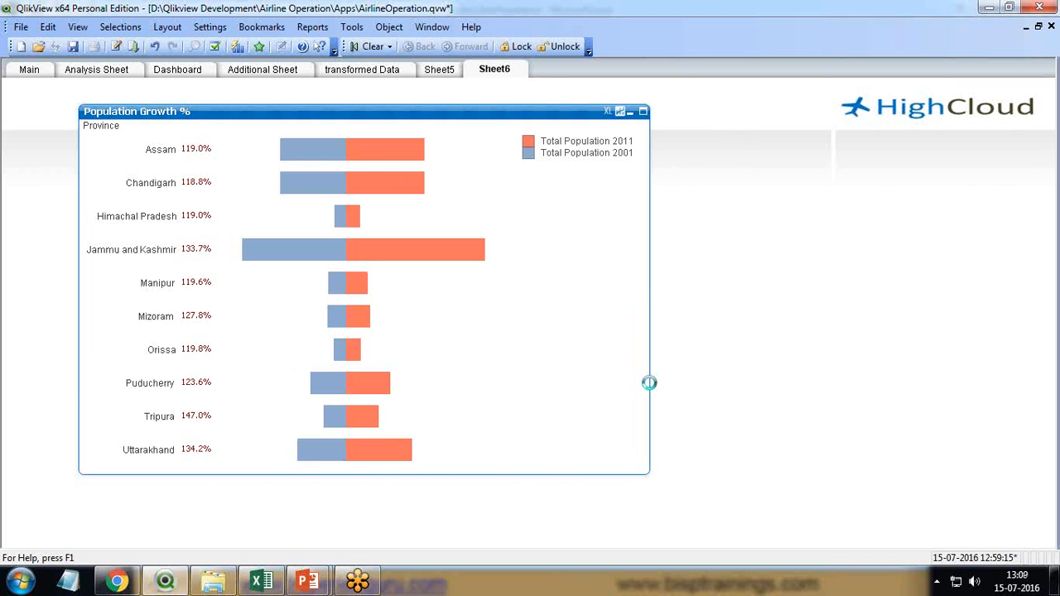
mouse_move(652, 390)
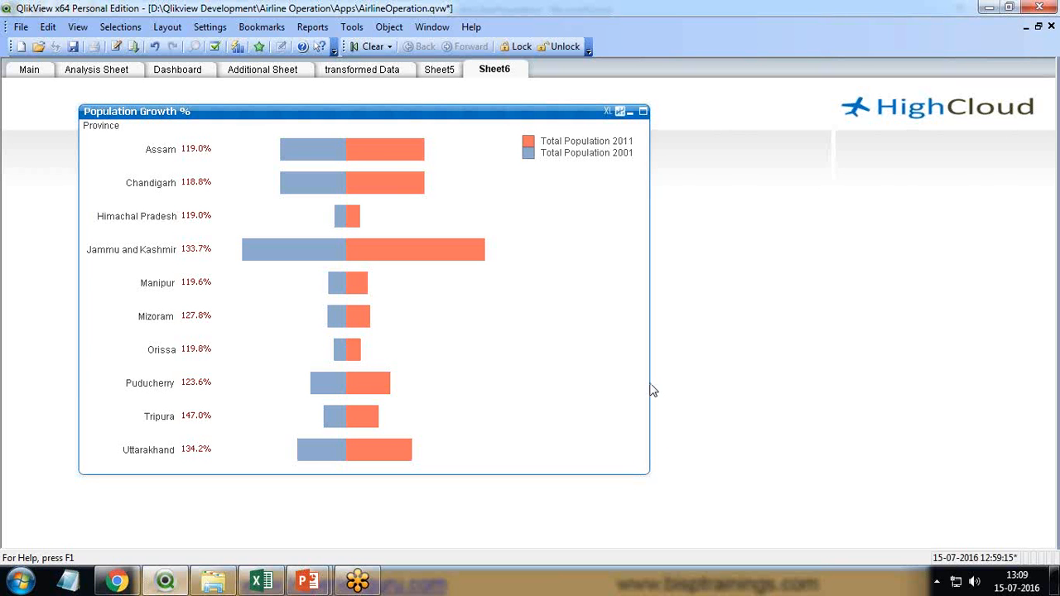